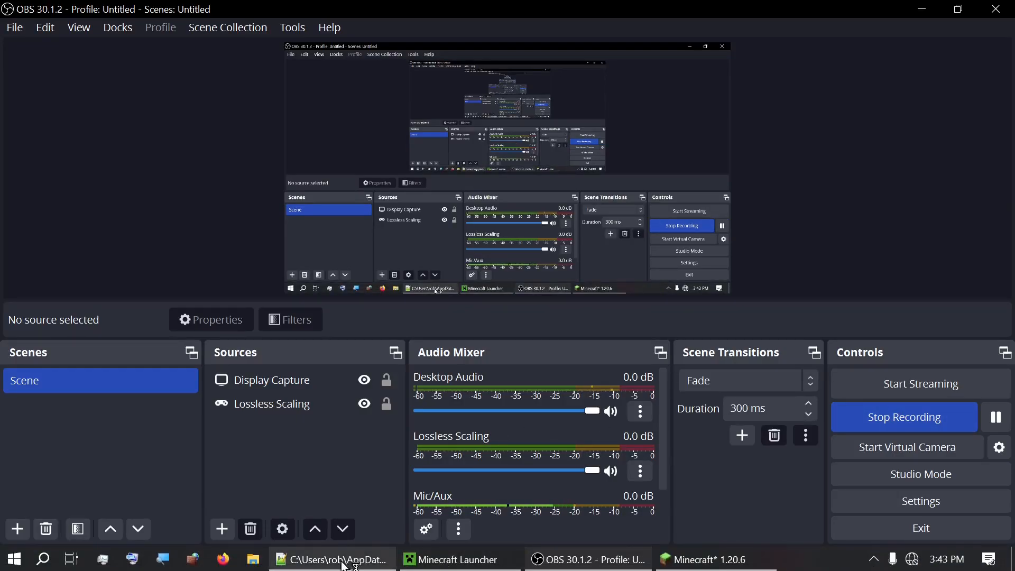
- Bring Notepad++ with shaders.properties forward from OBS and reach its file commands
left_click(332, 558)
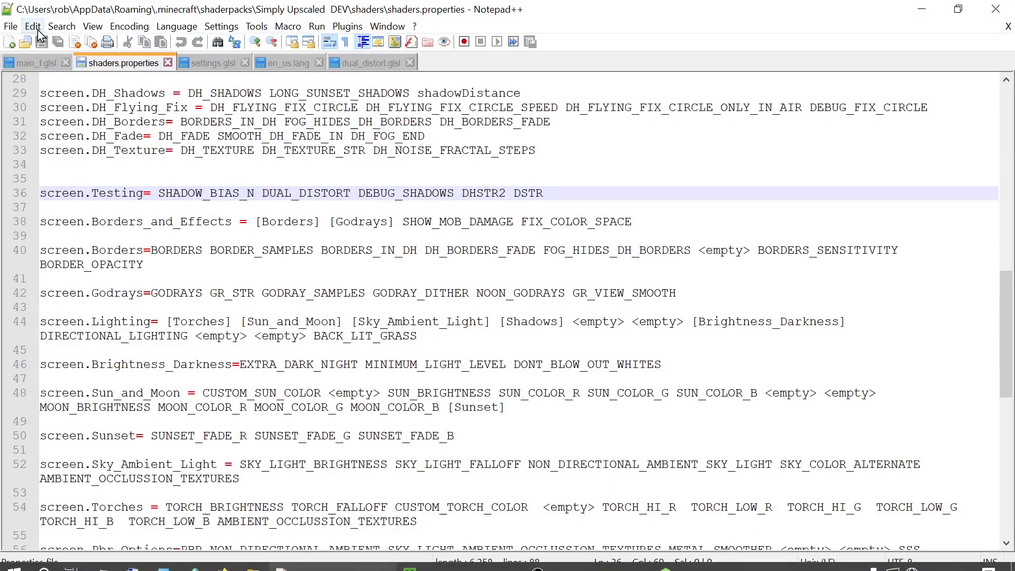
left_click(9, 25)
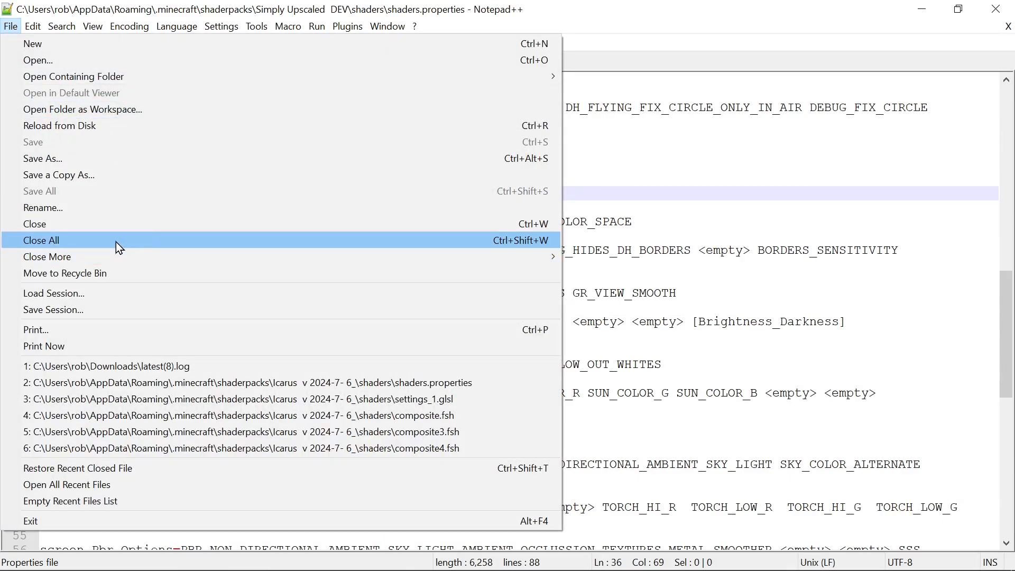
- Close all open files and open gbuffers_terrain.fsh from A Tutorial 6/shaders
left_click(41, 240)
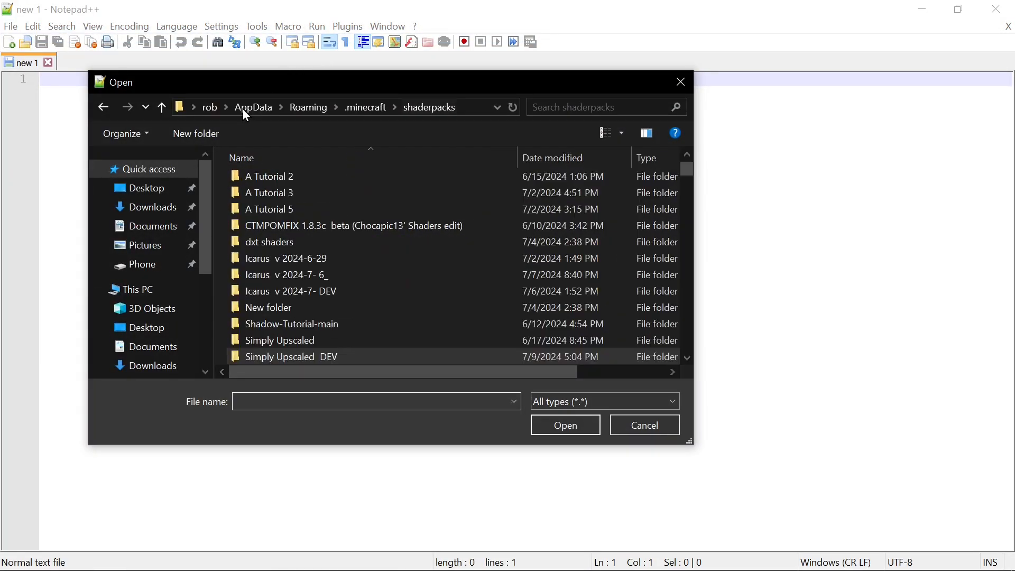
right_click(266, 208)
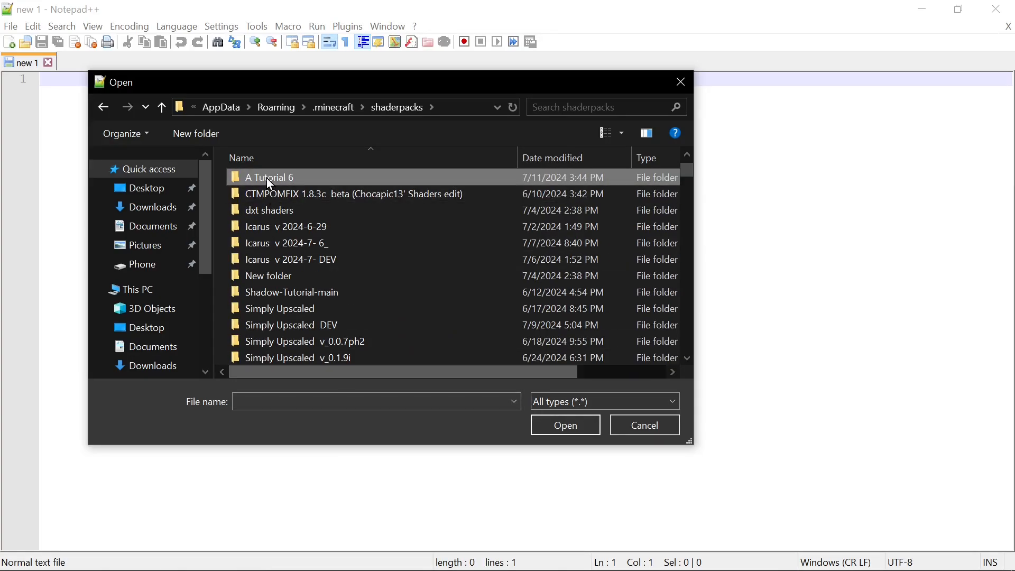
double_click(268, 177)
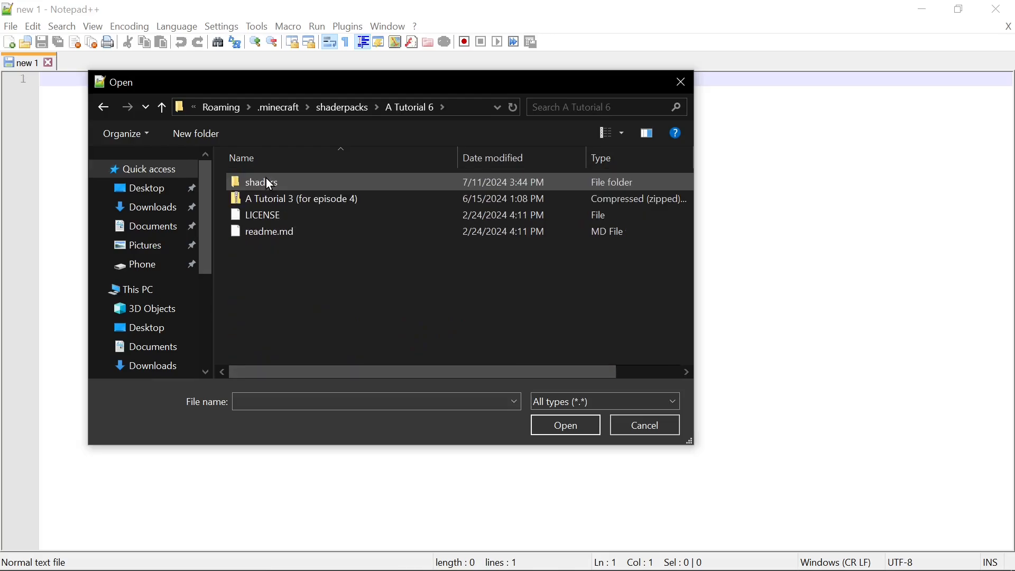
double_click(261, 182)
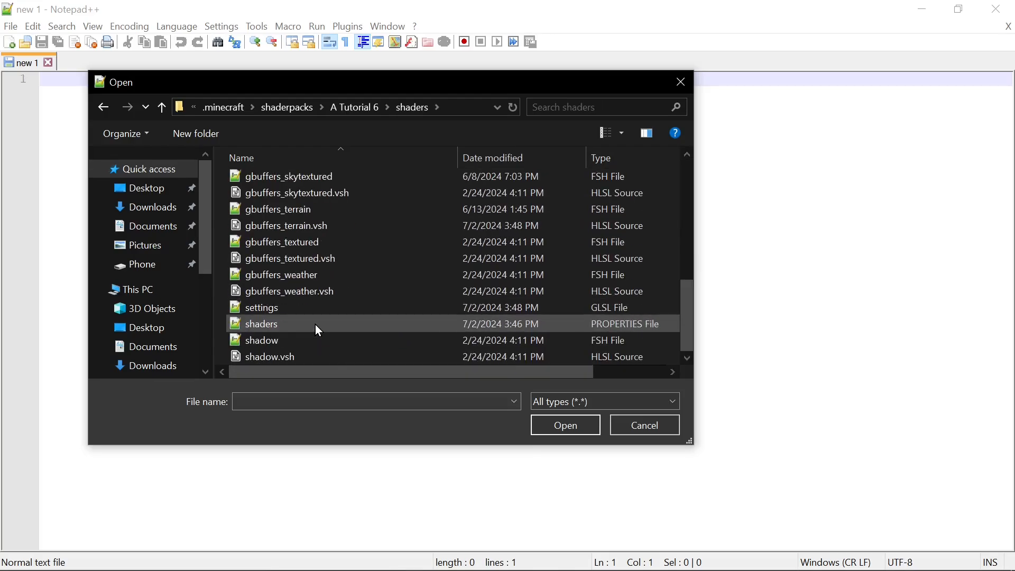
left_click(278, 208)
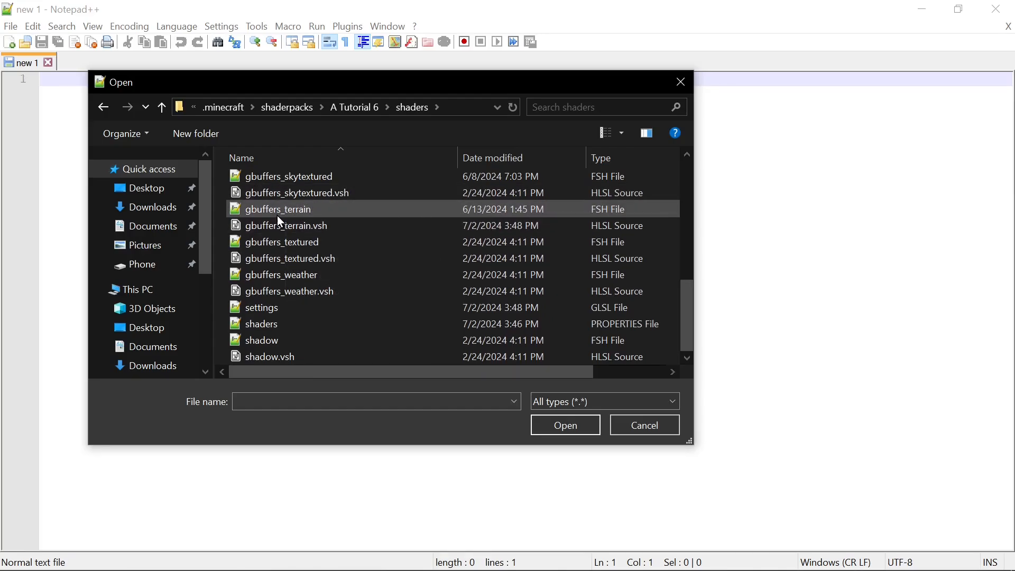
double_click(278, 208)
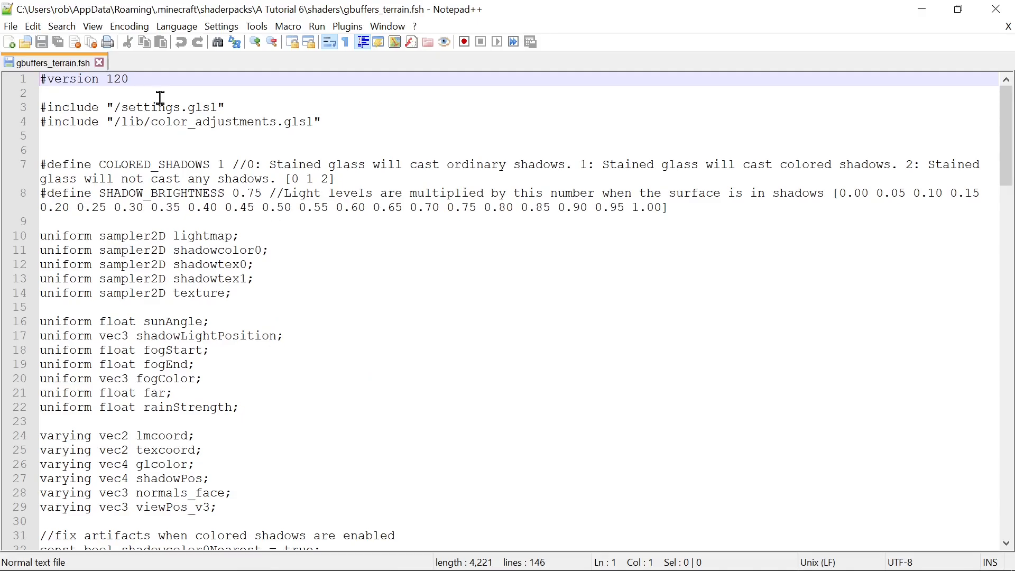
- Inspect the color_adjustments include without editing, then switch to Minecraft
double_click(211, 122)
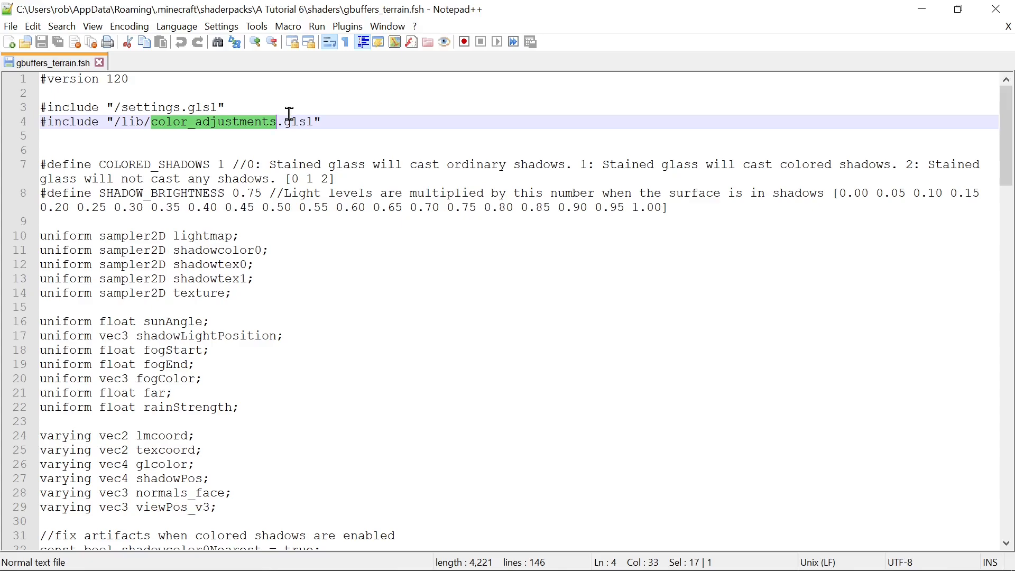
mouse_move(306, 120)
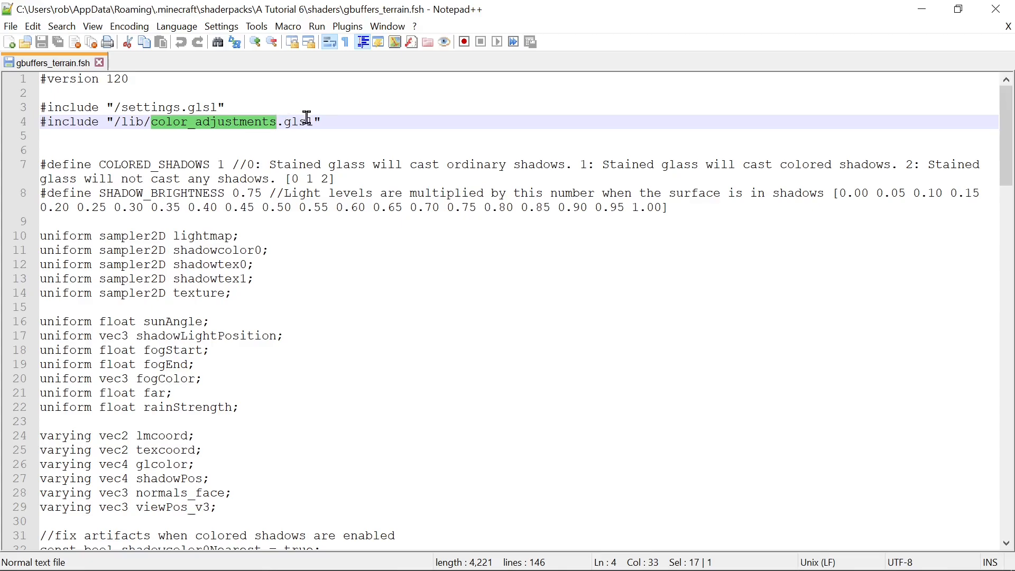
left_click(323, 121)
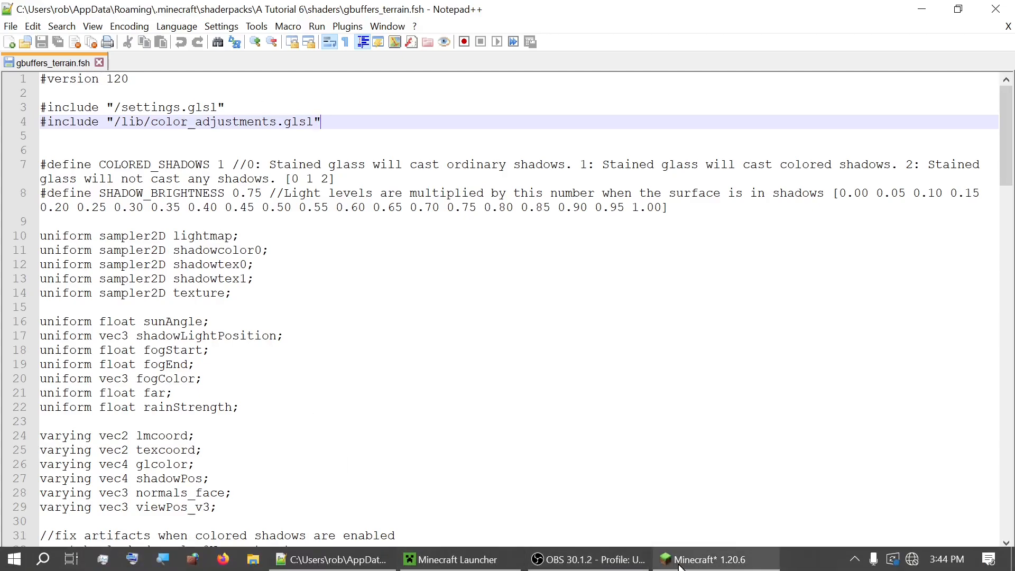
left_click(708, 560)
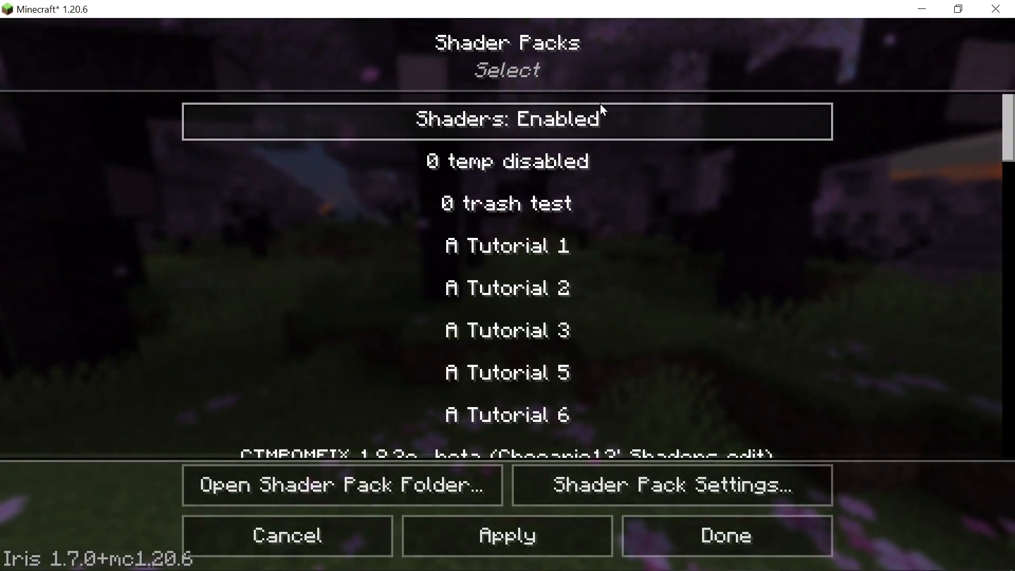
- Return to the world, reload resources via Resource Packs Done, then go back to Notepad++
left_click(506, 415)
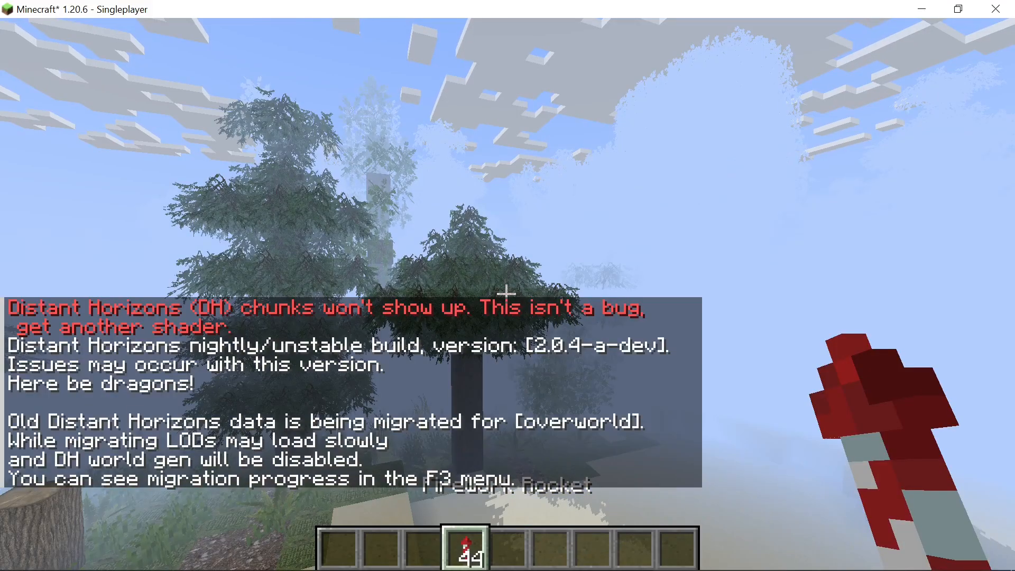
key("Escape")
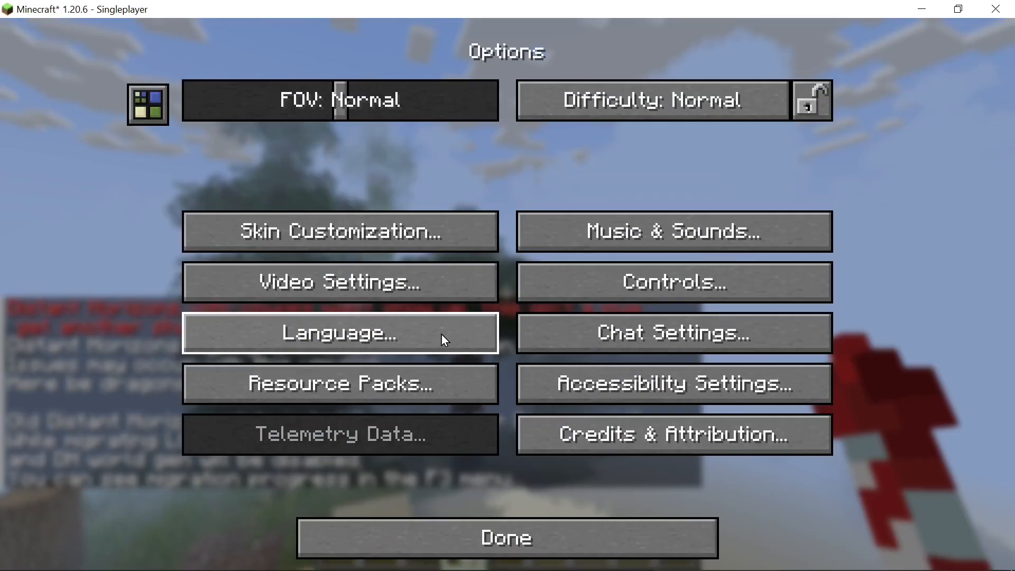
left_click(340, 383)
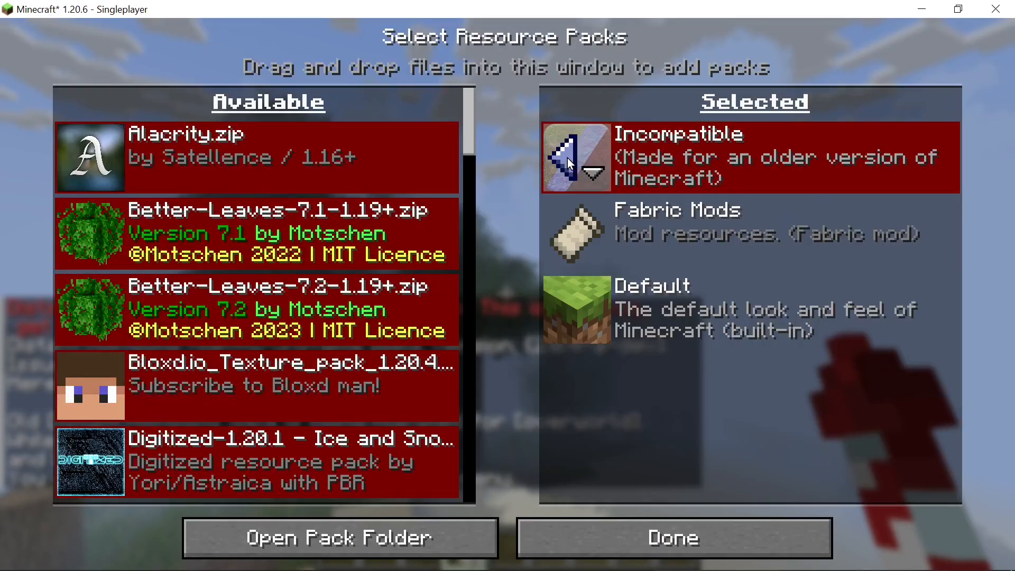
left_click(673, 537)
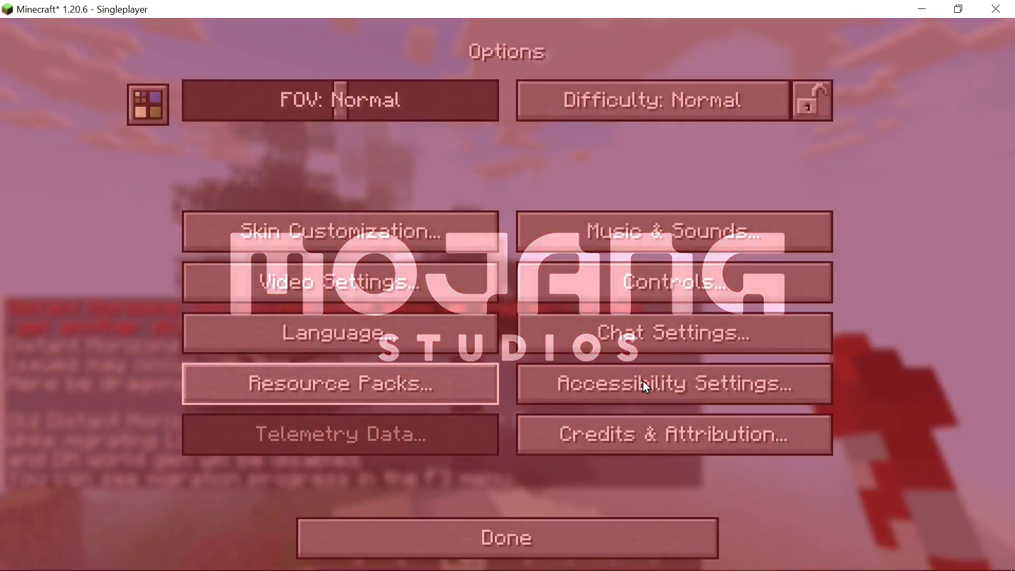
left_click(505, 537)
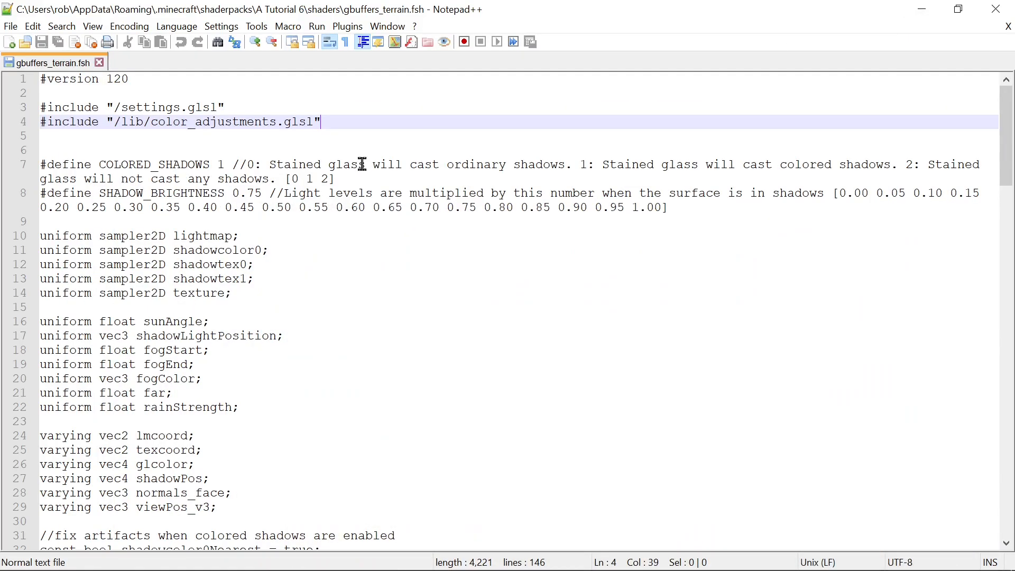
- Open settings.glsl, change FOG_MAX to 0.5 and save the file
left_click(10, 25)
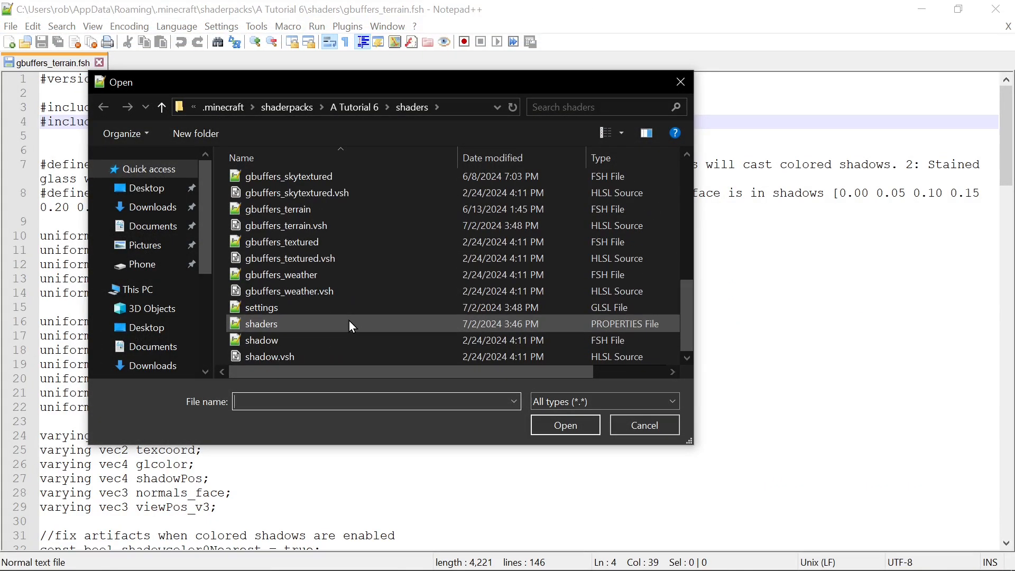
double_click(262, 307)
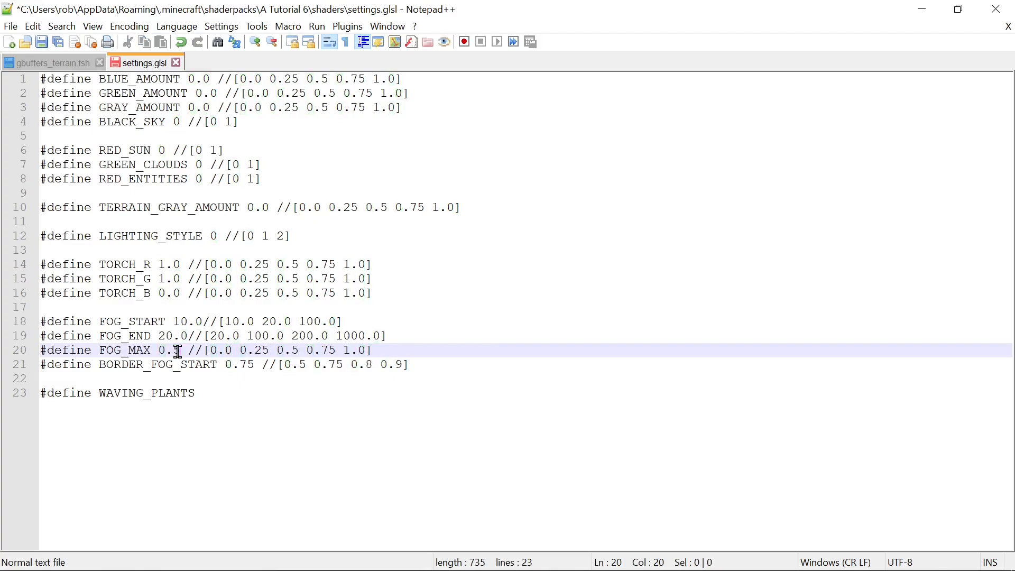
left_click(11, 26)
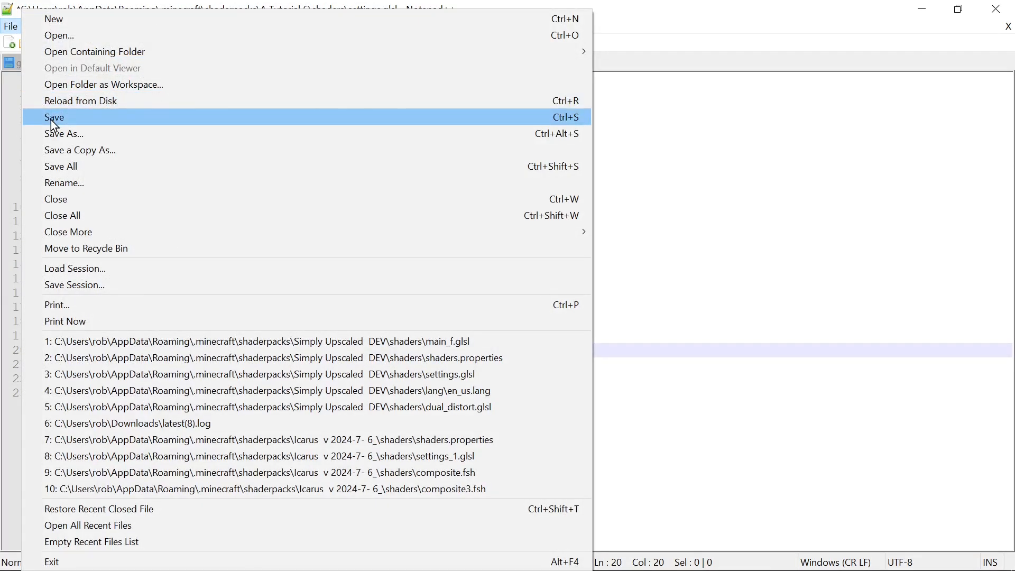
left_click(54, 117)
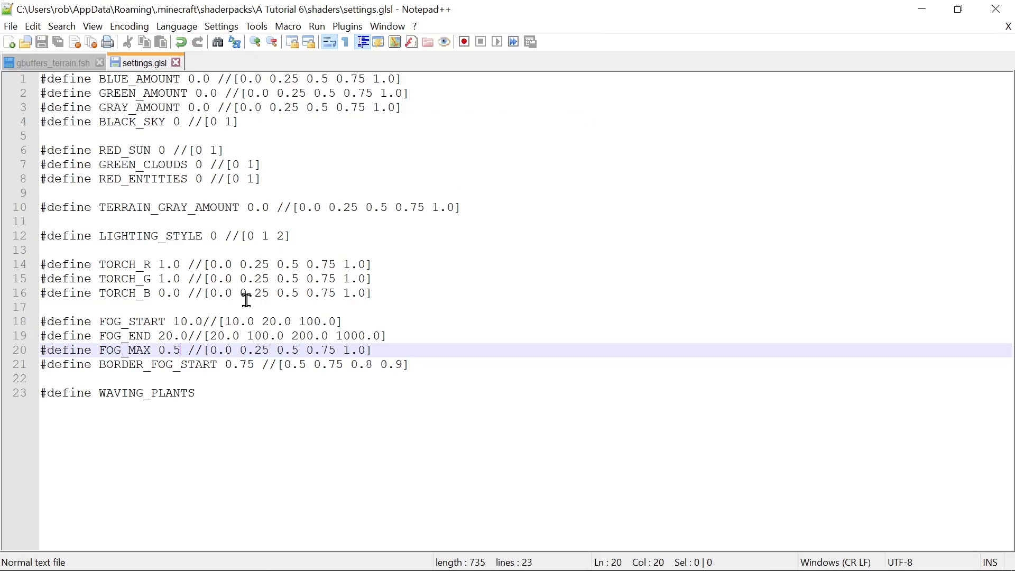
mouse_move(124, 122)
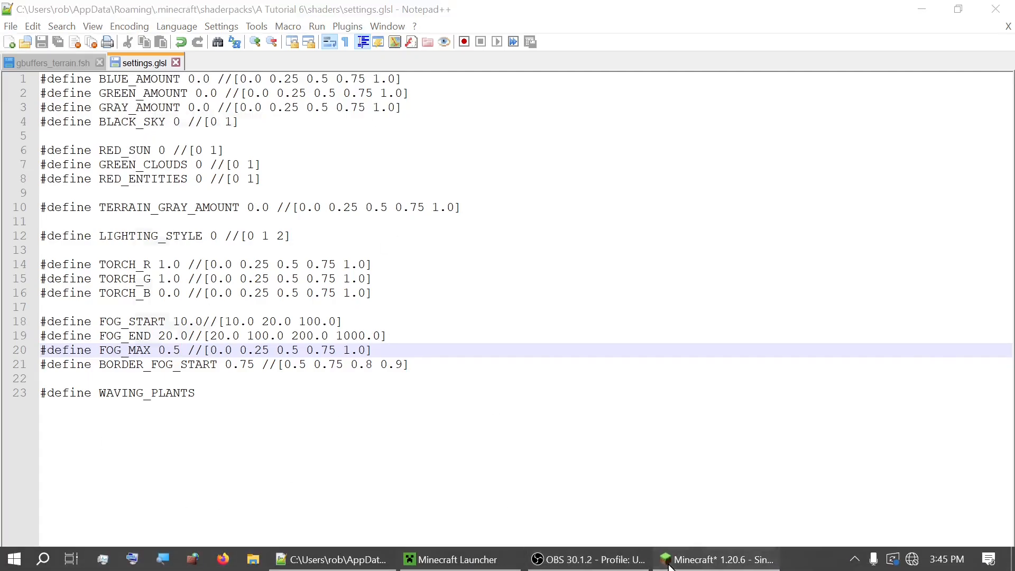
- Switch to Minecraft and show the A Tutorial 6 shader pack settings
left_click(718, 559)
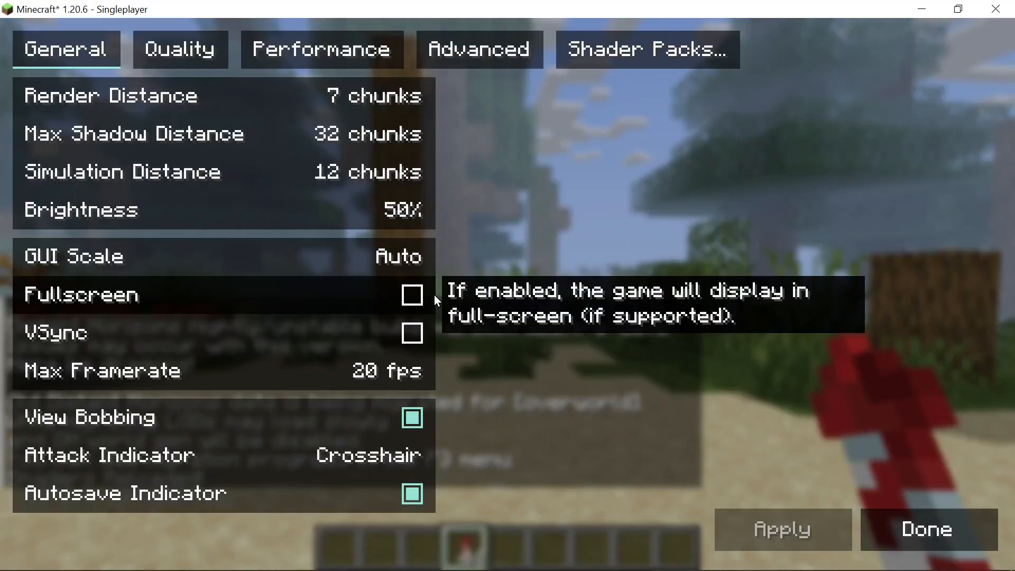
left_click(646, 50)
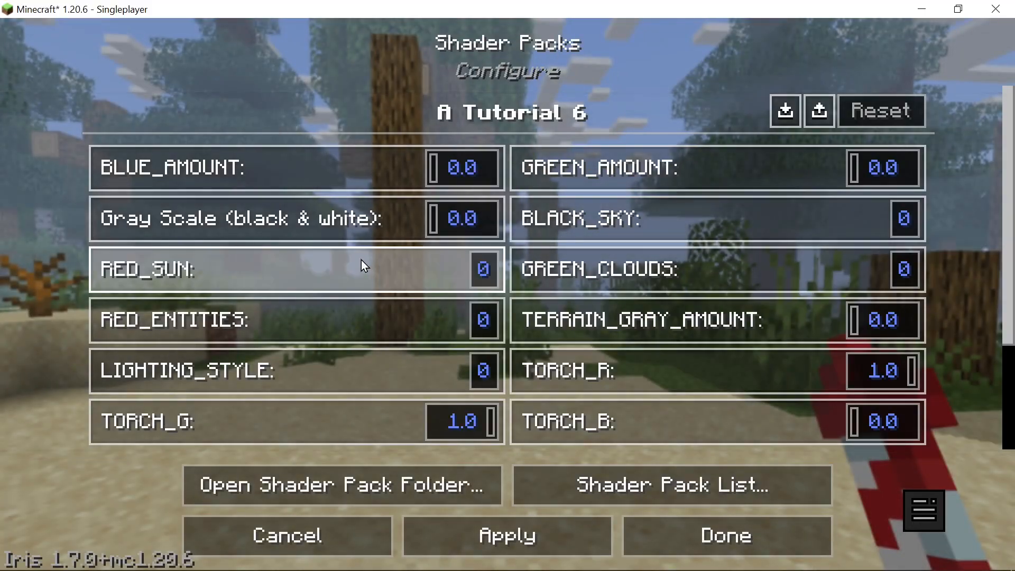
mouse_move(405, 370)
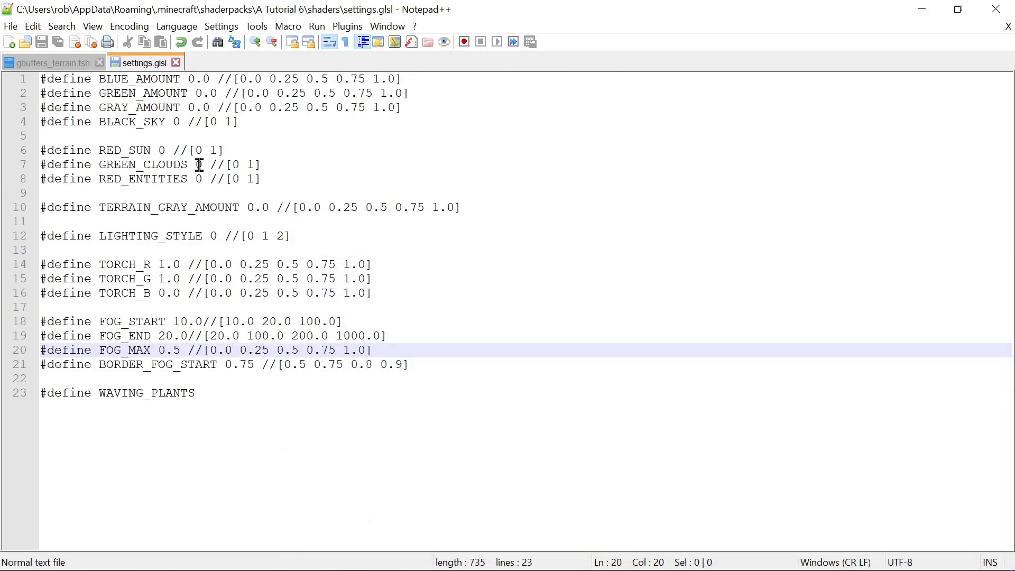
- In shaders.properties, move the colour options into a new screen.Colors line and add a [Colors] link
left_click(11, 25)
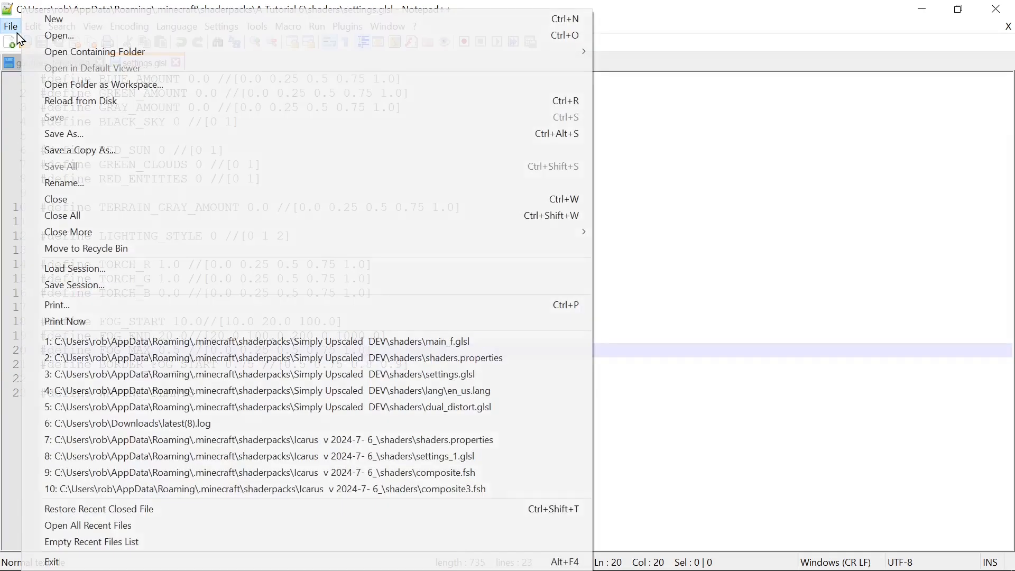
left_click(59, 36)
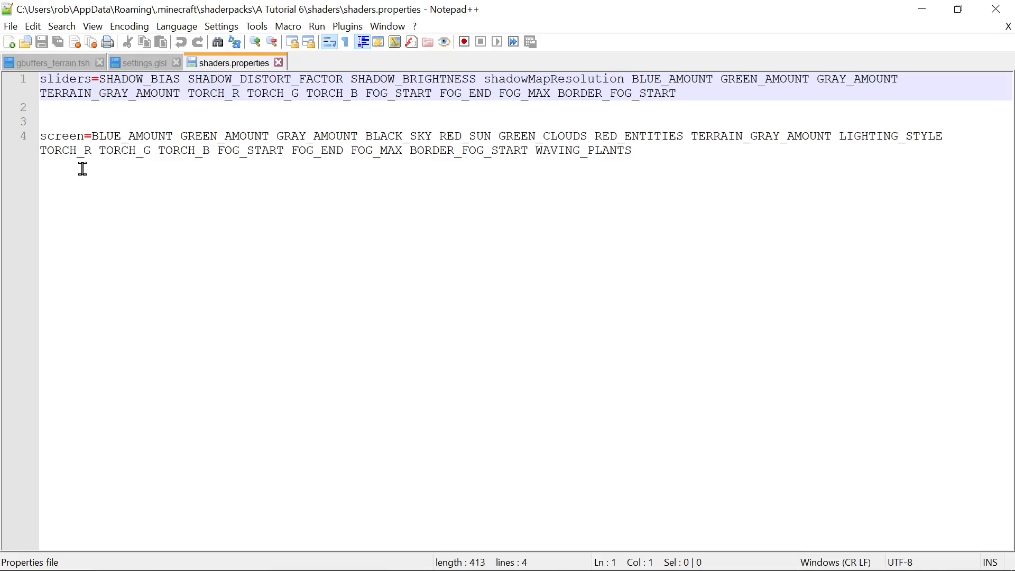
double_click(61, 136)
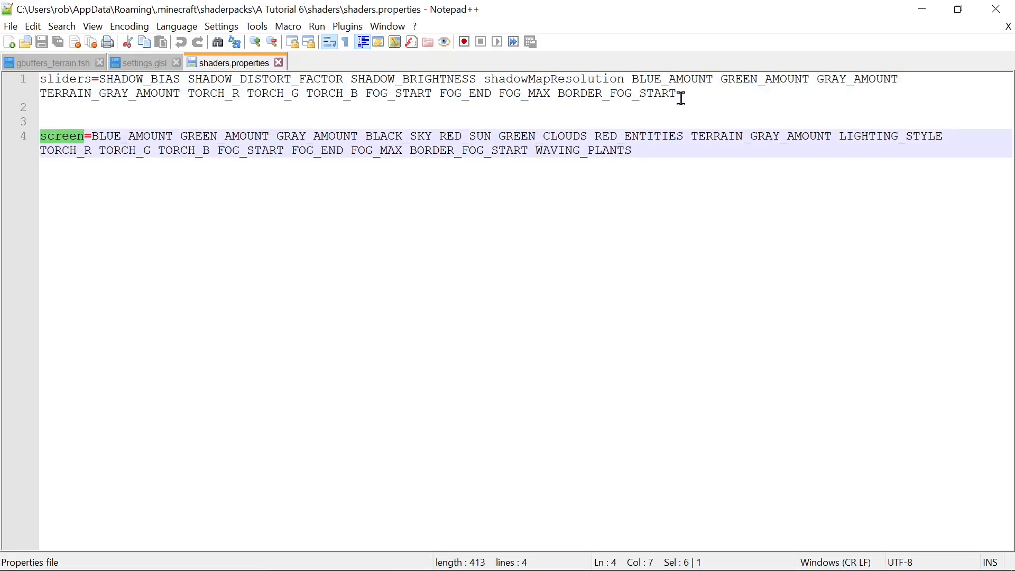
key("Enter")
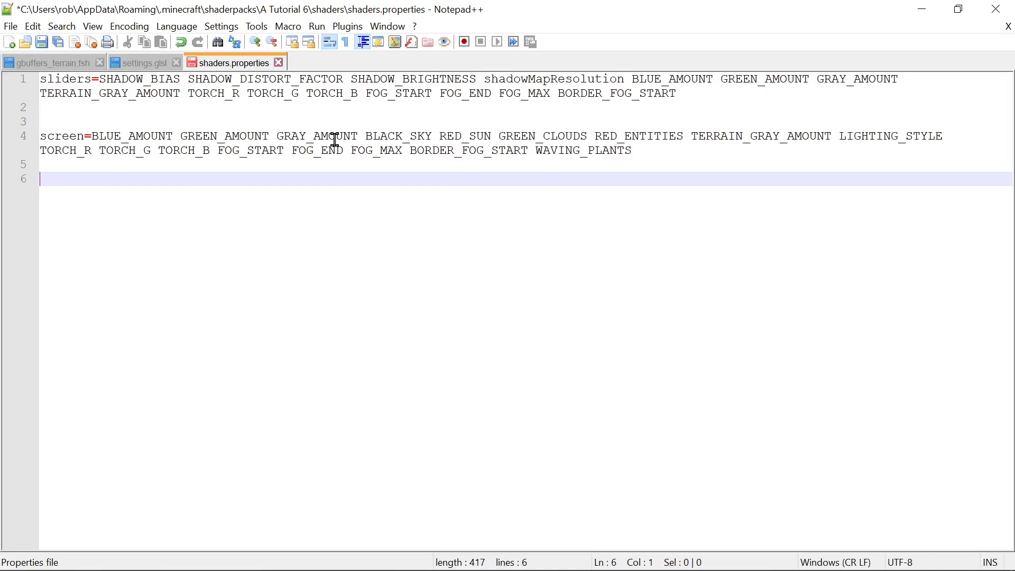
mouse_move(117, 193)
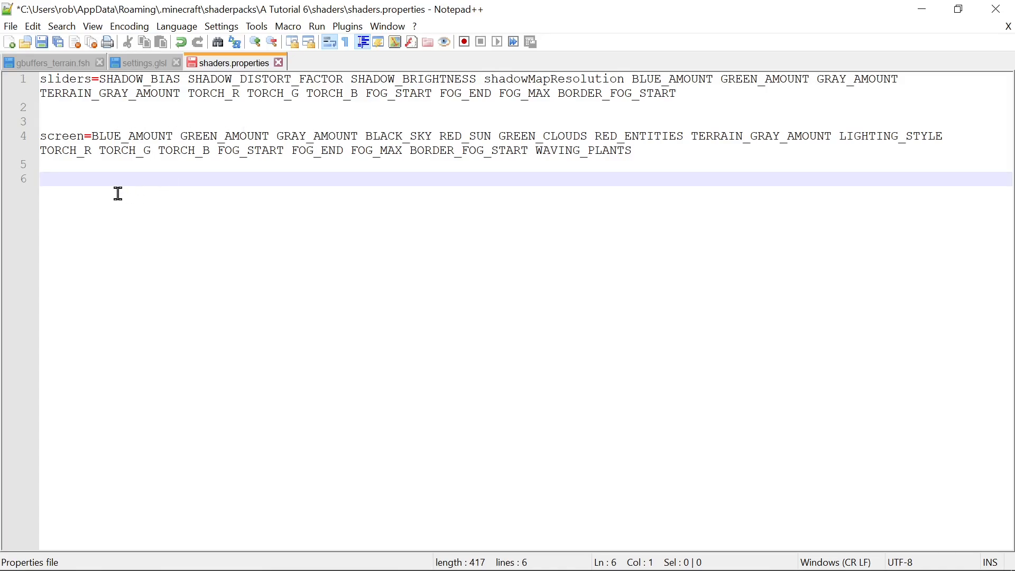
type("scree")
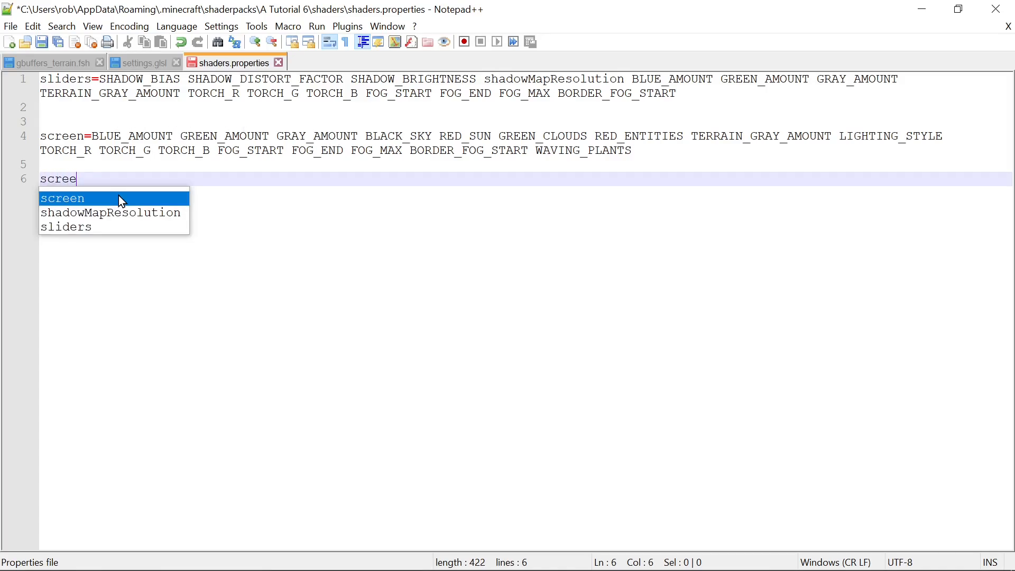
type("n.C")
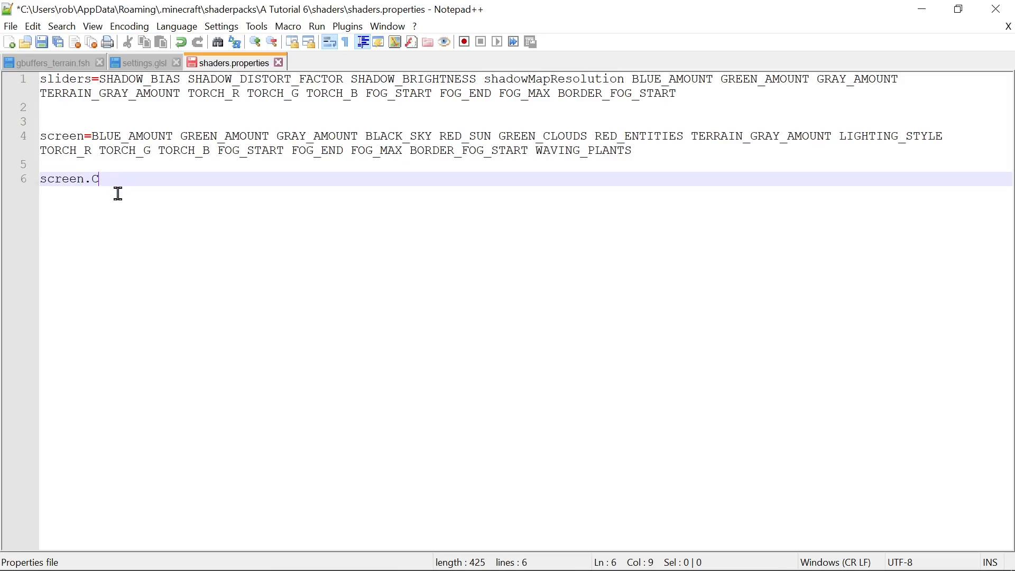
type("olors=")
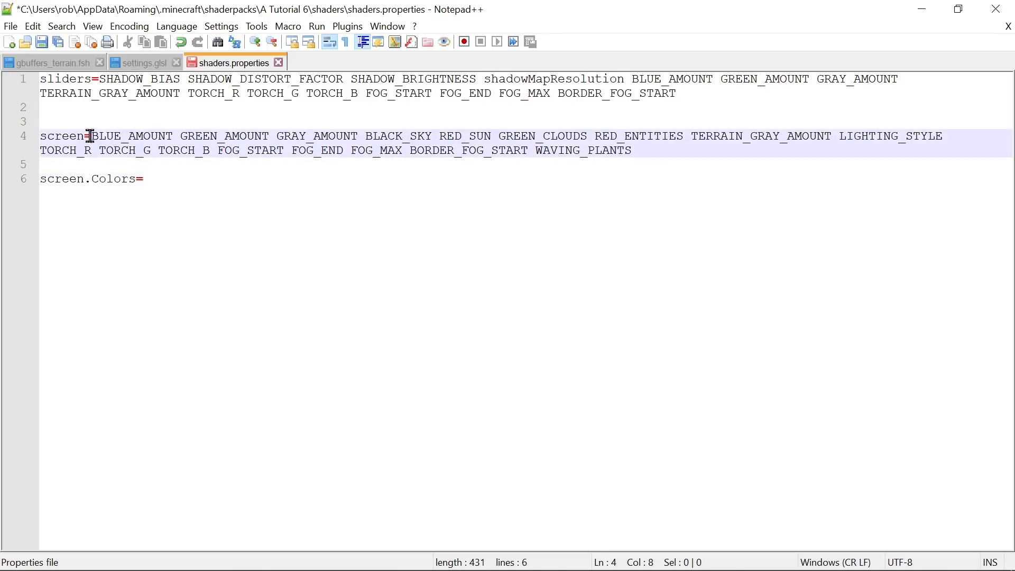
left_click_drag(94, 137, 411, 136)
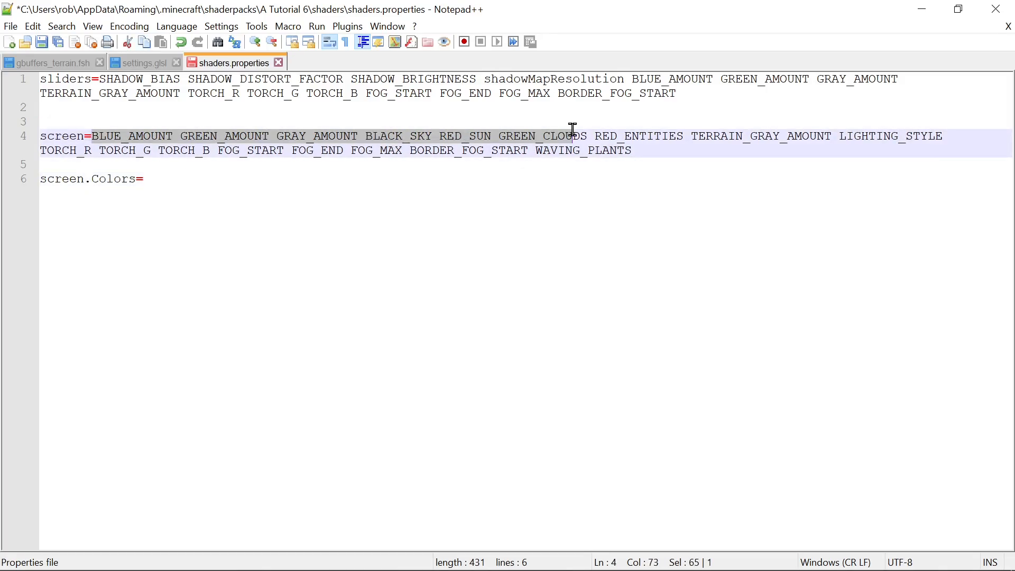
left_click_drag(573, 137, 832, 137)
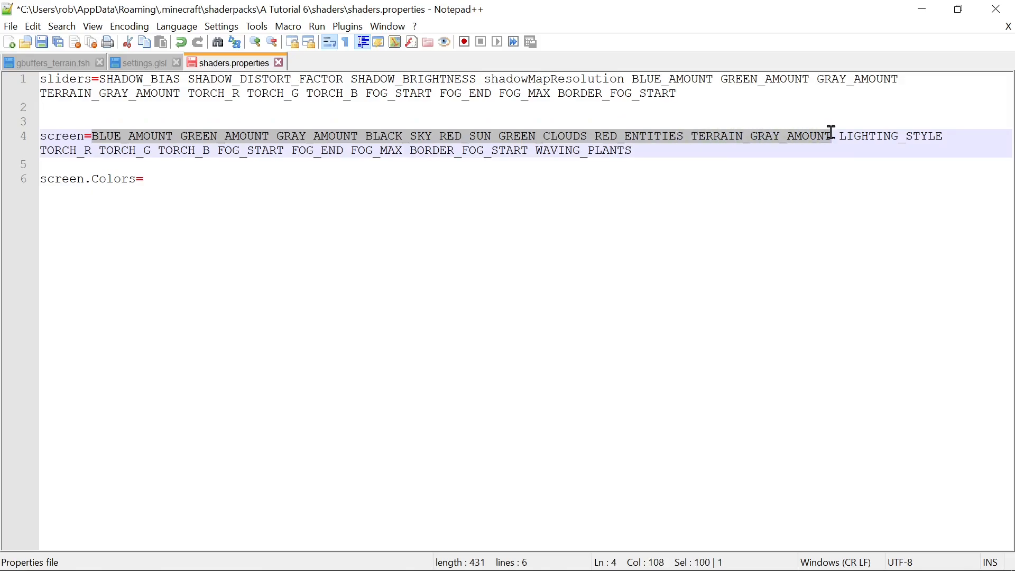
key("Ctrl+x")
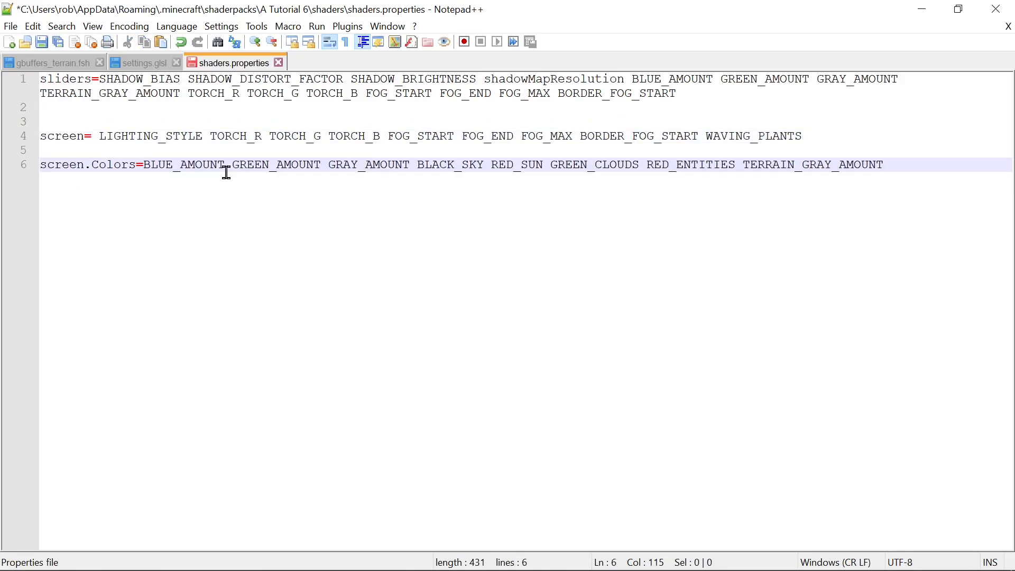
right_click(113, 164)
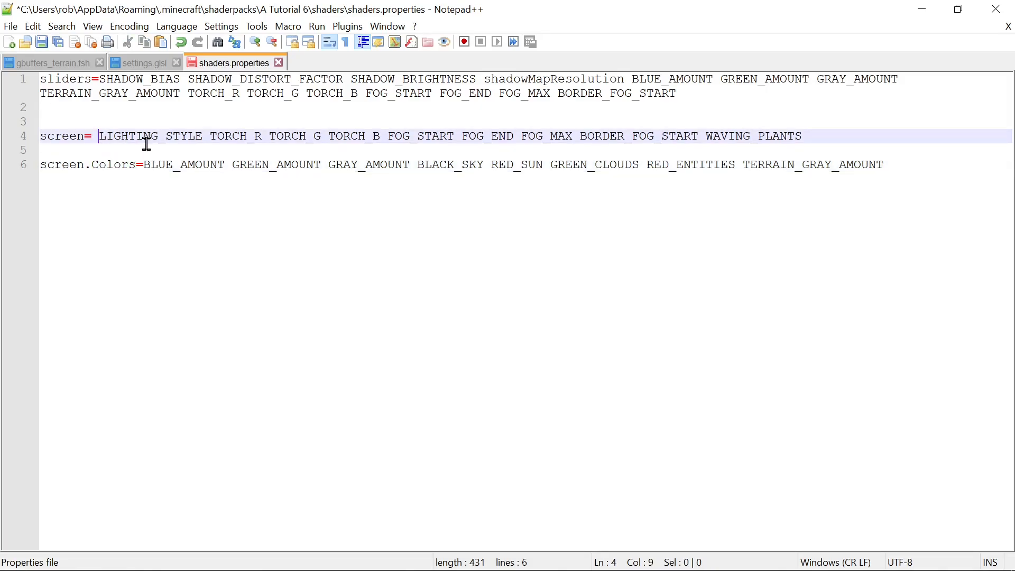
type("[")
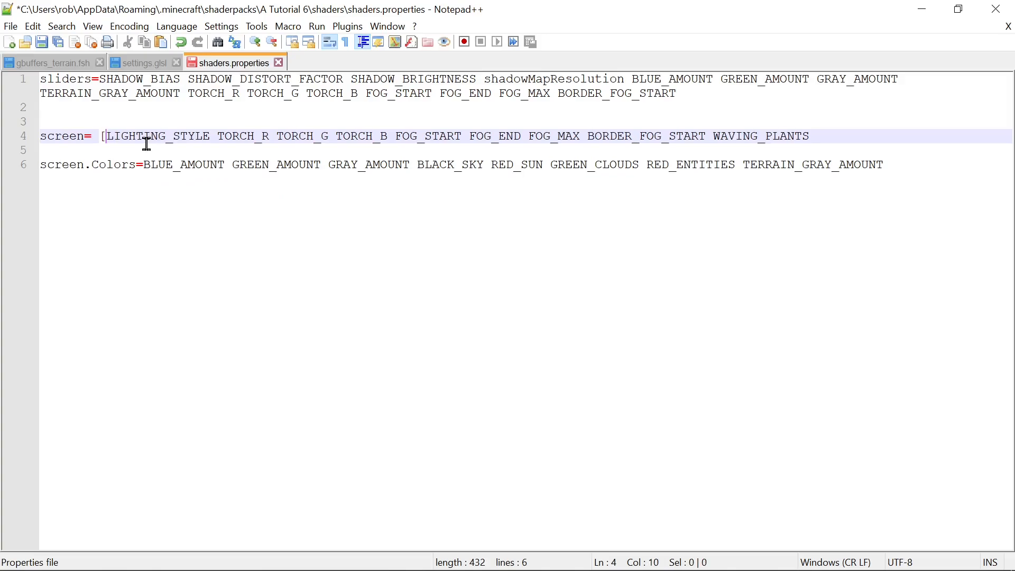
type("Colors")
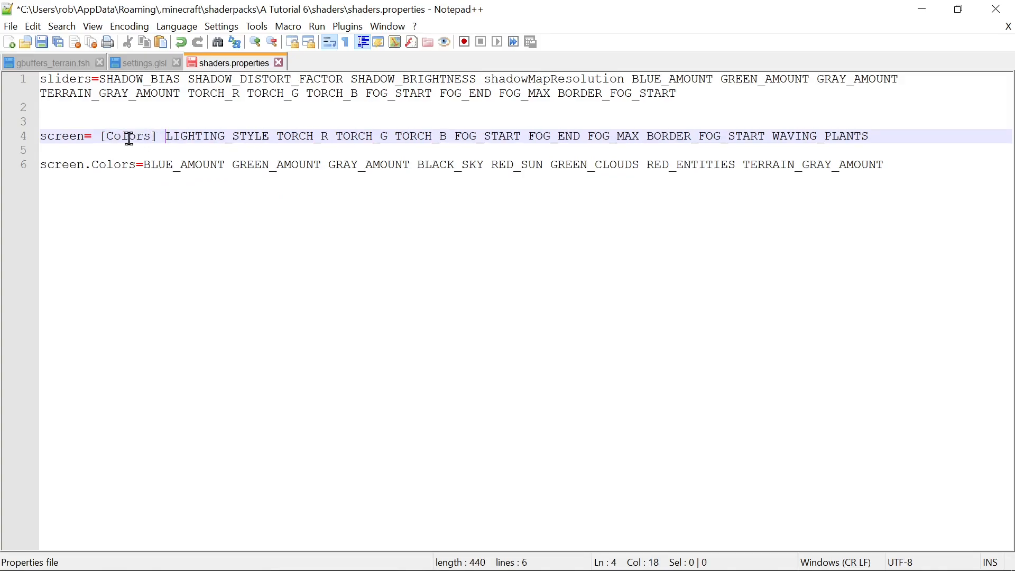
- Add screen.Lighting = LIGHTING_STYLE TORCH_R TORCH_G TORCH_B and a [Lighting] link on the main screen
double_click(217, 137)
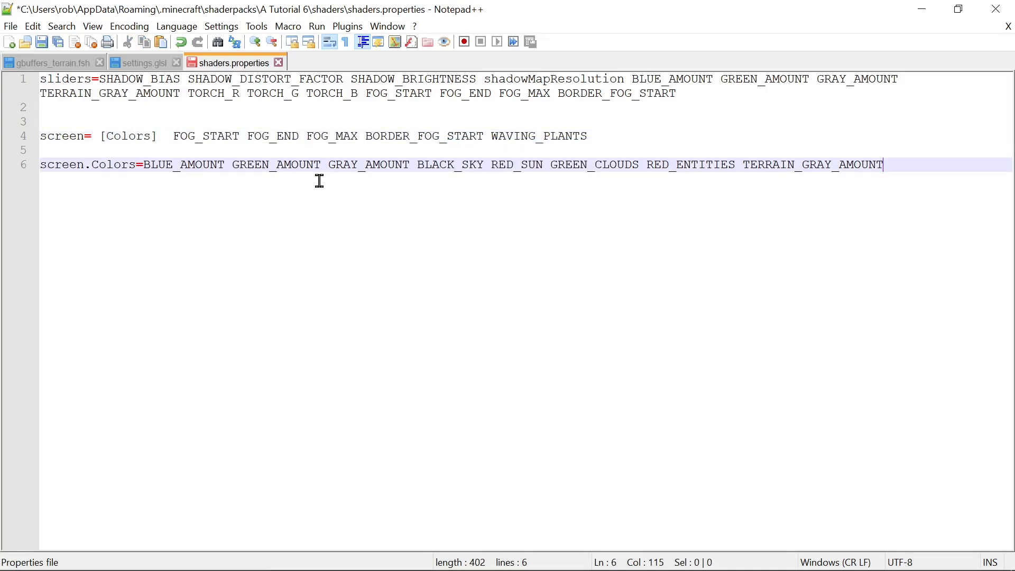
mouse_move(899, 174)
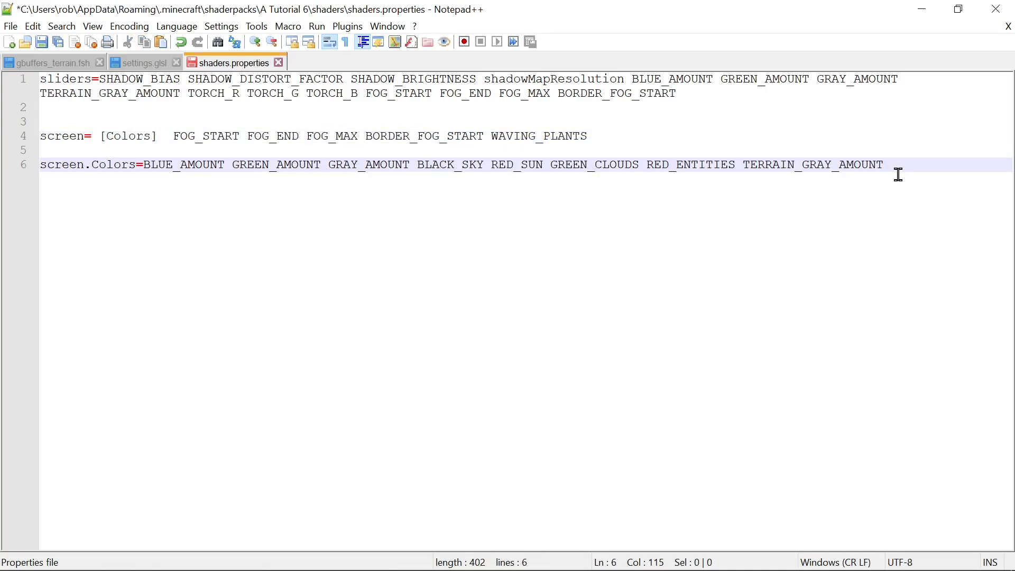
key("Enter")
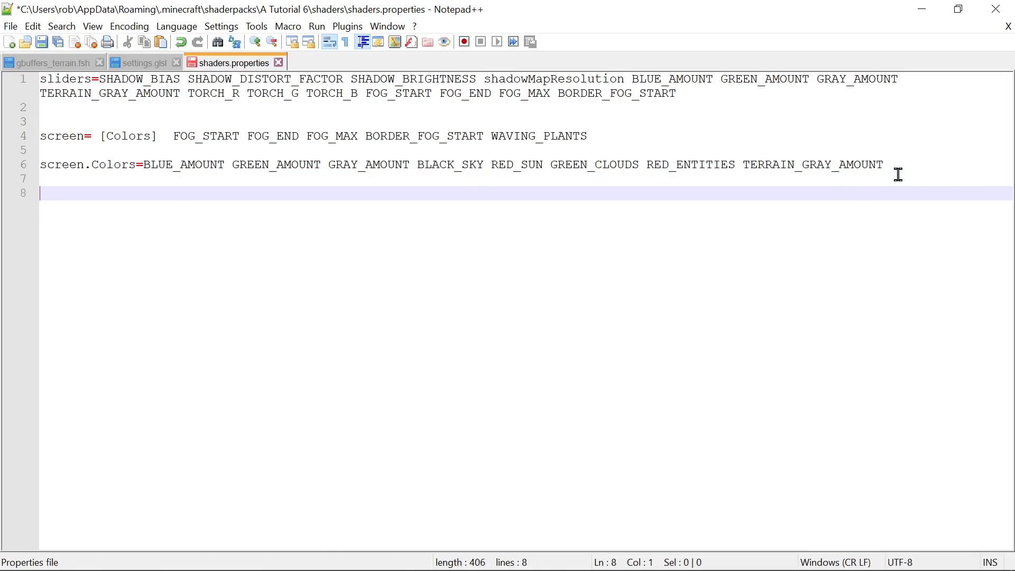
type("screen.")
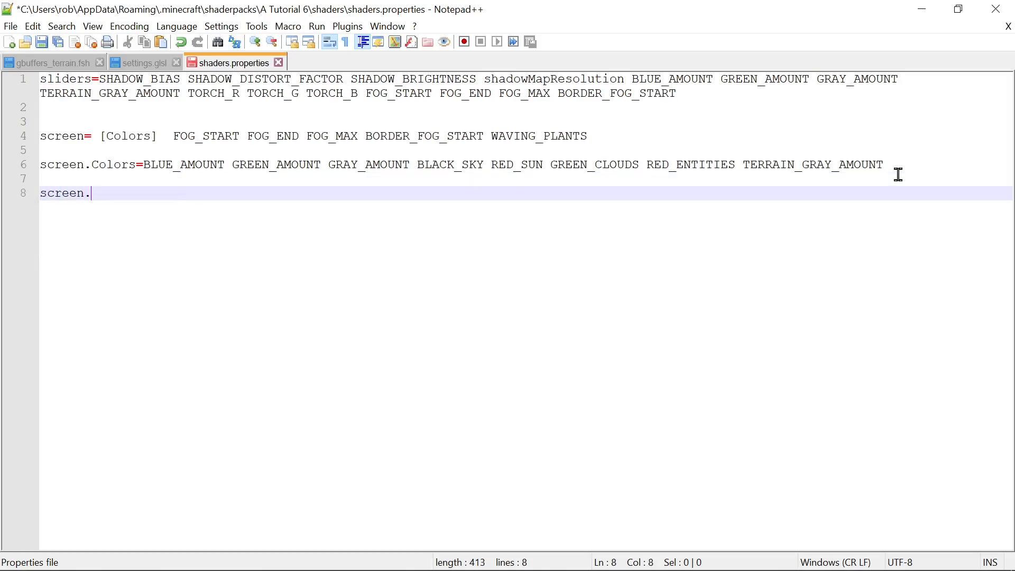
type("Lightin")
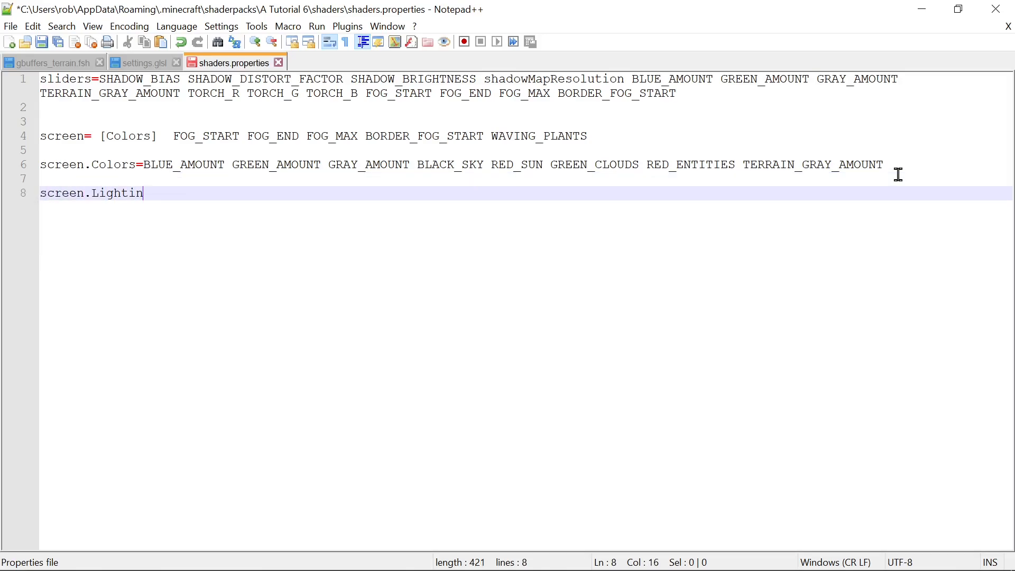
type("g = LIGHTING_STYLE TORCH_R TORCH_G TORCH_B")
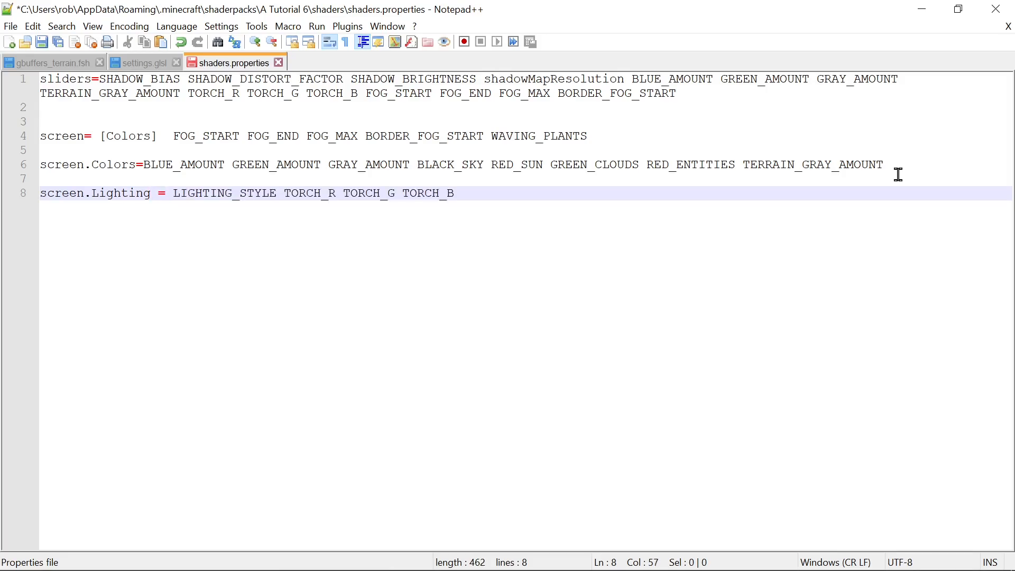
double_click(120, 192)
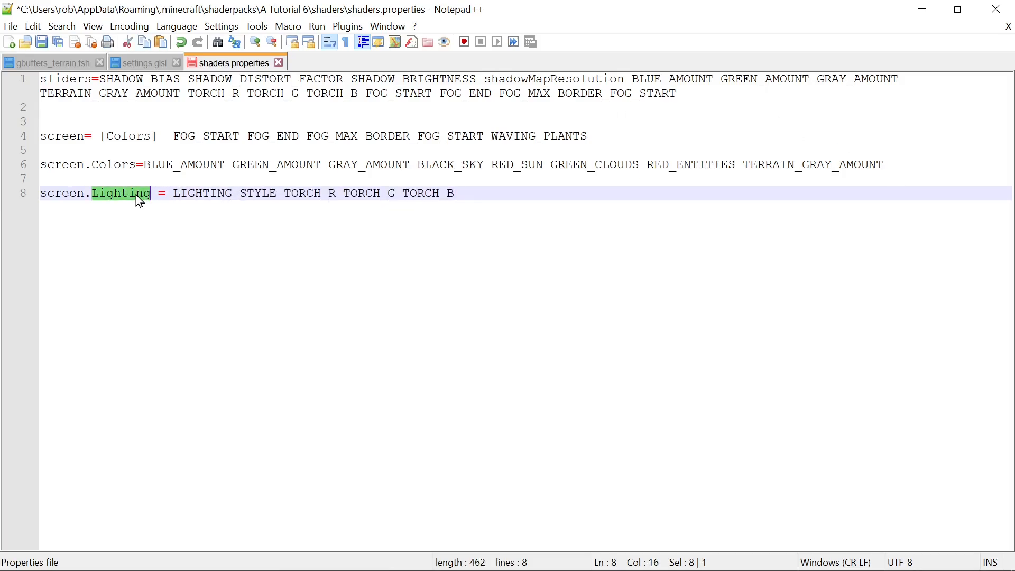
left_click(261, 163)
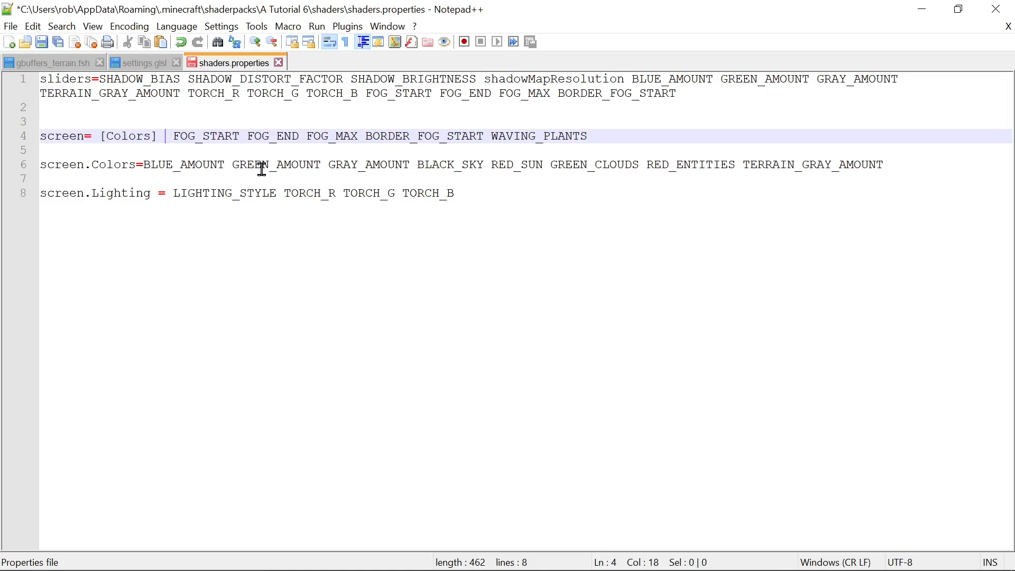
type("[]")
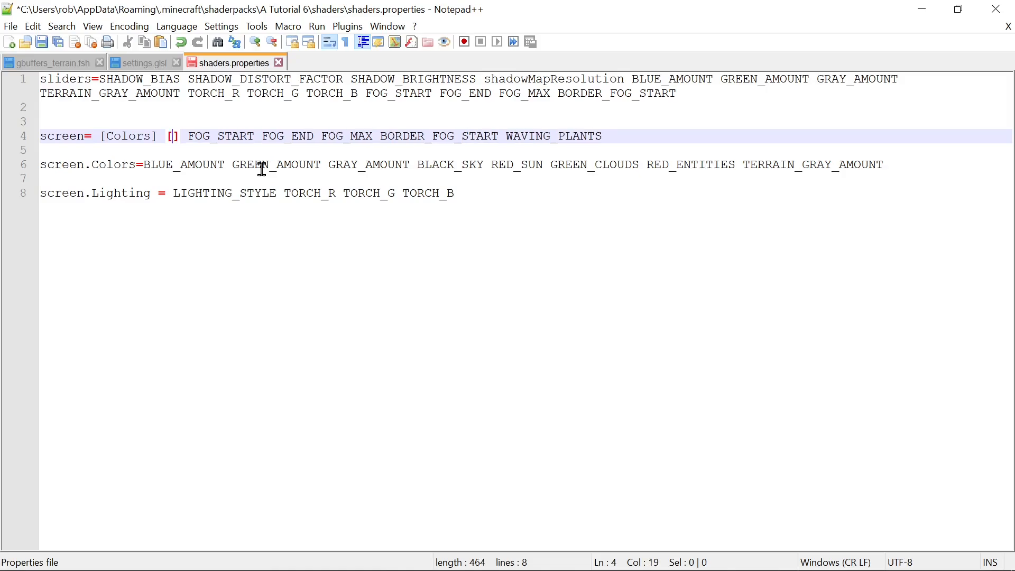
type("Lighting")
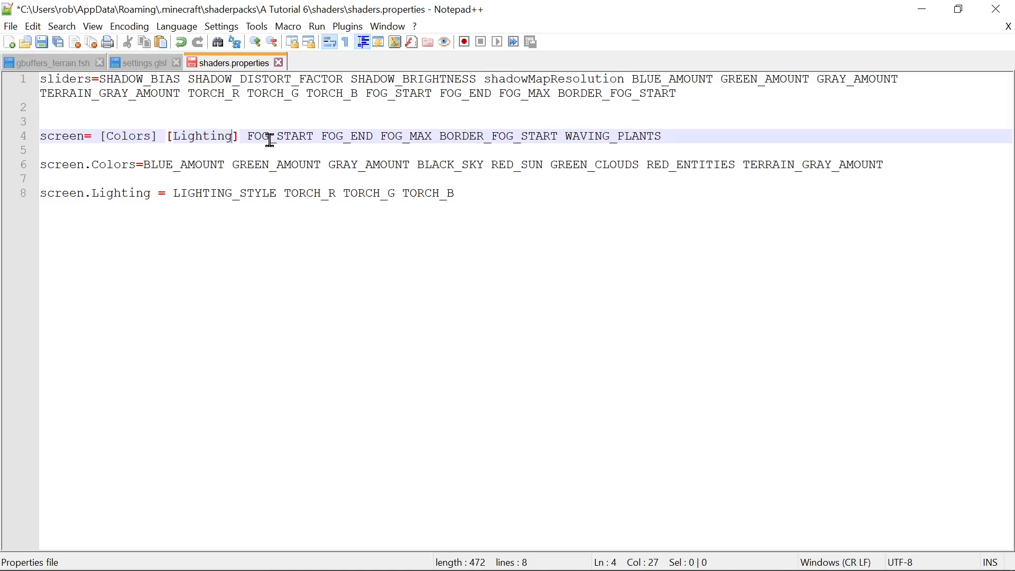
- Replace the fog options with a [Fog] link and add screen.Fog = FOG_START FOG_END FOG_MAX BORDER_FOG_START
left_click_drag(248, 136, 435, 137)
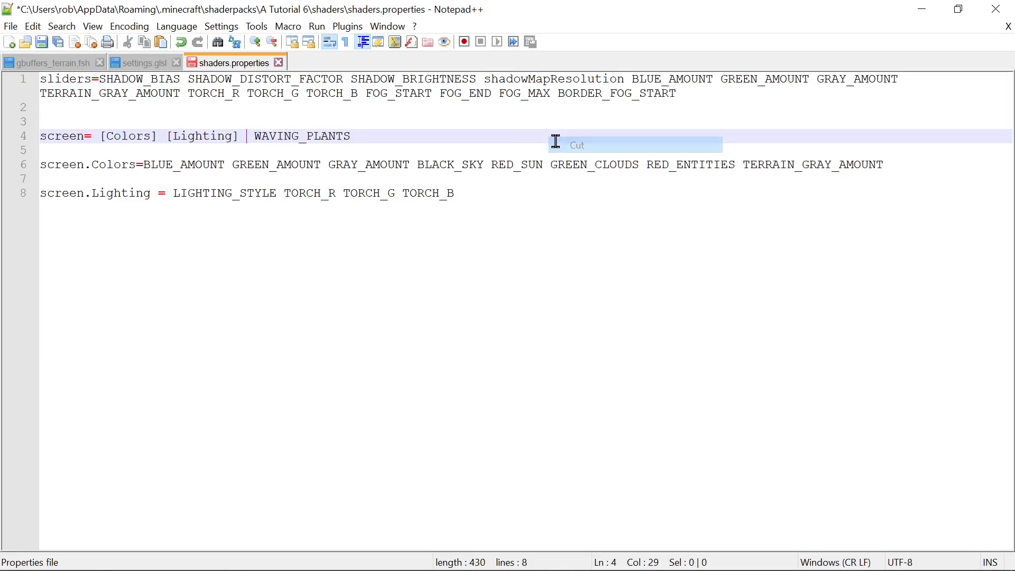
type("[]")
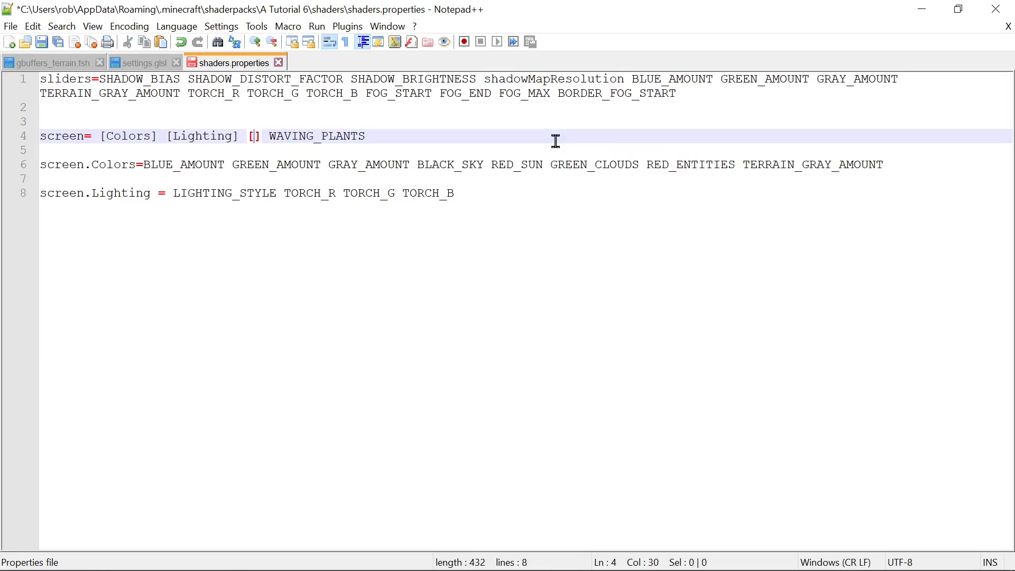
type("Fog")
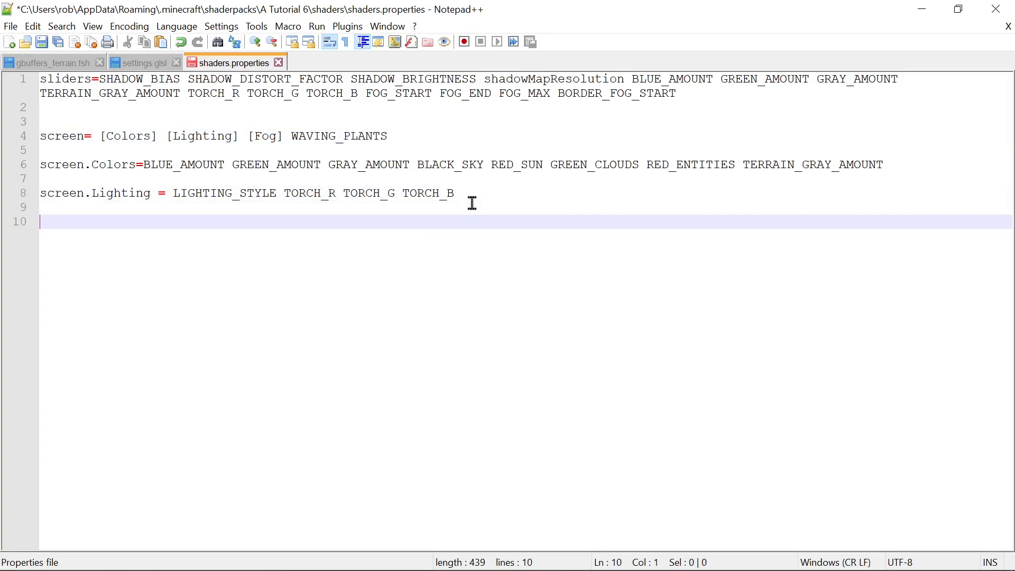
type("screen.")
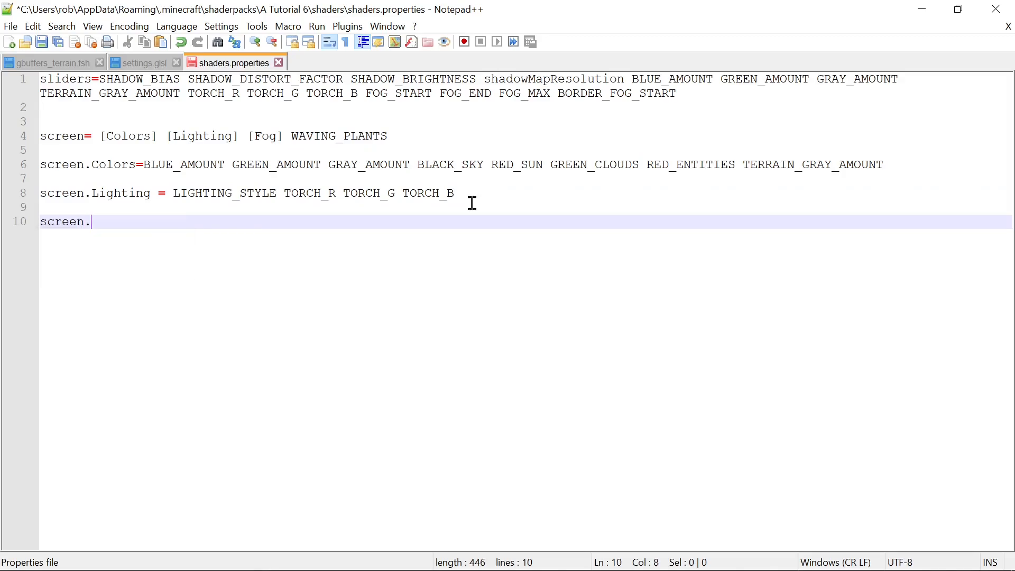
type("Fog =")
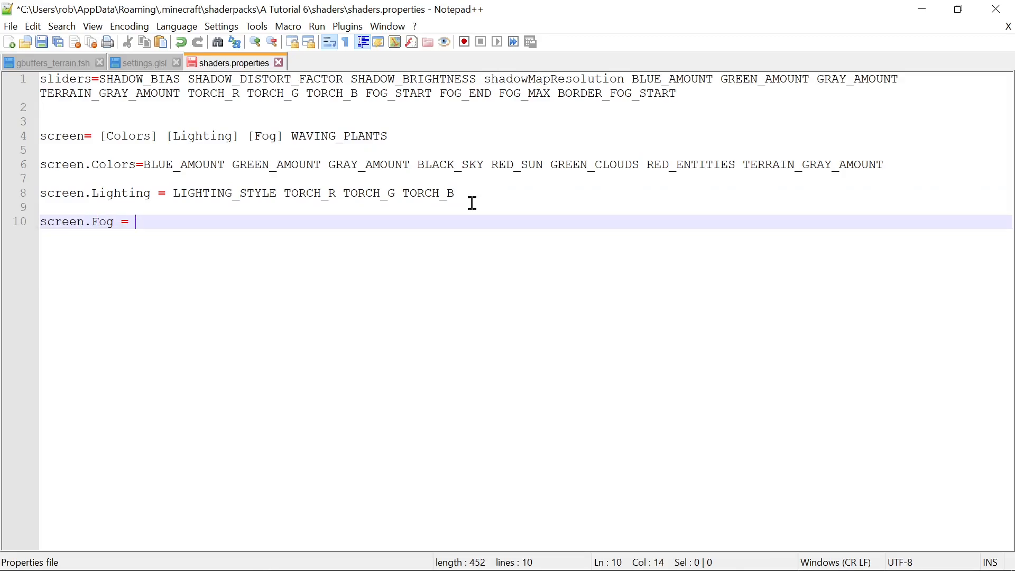
type("FOG_START FOG_END FOG_MAX BORDER_FOG_START")
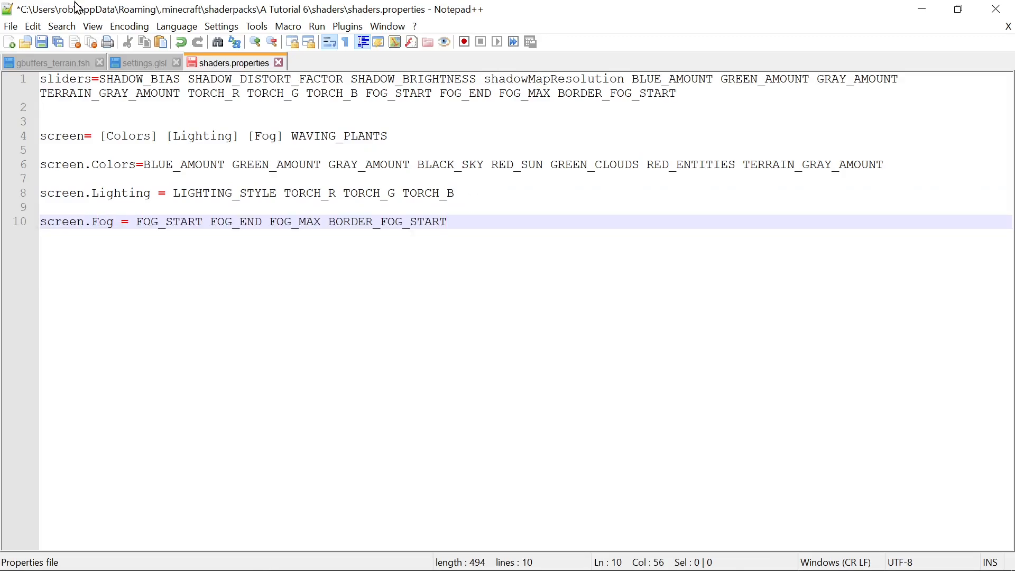
- Save shaders.properties, apply the reloaded settings in Minecraft and visit the Colors sub-screen
key("ctrl+s")
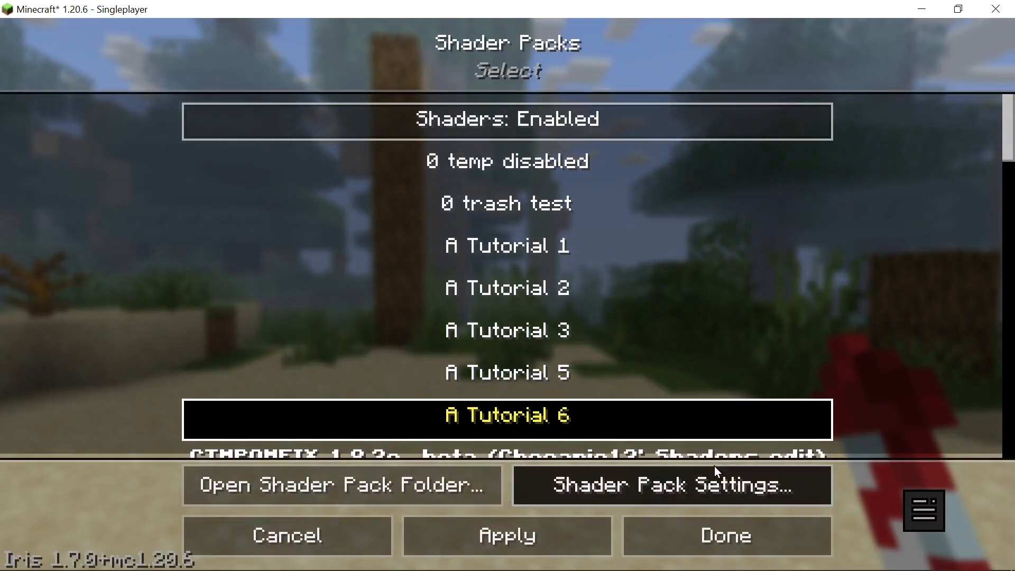
left_click(672, 486)
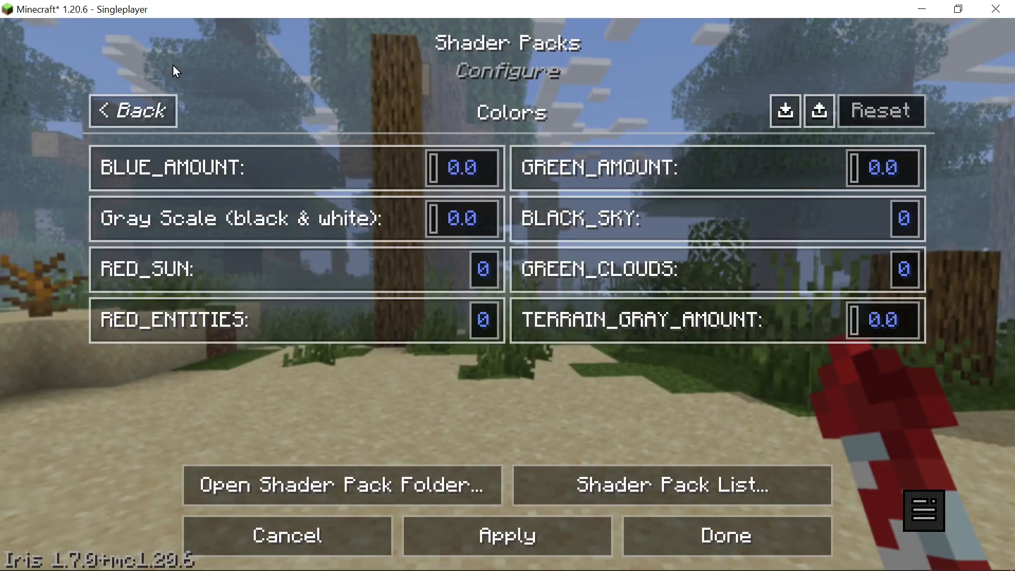
left_click(133, 110)
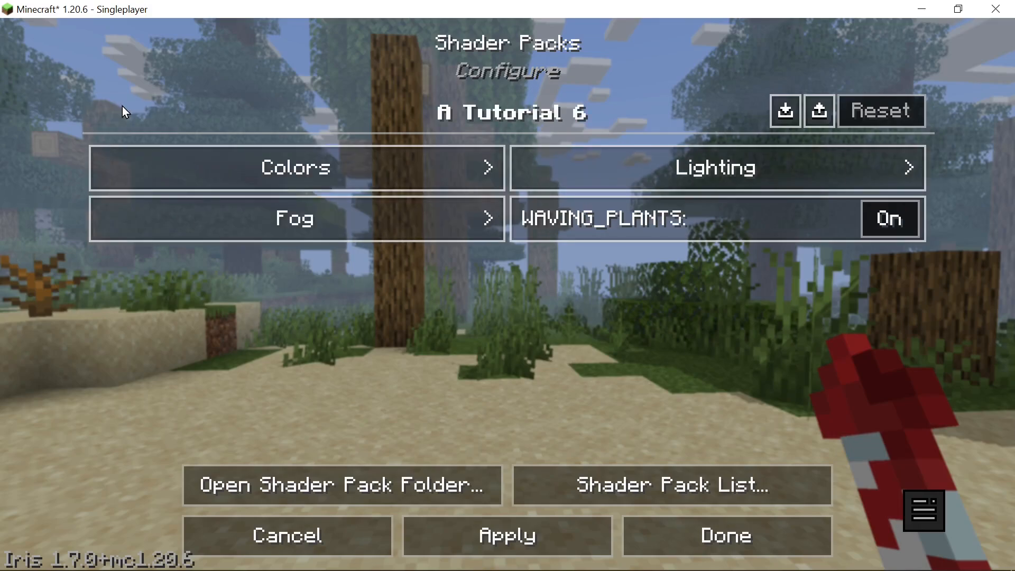
mouse_move(576, 217)
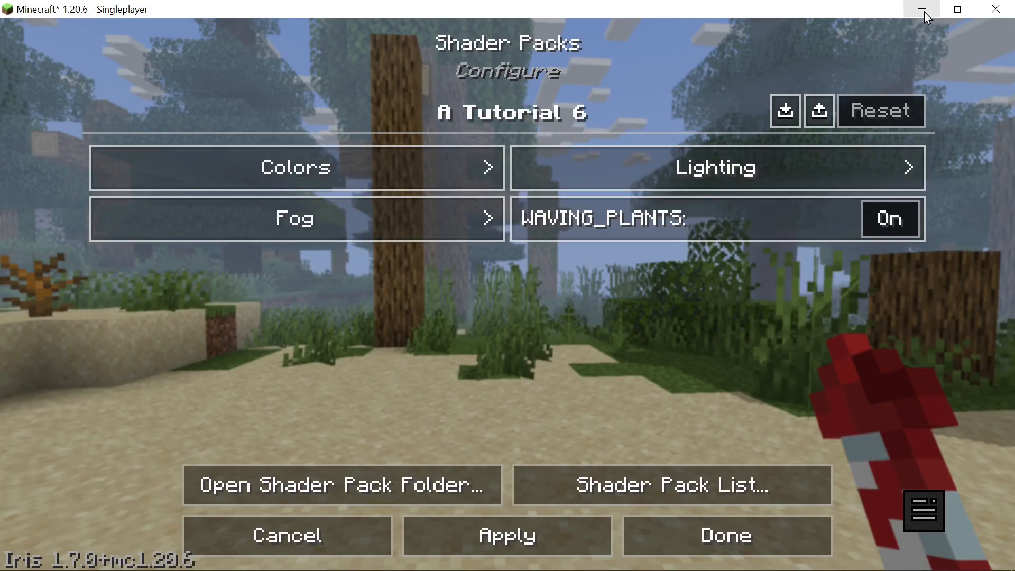
mouse_move(920, 7)
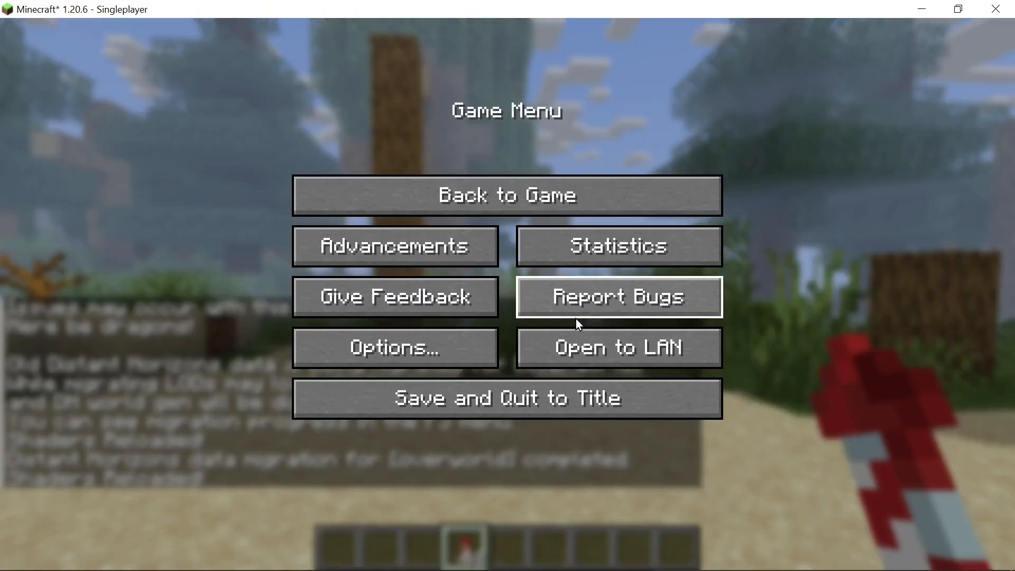
- Back in the world, take a cow spawn egg from the creative inventory and spawn a cow
left_click(507, 195)
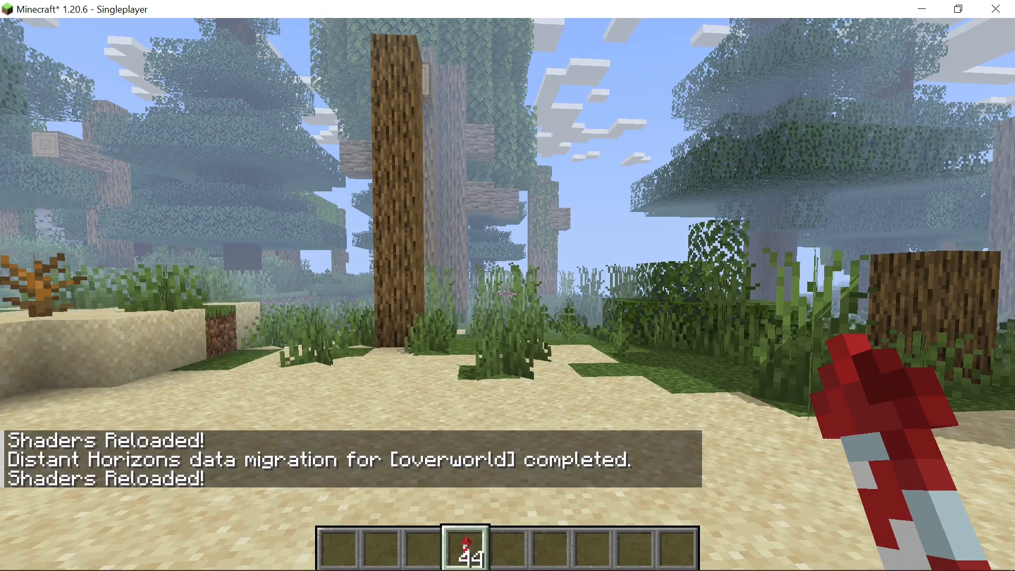
key("e")
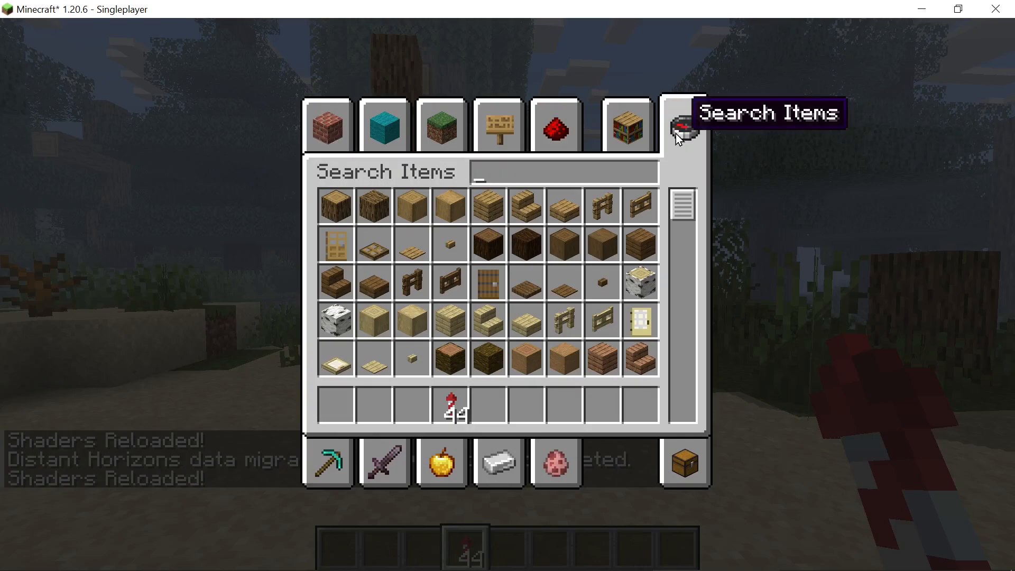
type("cow")
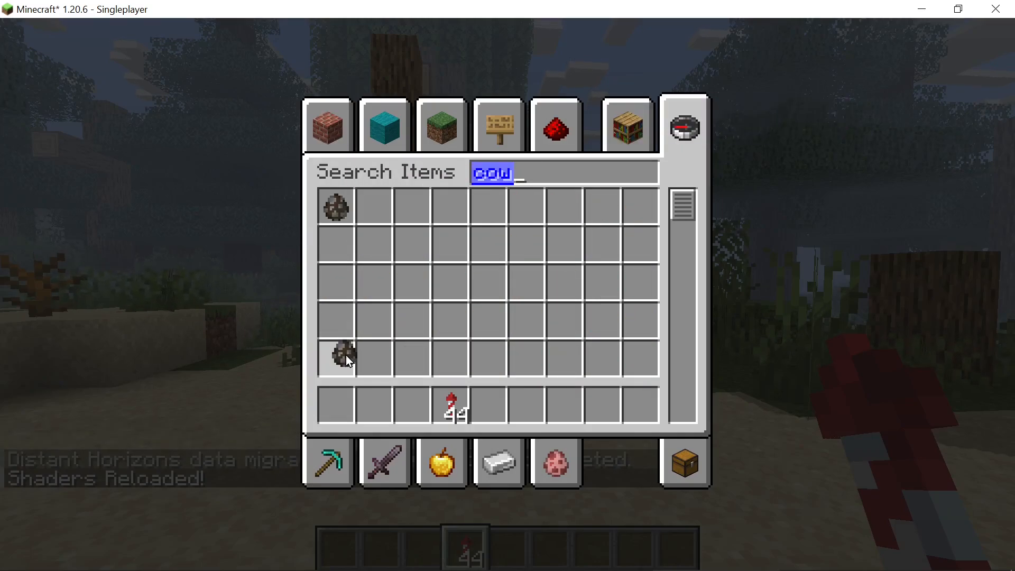
key("Escape")
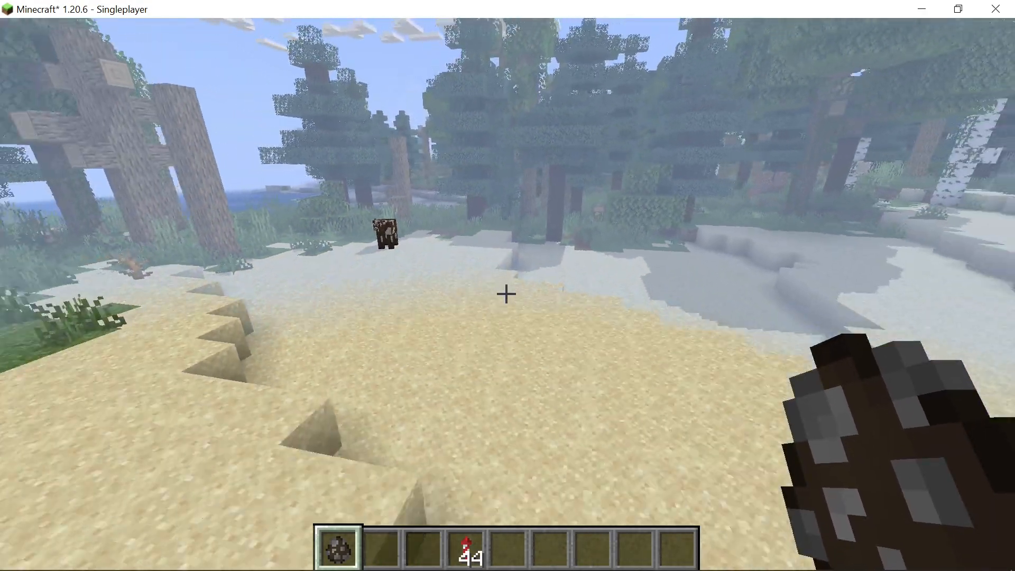
- Open the Tutorial 6 shader settings and apply the current Colors settings
key("Escape")
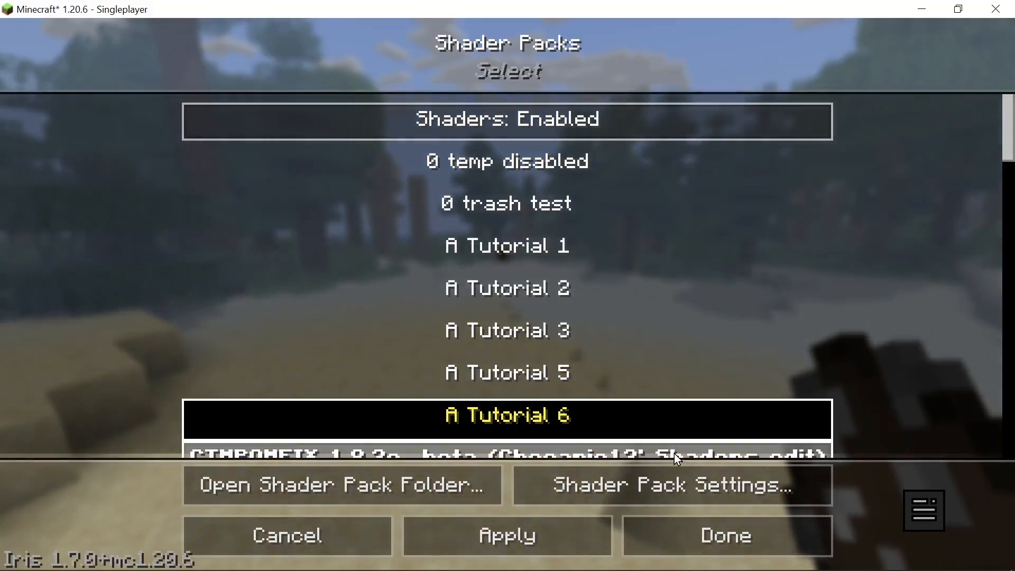
left_click(672, 485)
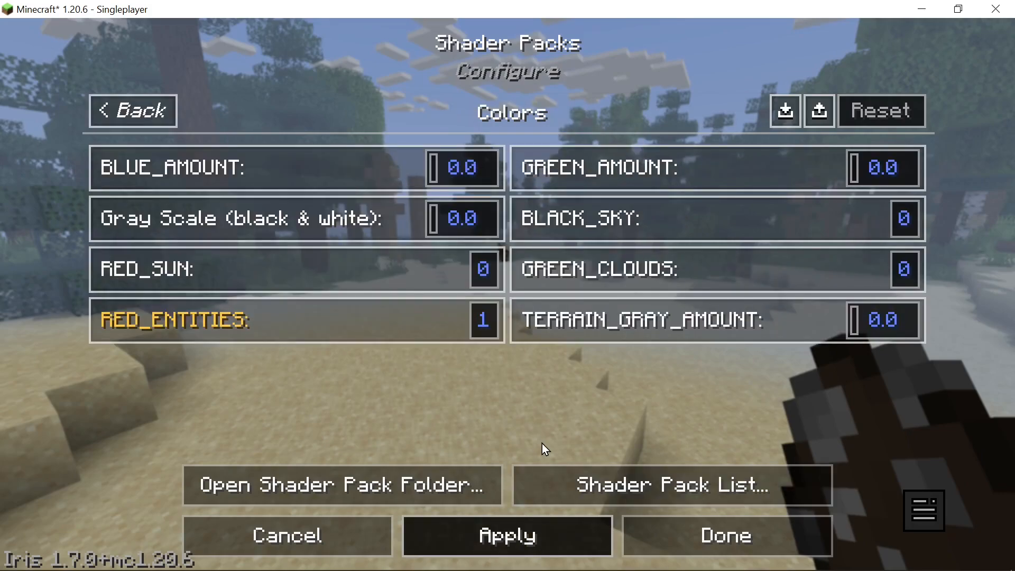
left_click(724, 535)
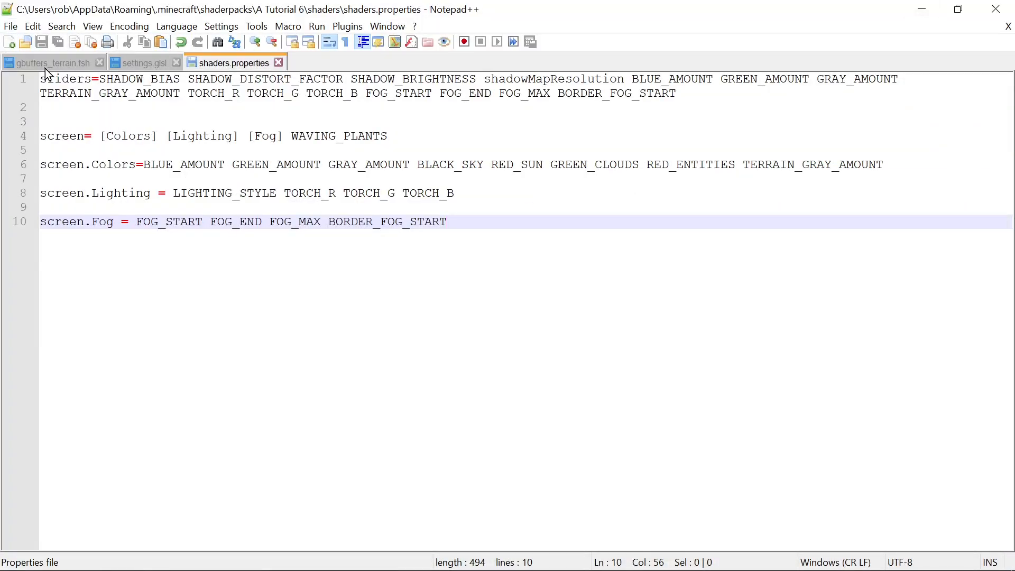
- Switch to gbuffers_terrain.fsh near SHADOW_BRIGHTNESS and reach the file commands for a new file
left_click(48, 63)
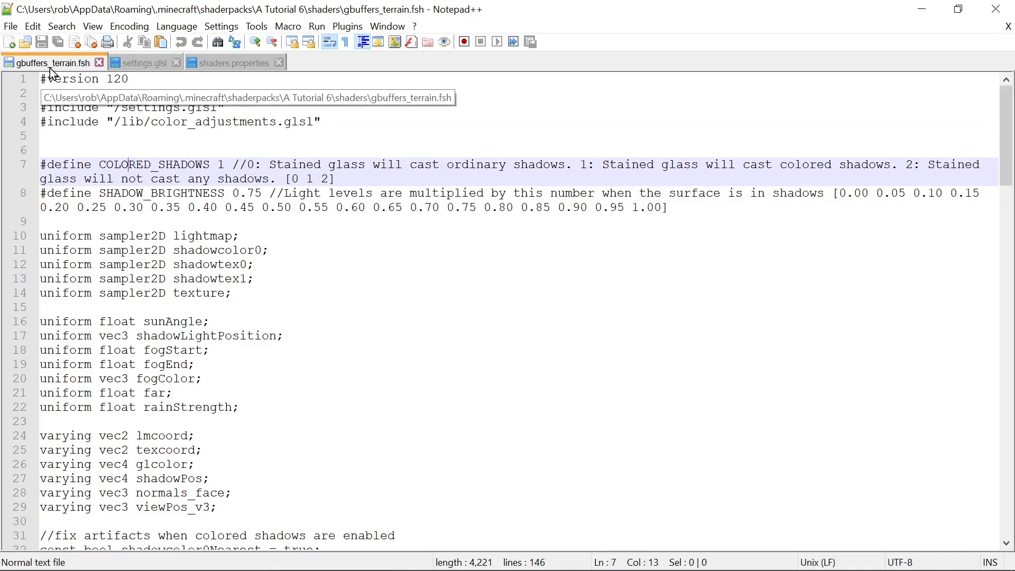
right_click(149, 207)
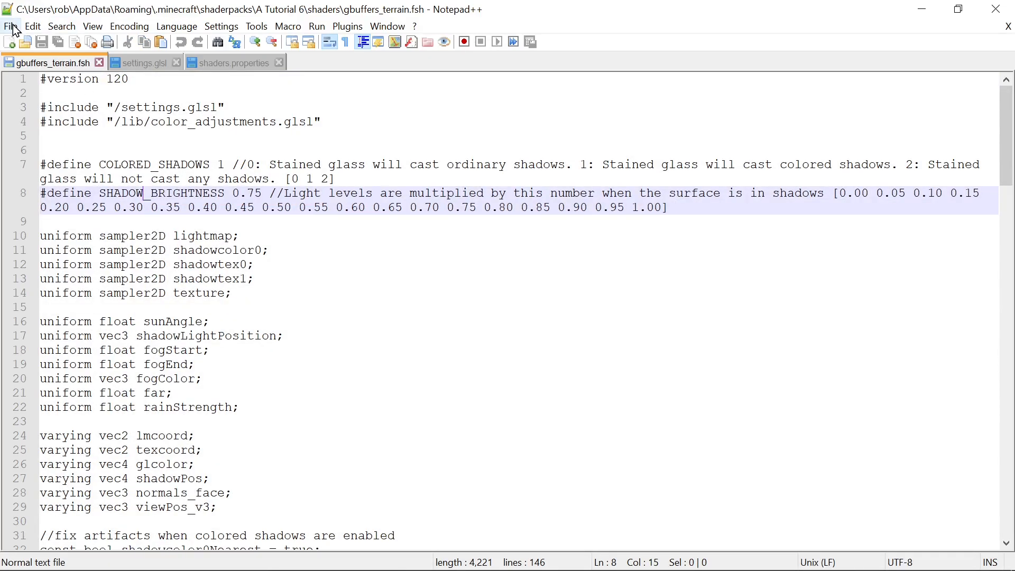
left_click(11, 25)
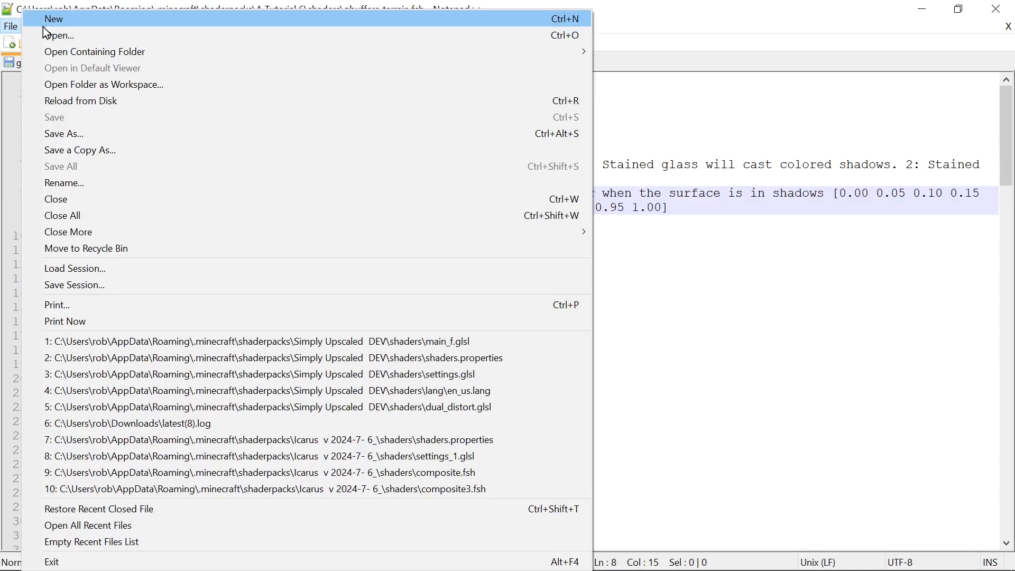
- Save the pasted terrain shader code, without #version 120, as main_f.glsl using the All types filter
left_click(54, 18)
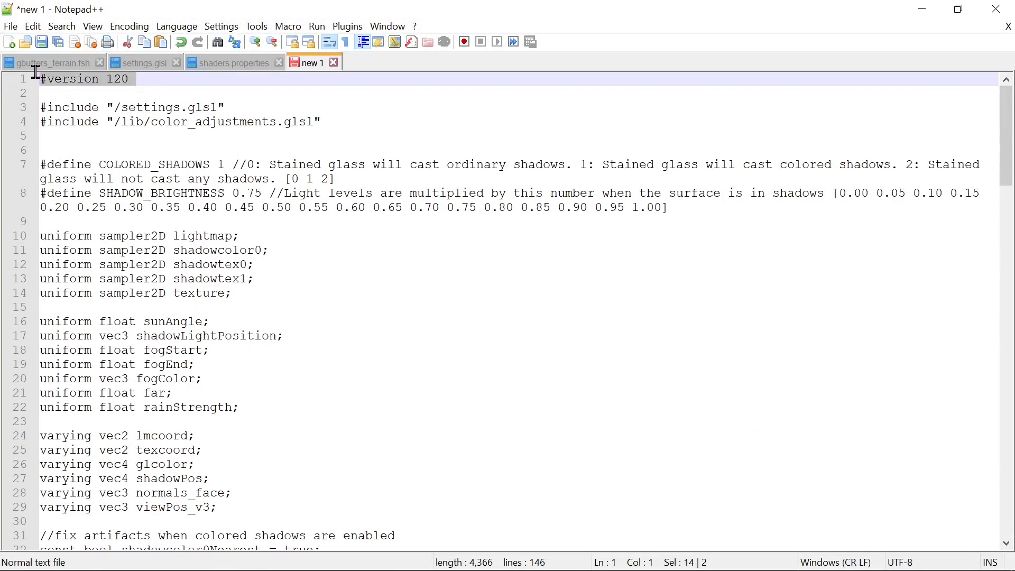
key("Delete")
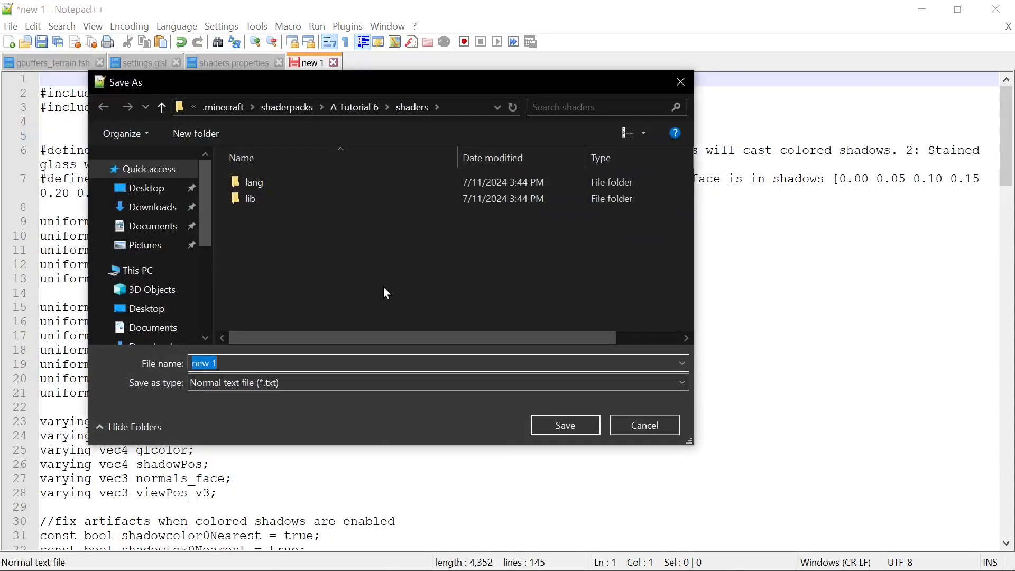
mouse_move(324, 338)
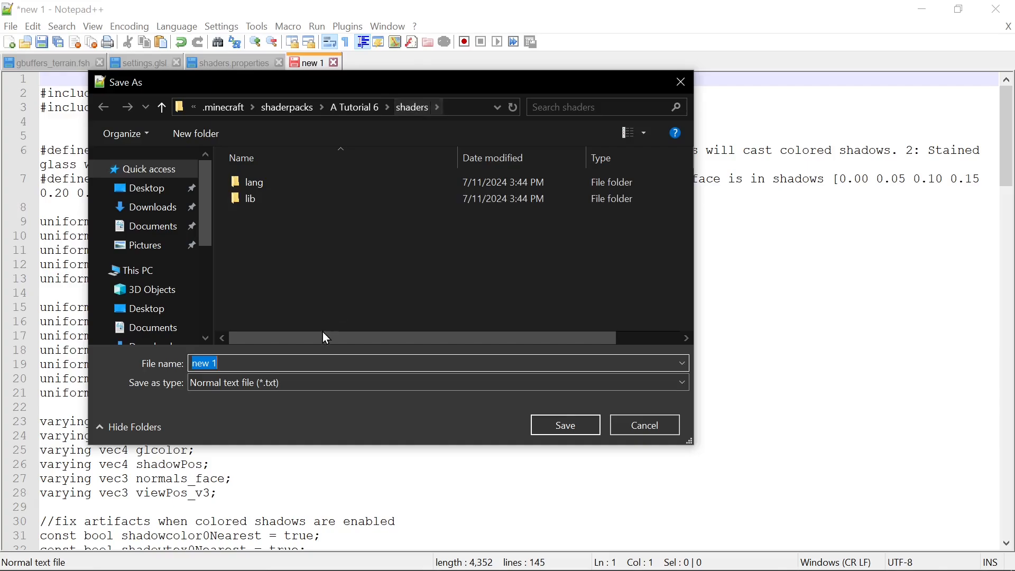
type("m")
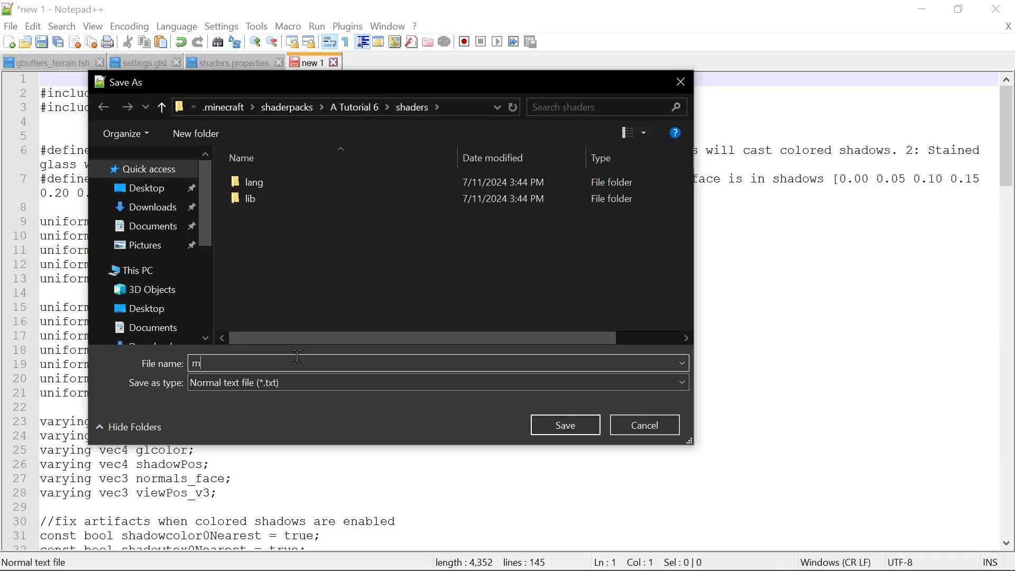
type("ain")
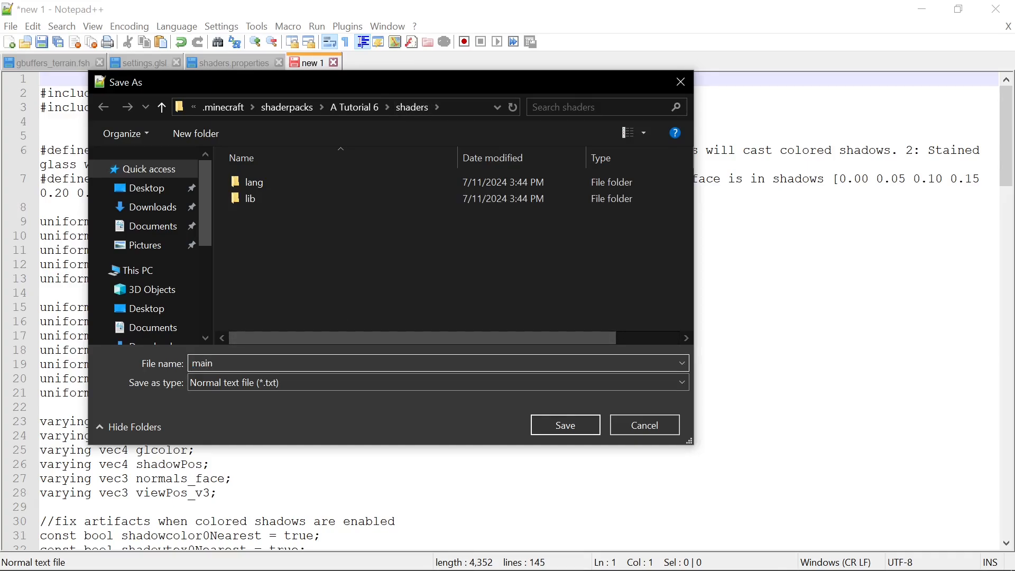
left_click(678, 381)
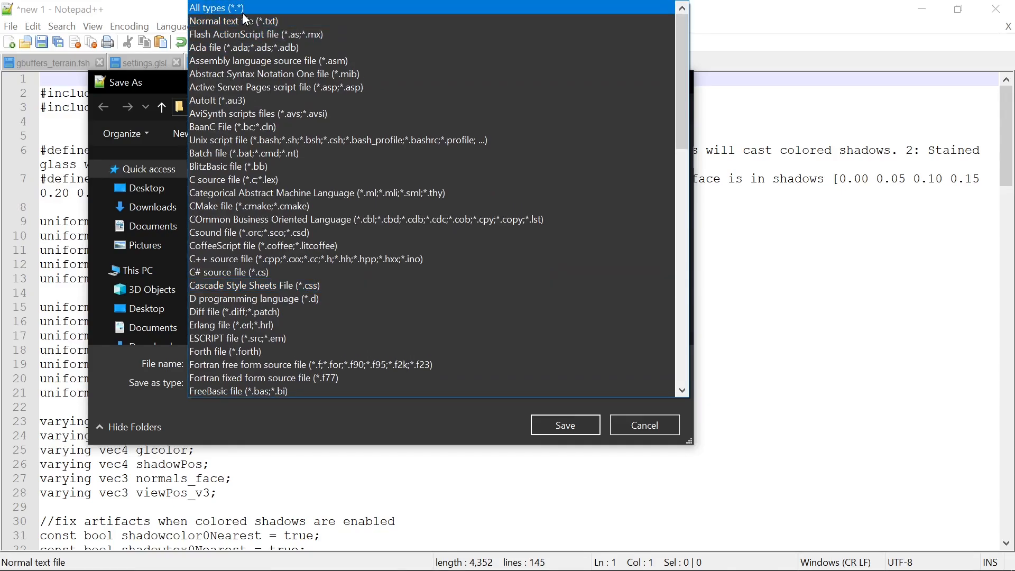
left_click(215, 8)
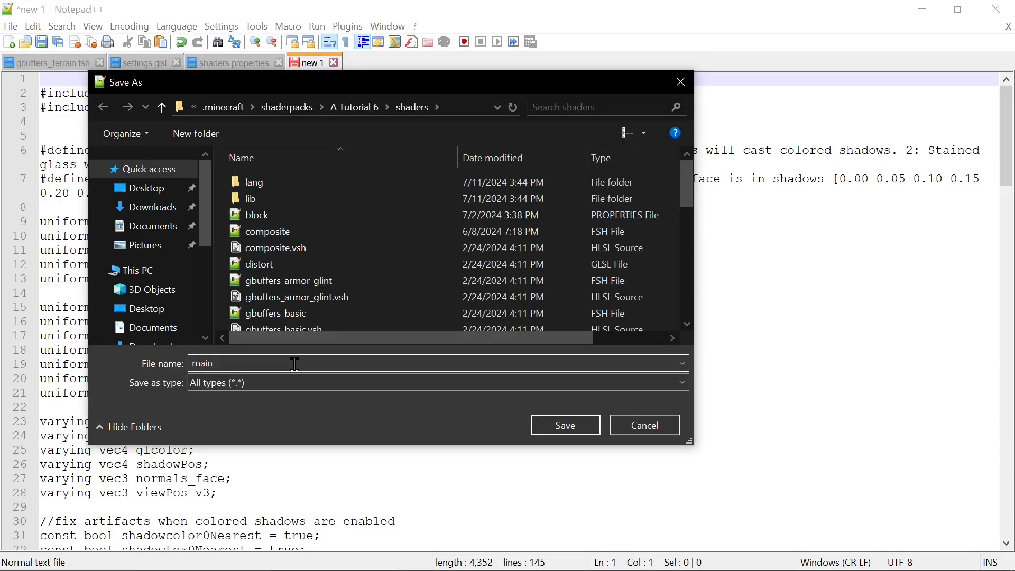
type(".glsl")
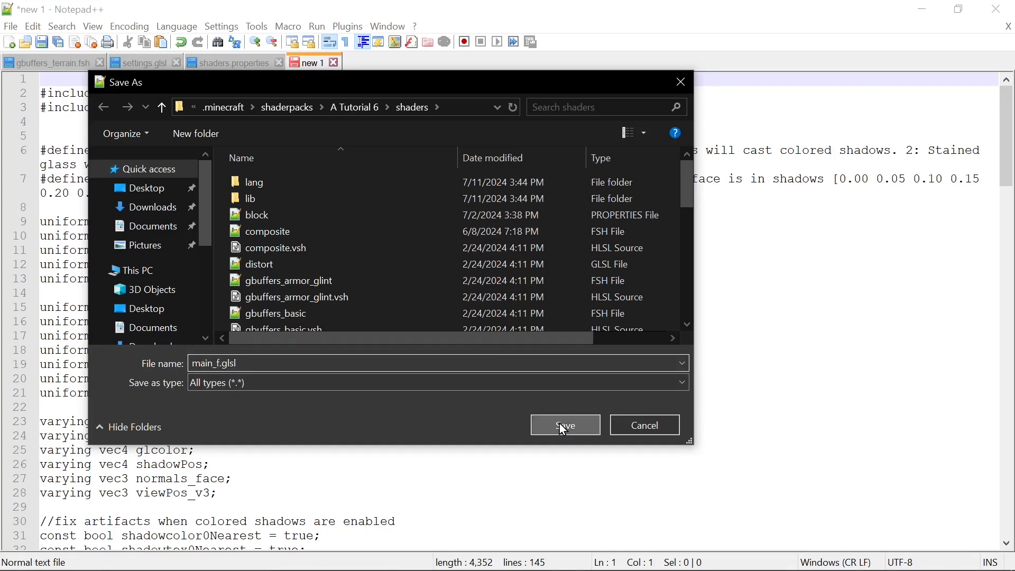
left_click(564, 425)
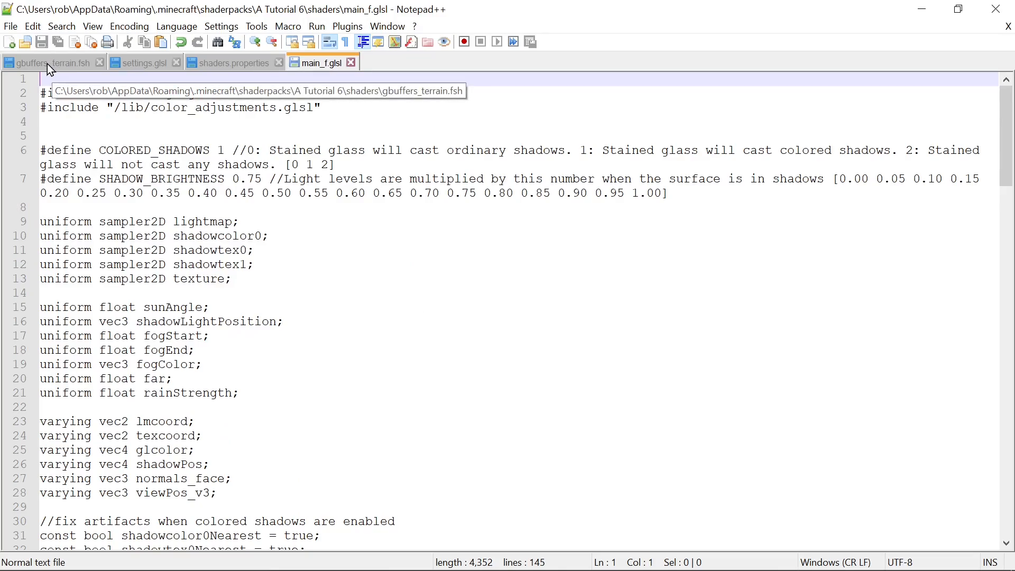
left_click(49, 62)
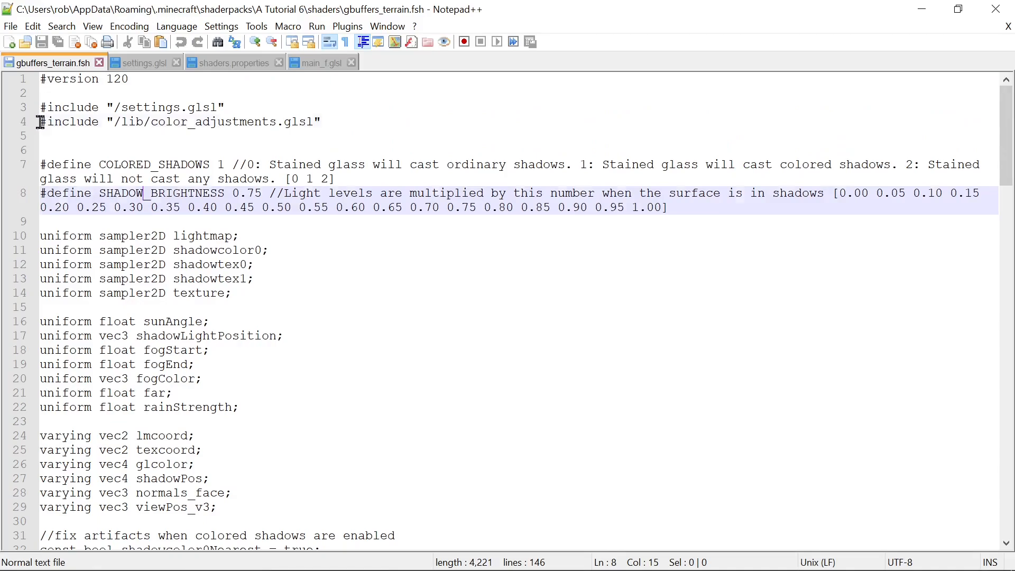
- Strip gbuffers_terrain.fsh to #version 120 plus #include main_f.glsl and save it
scroll("down", 3)
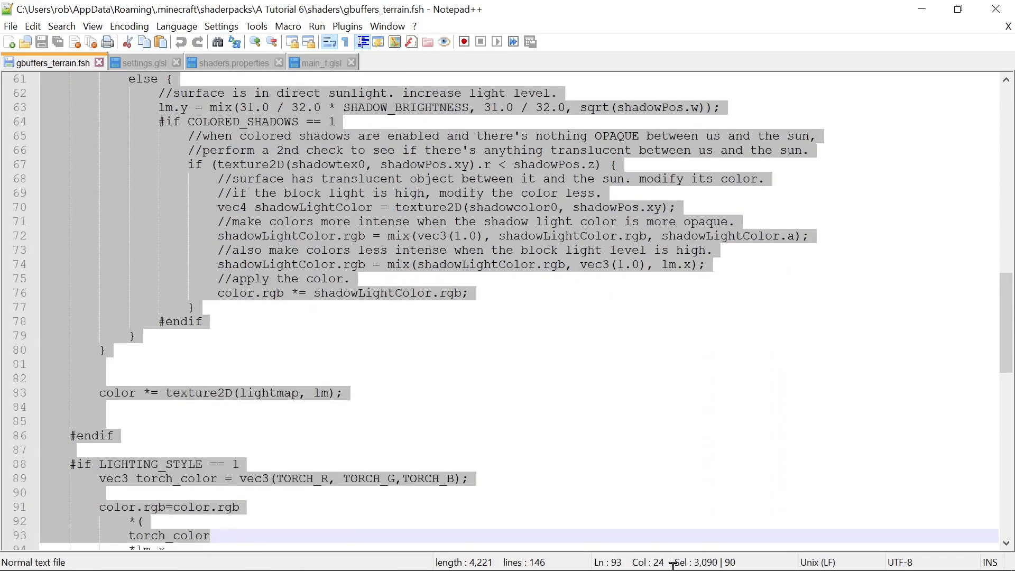
scroll("down", 3)
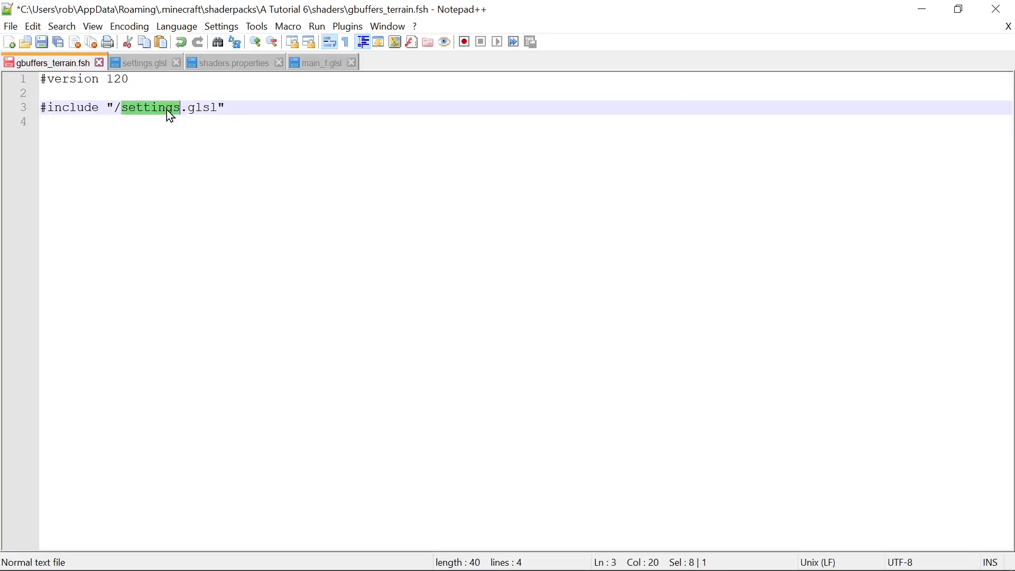
type("main")
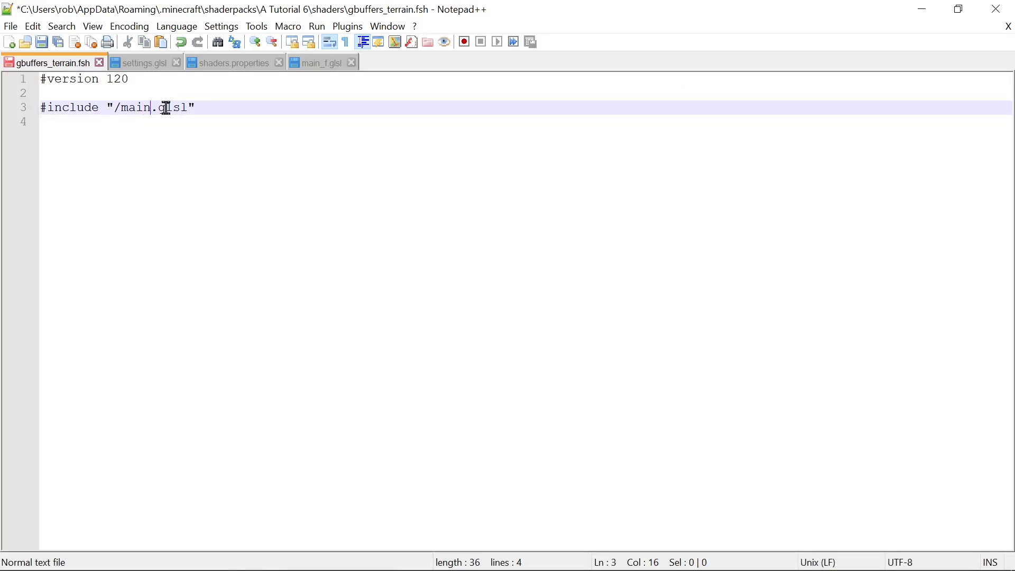
type("_f")
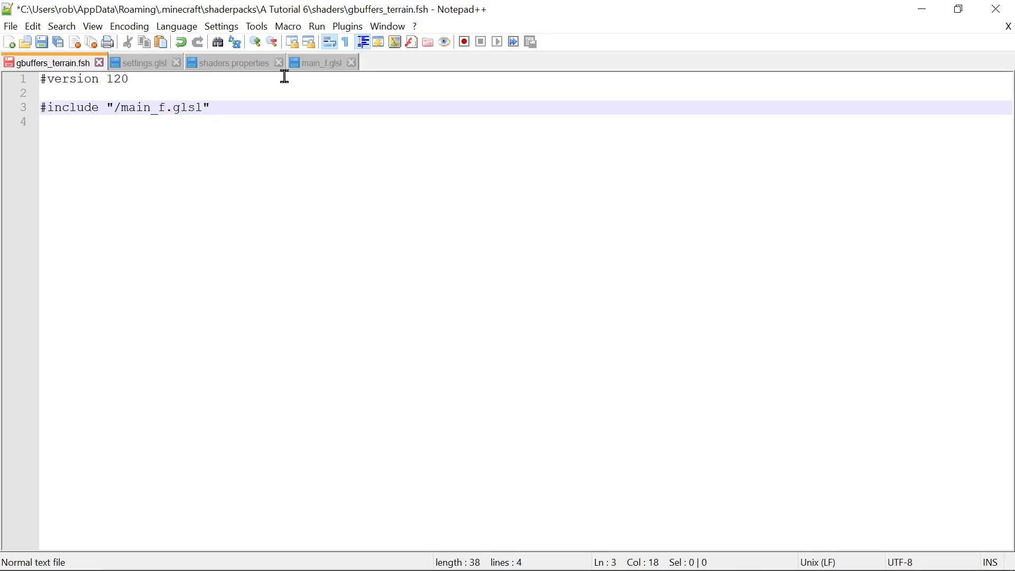
left_click(320, 62)
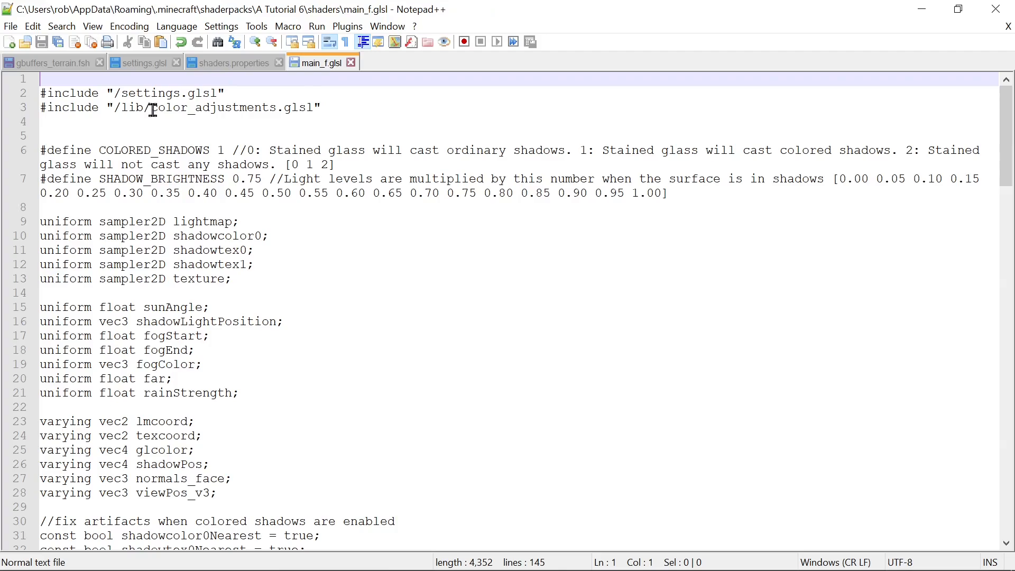
left_click(49, 63)
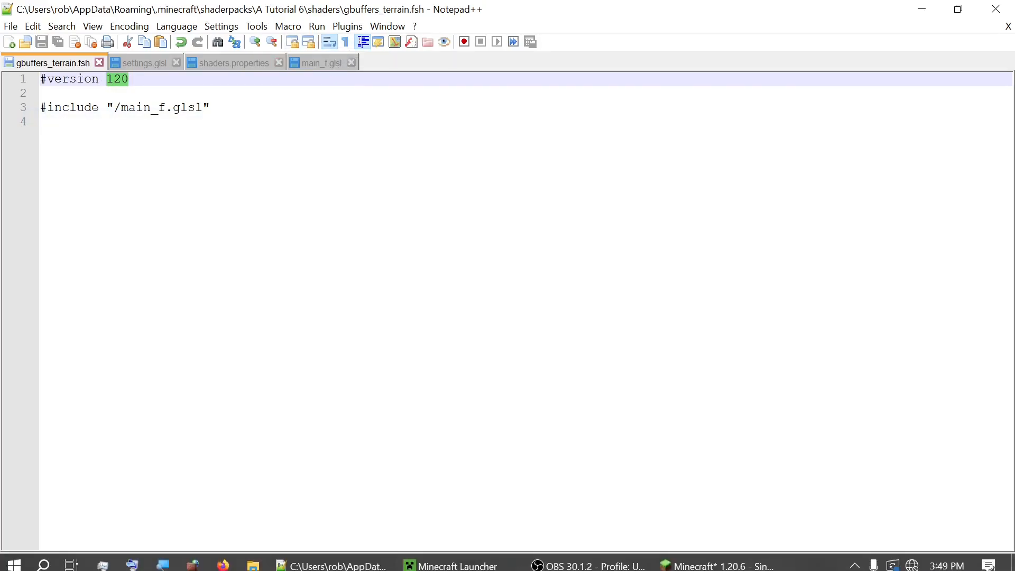
- Reload the shader pack in the Minecraft world with F3+R
left_click(720, 565)
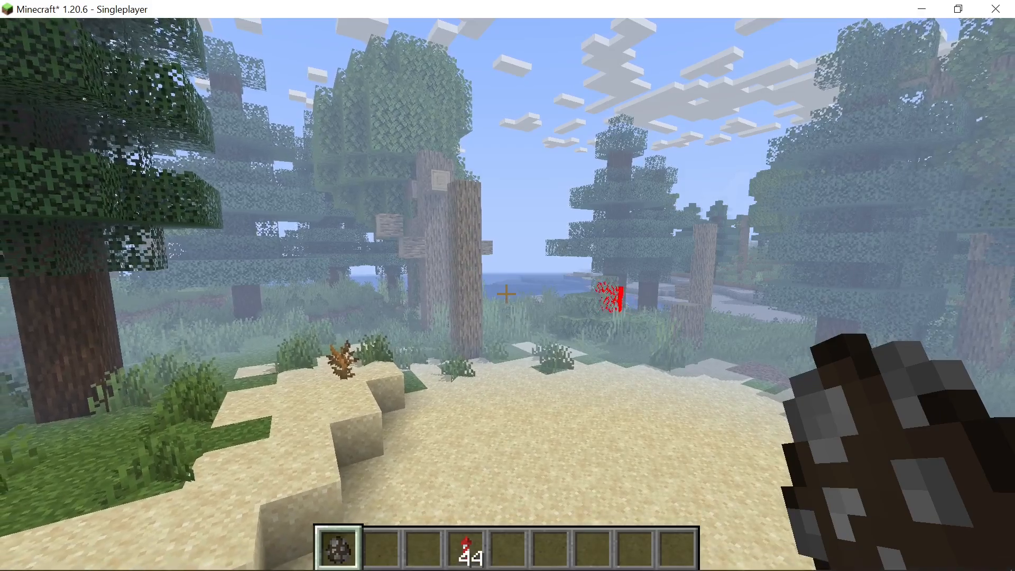
key("r")
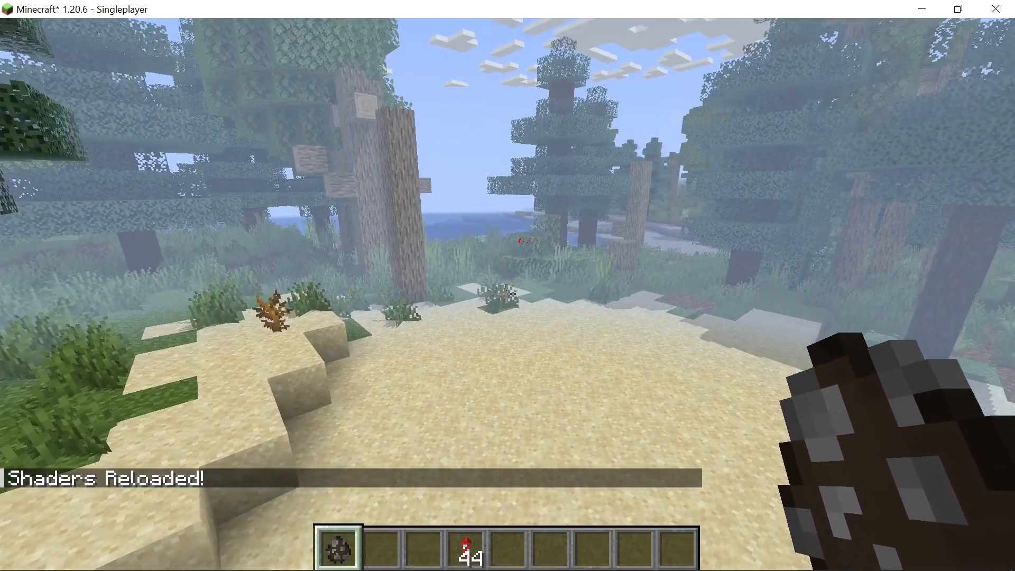
key("Escape")
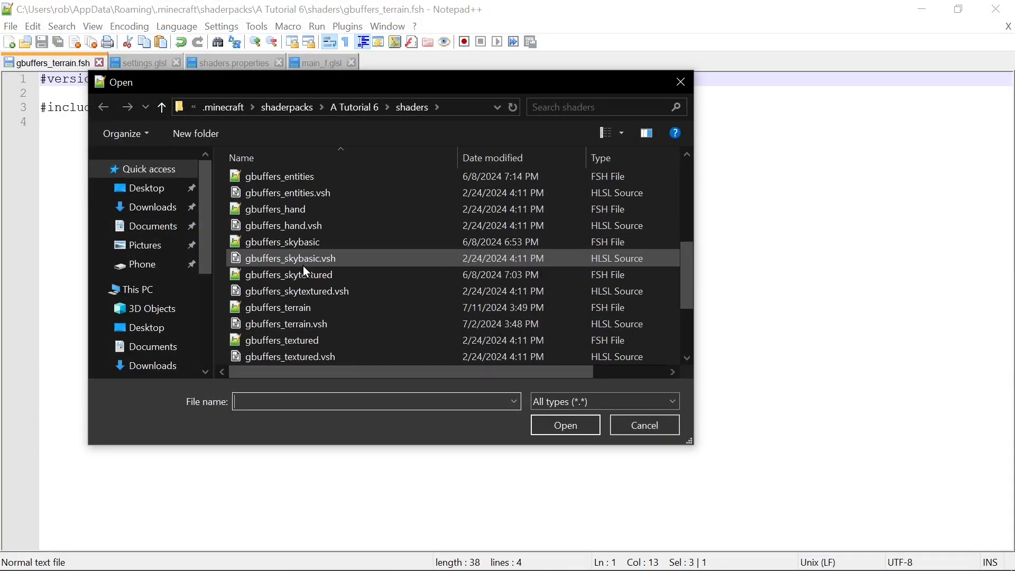
- Open gbuffers_entities.fsh and locate its #if RED_ENTITIES debug block
left_click(279, 177)
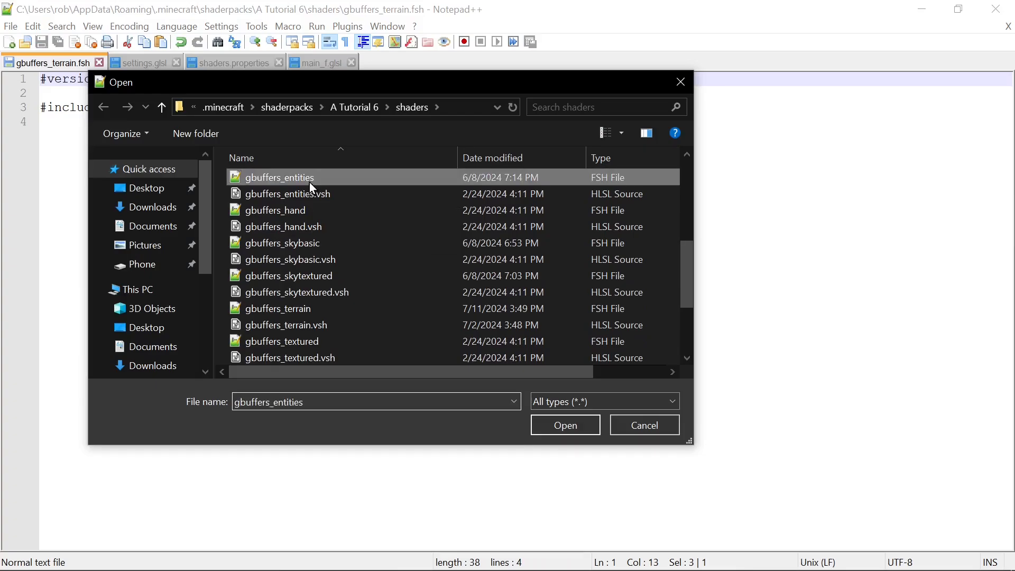
left_click(563, 425)
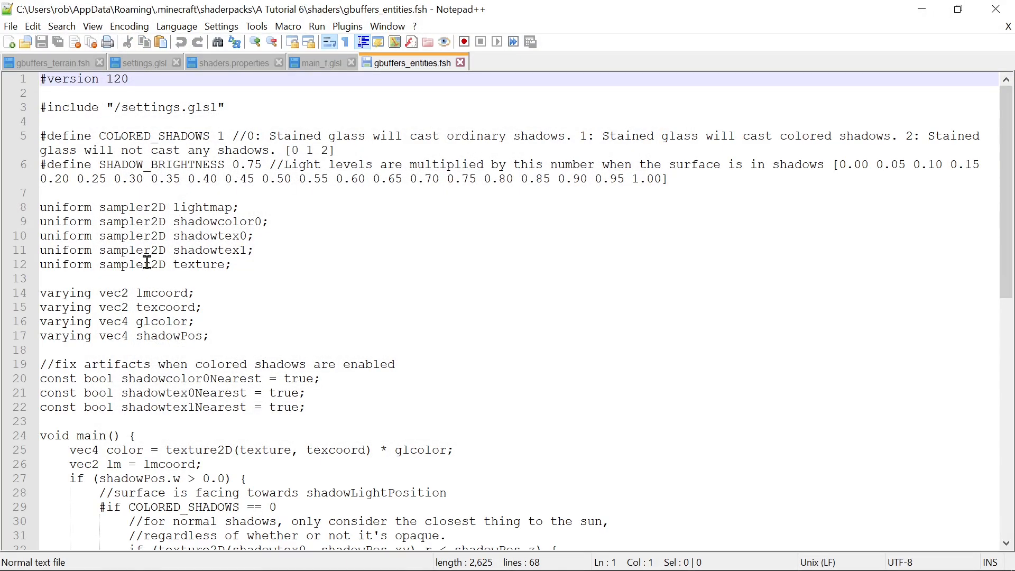
scroll("down", 3)
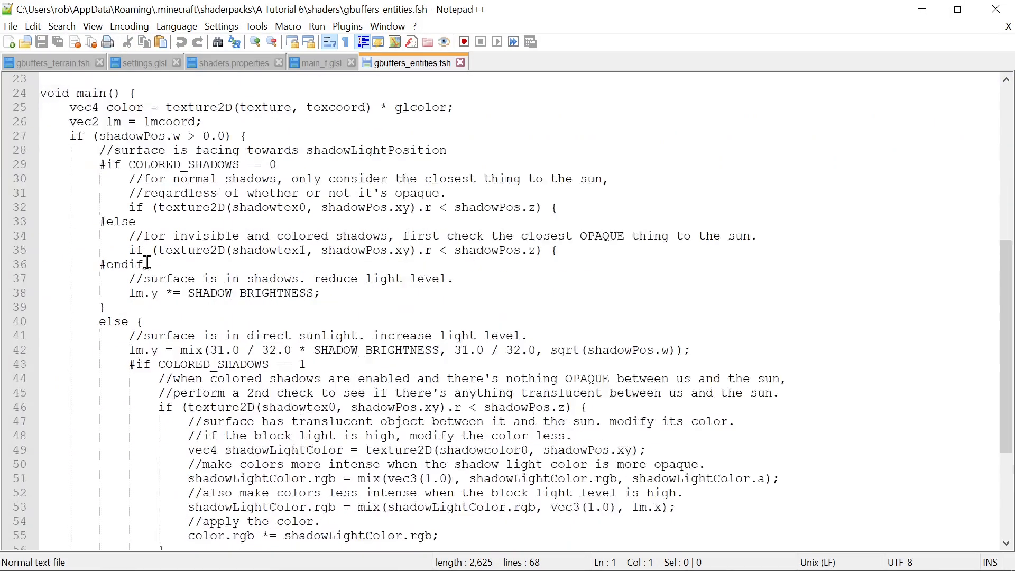
scroll("down", 3)
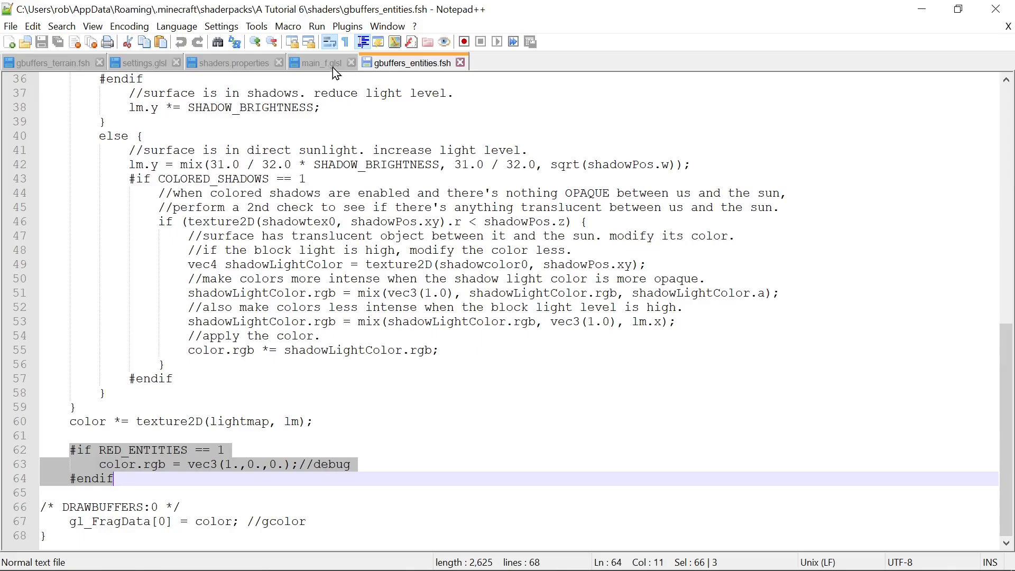
- Paste the #if RED_ENTITIES == 1 block into main_f.glsl before the DRAWBUFFERS line and save
left_click(317, 62)
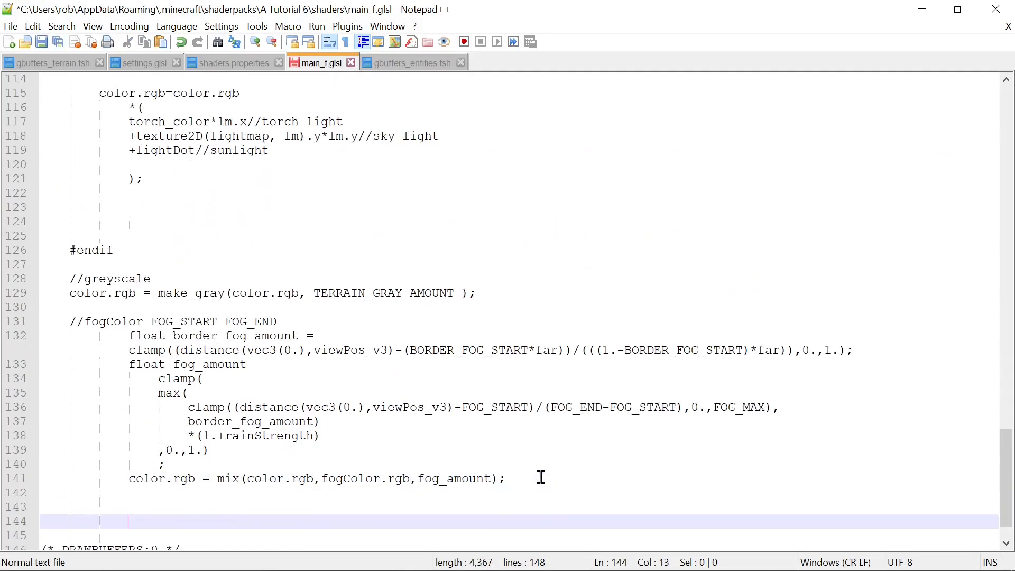
mouse_move(67, 514)
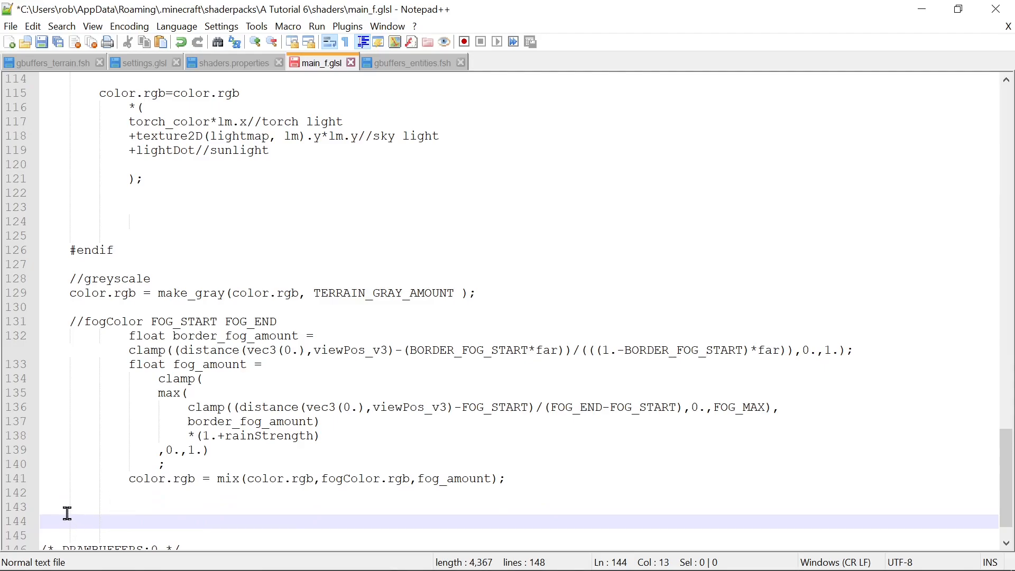
type("#if RED_ENTITIES == 1")
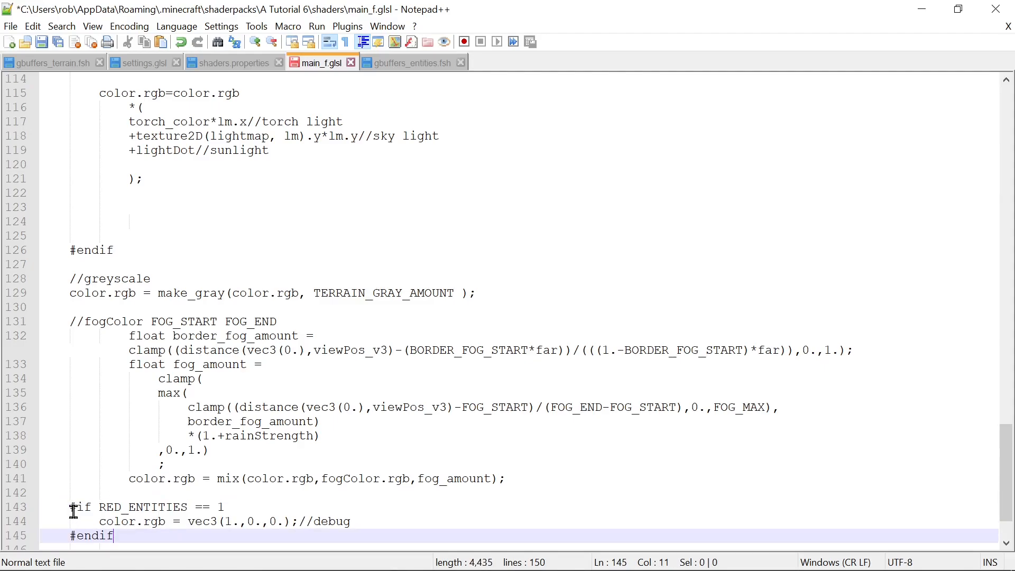
scroll("down", 3)
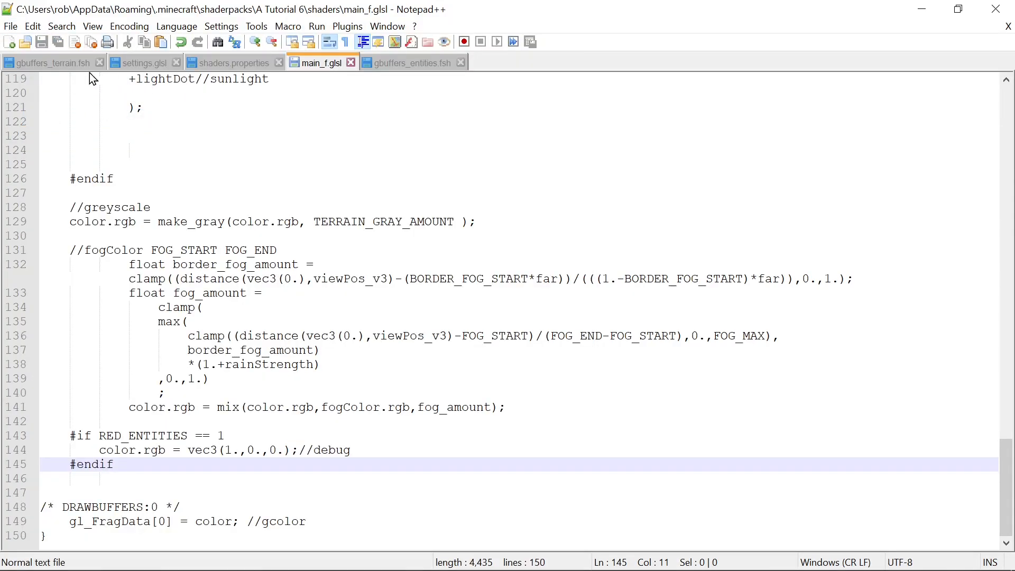
- Replace gbuffers_entities.fsh's contents with the terrain shader's version line and main_f.glsl include, and save
left_click(49, 62)
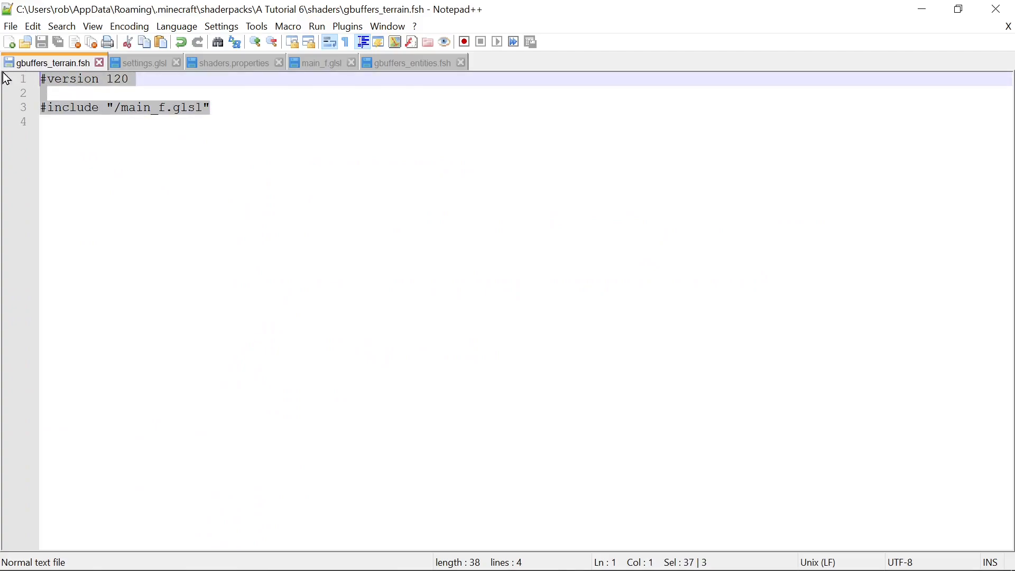
left_click(408, 62)
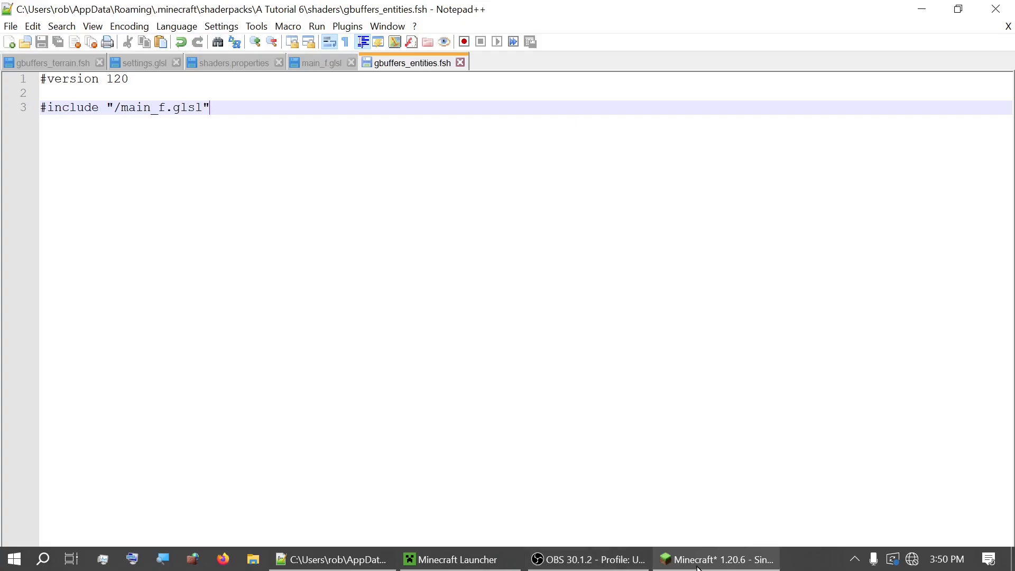
left_click(717, 558)
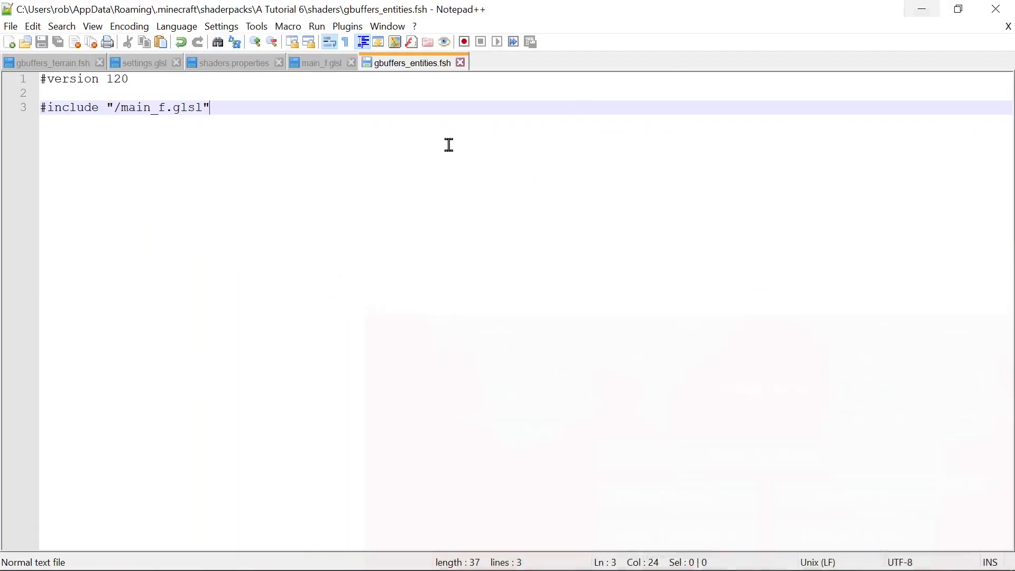
mouse_move(222, 96)
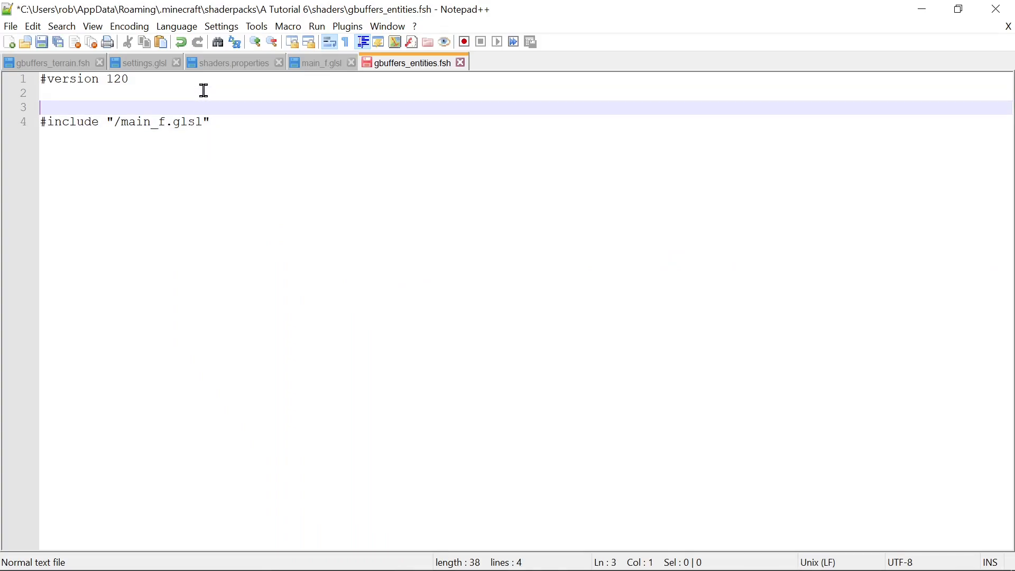
- Add #define THIS_IS_AN_ENTITY above the include in gbuffers_entities.fsh, save, and copy the name
type("#def")
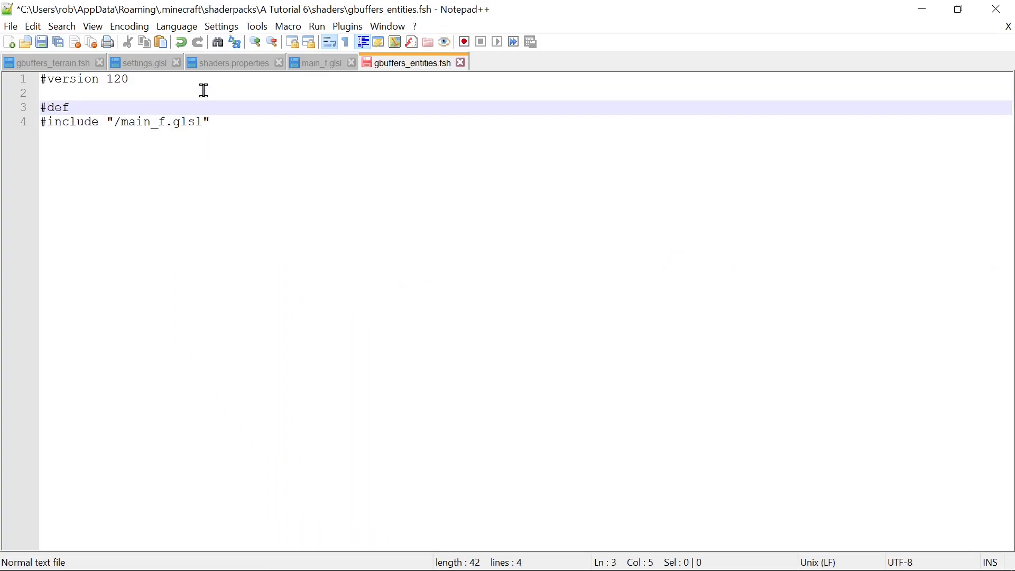
type("ine")
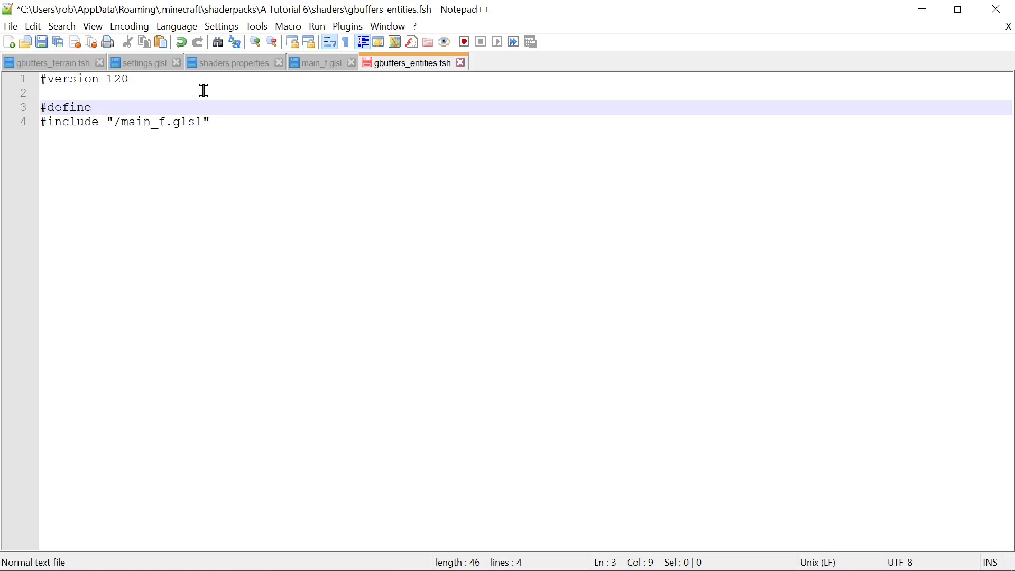
type("TH")
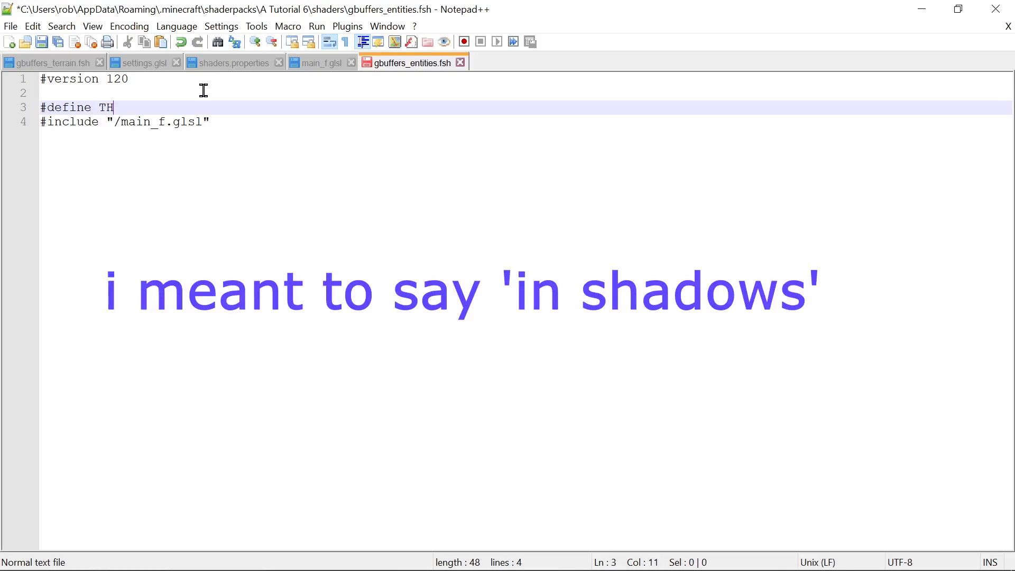
type("IS_")
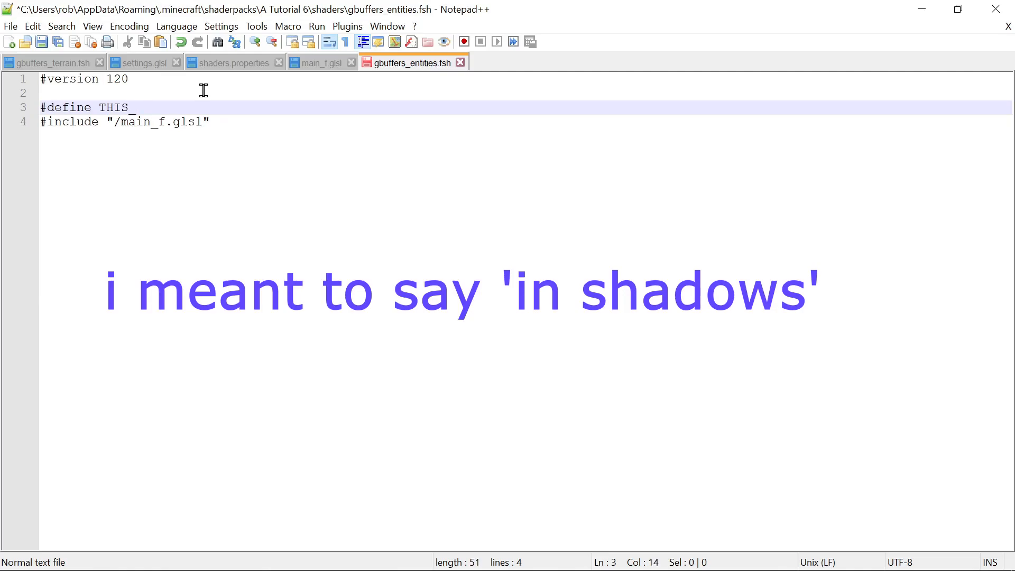
type("IS_AN_")
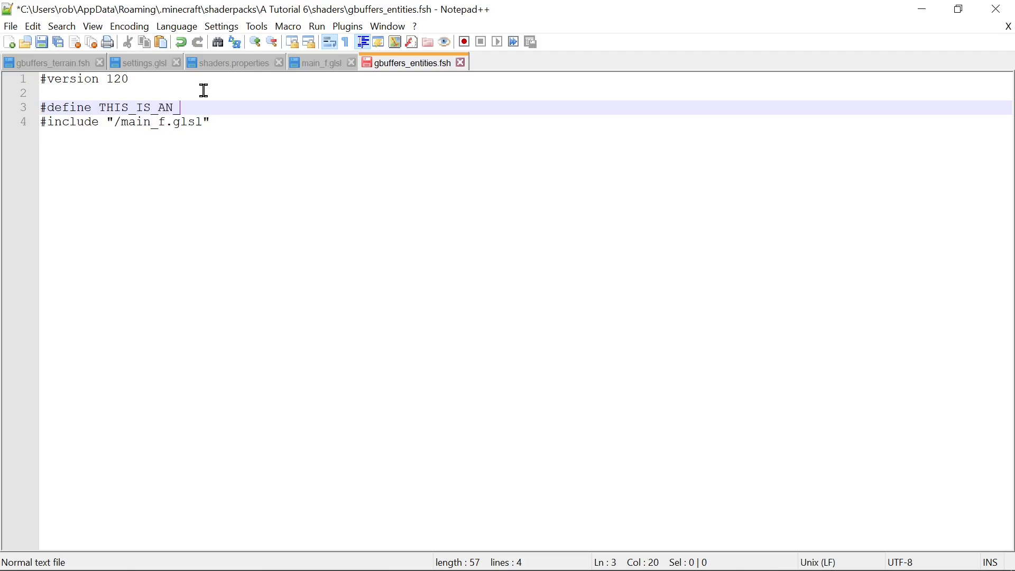
type("ENTITY")
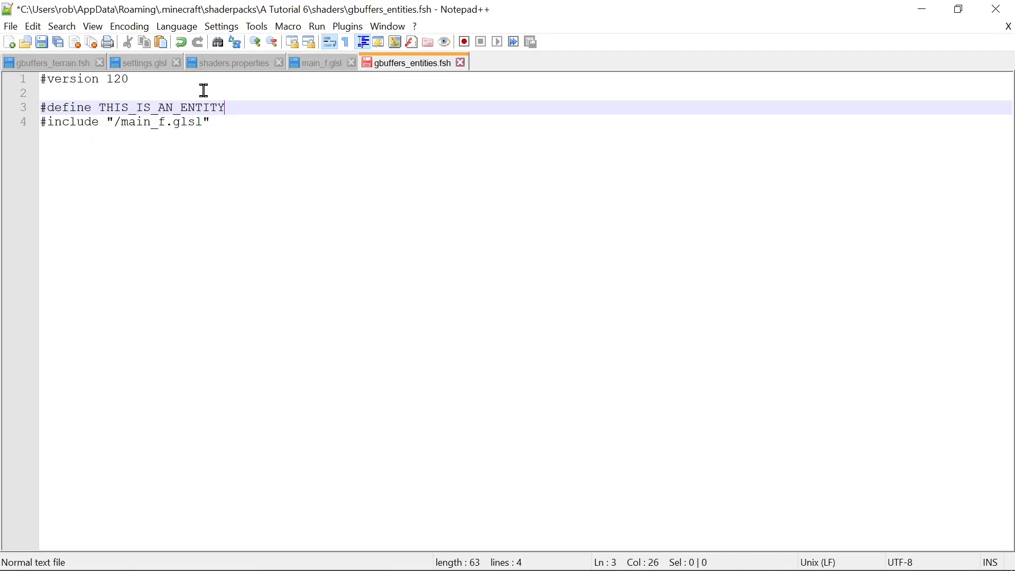
mouse_move(388, 78)
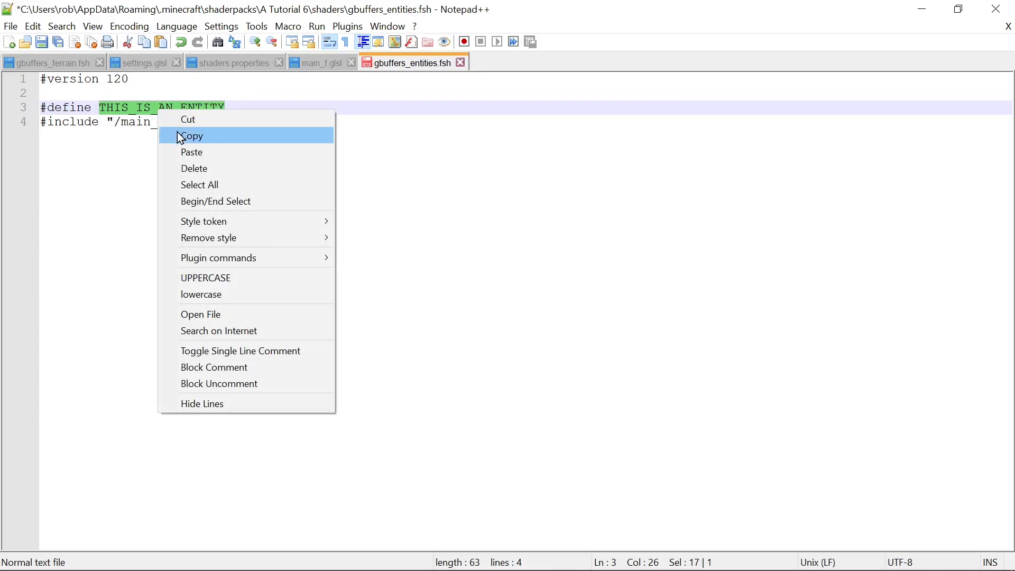
left_click(191, 136)
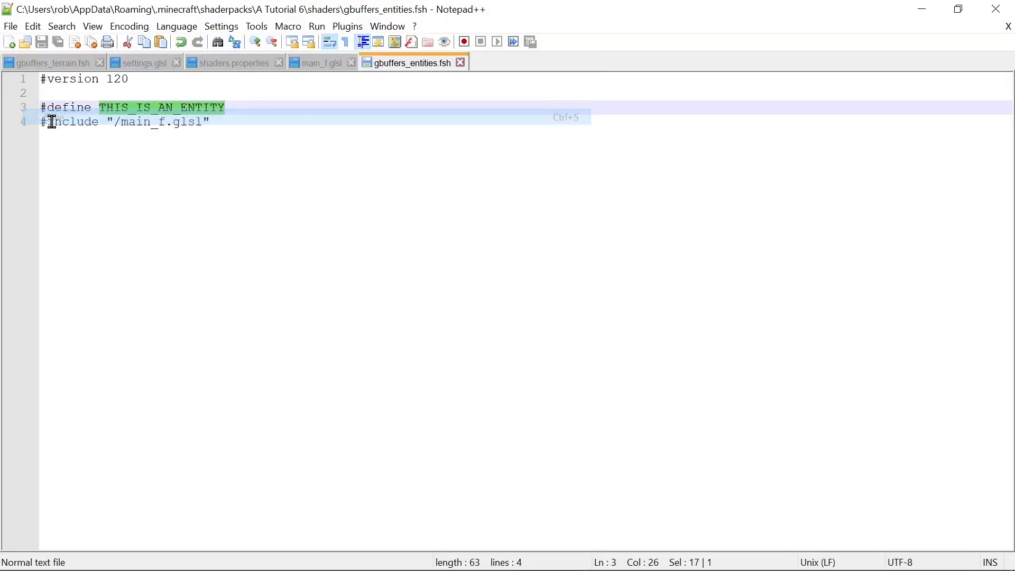
left_click(319, 62)
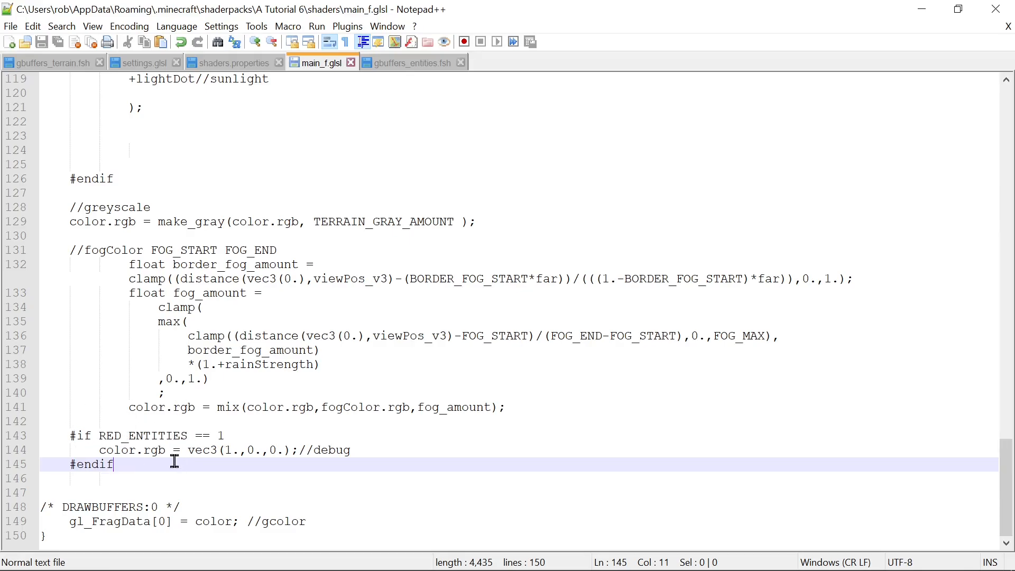
- Extend the debug check to #if RED_ENTITIES == 1 && isdefined THIS_IS_AN_ENTITY and save
left_click(251, 434)
type(" && IS")
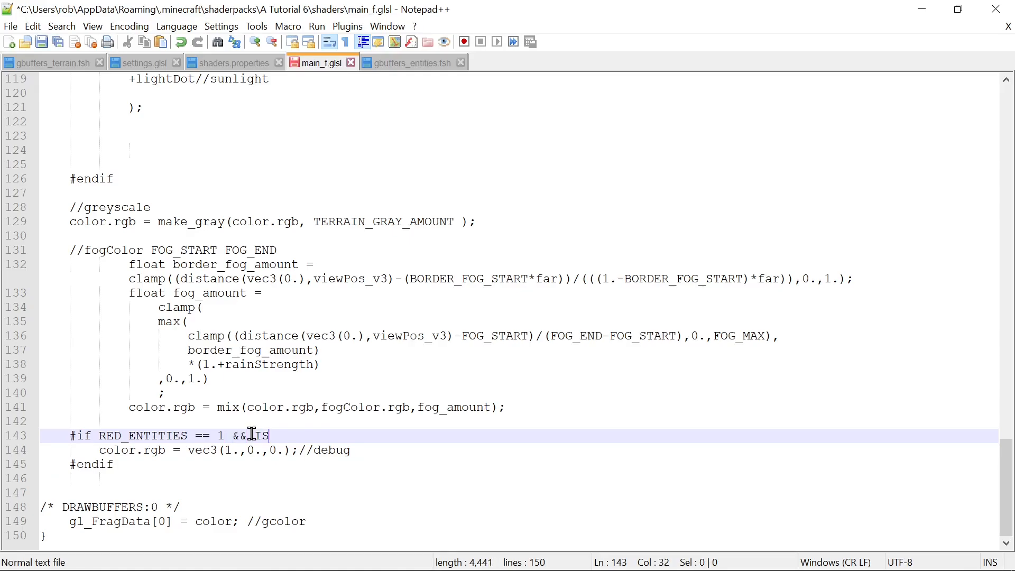
type("DEFINED")
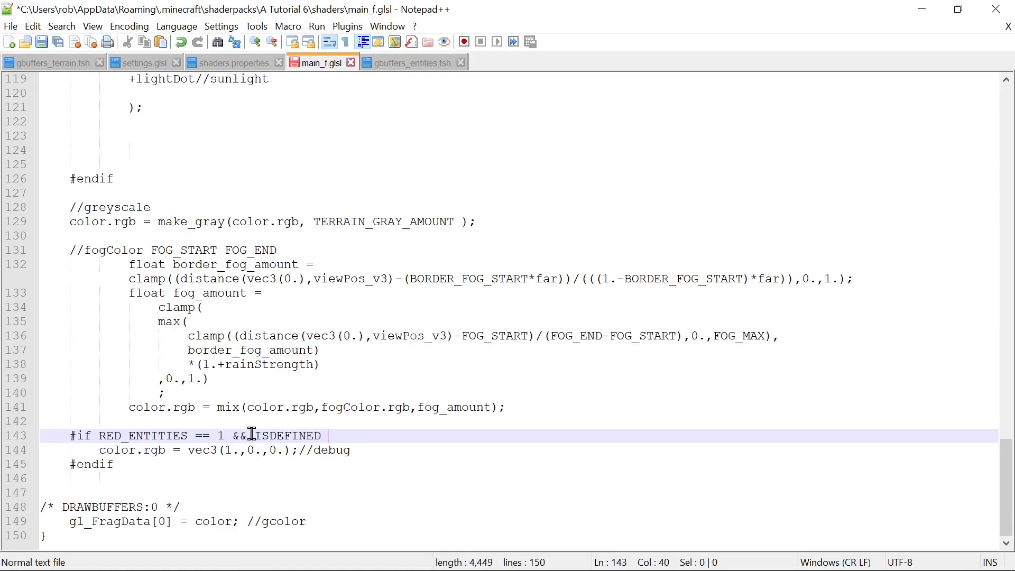
type("THIS_IS_AN_ENTITY")
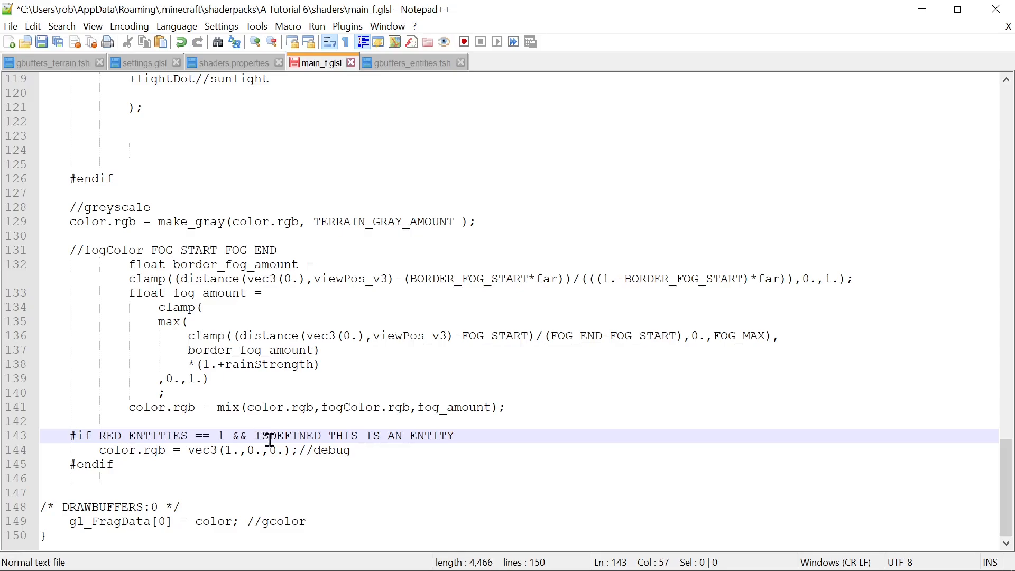
double_click(287, 435)
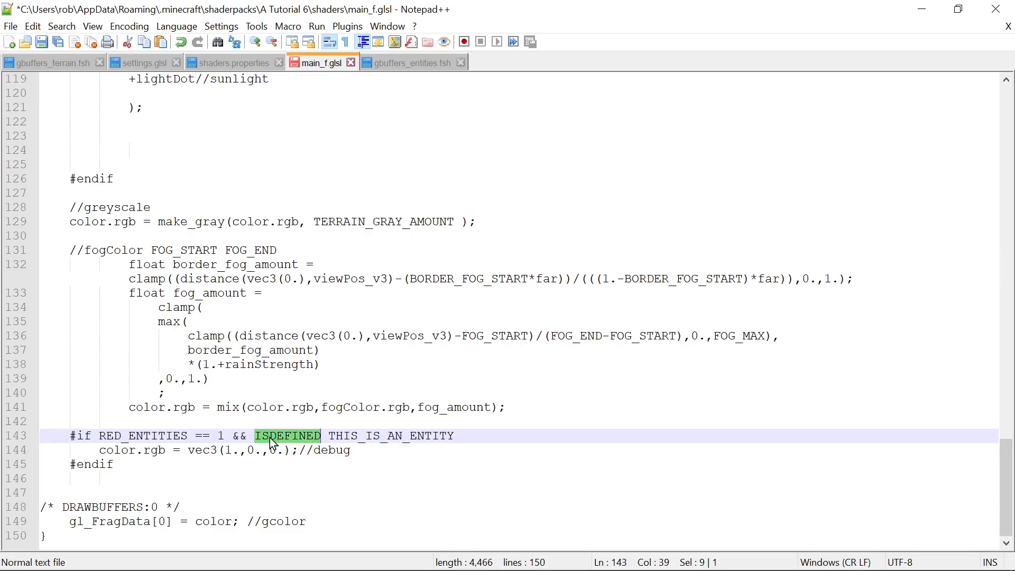
type("isdefined")
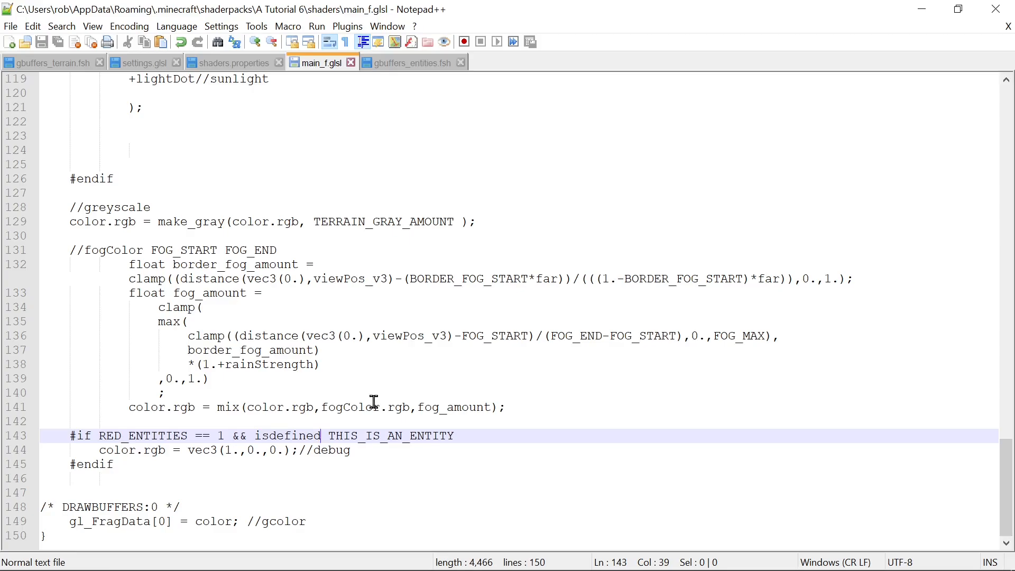
mouse_move(183, 454)
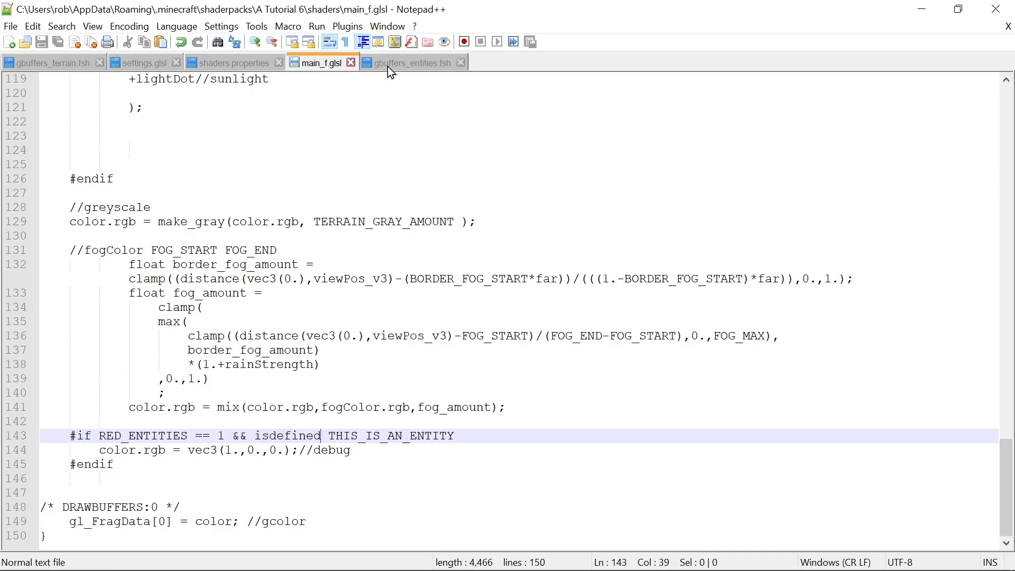
- Compare main_f.glsl against gbuffers_entities.fsh and gbuffers_terrain.fsh
left_click(411, 63)
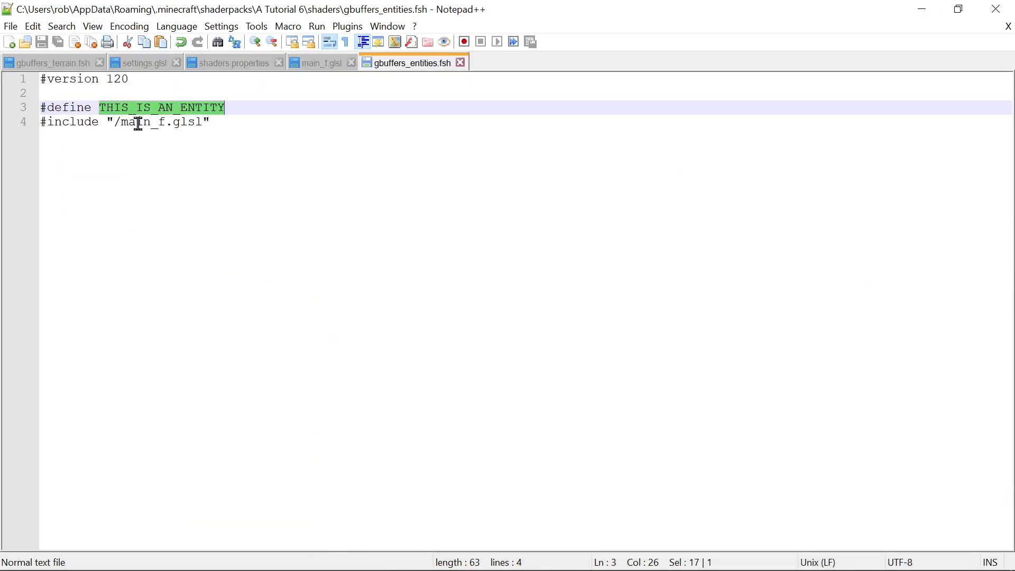
left_click(317, 62)
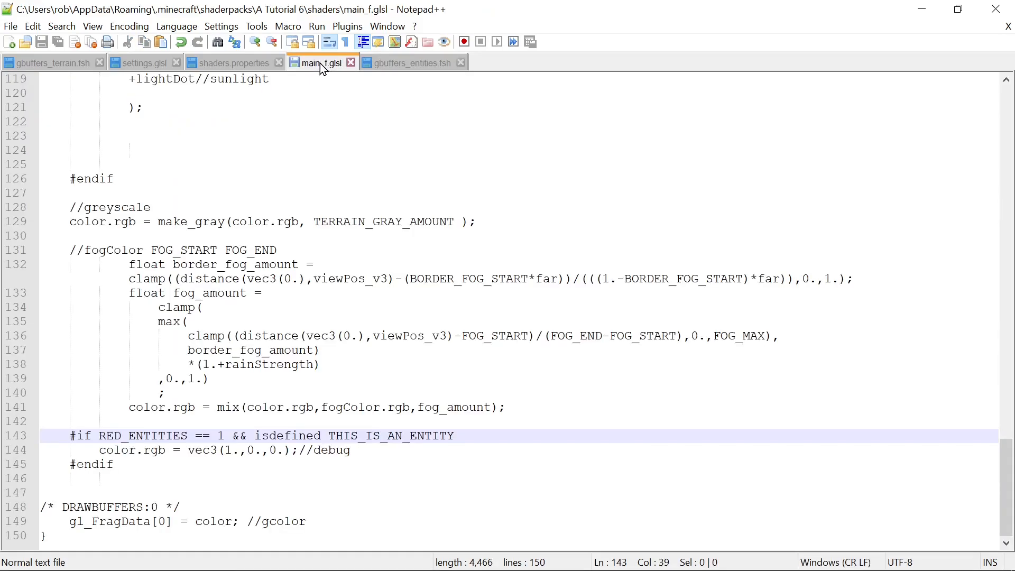
left_click(48, 63)
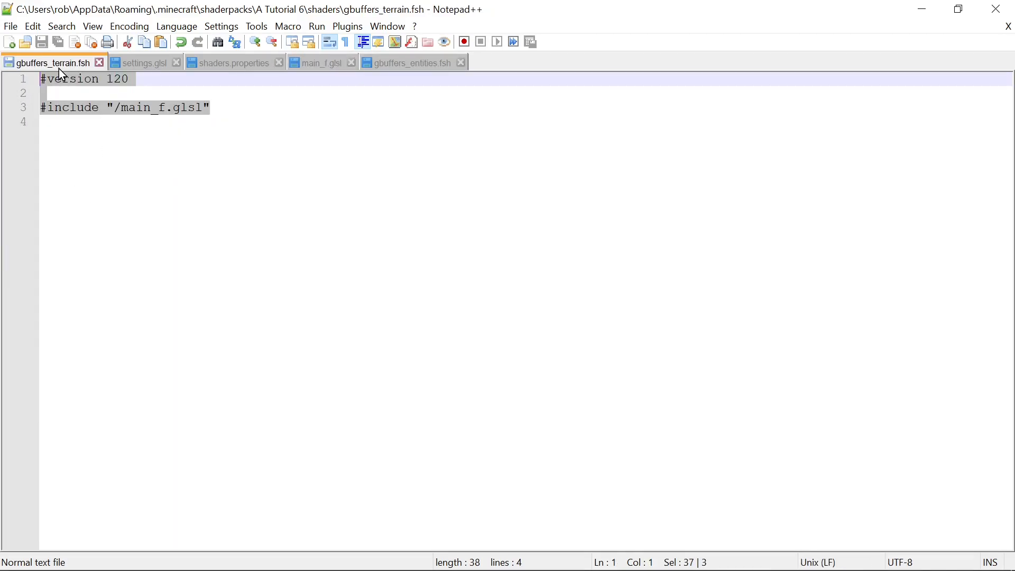
left_click(410, 62)
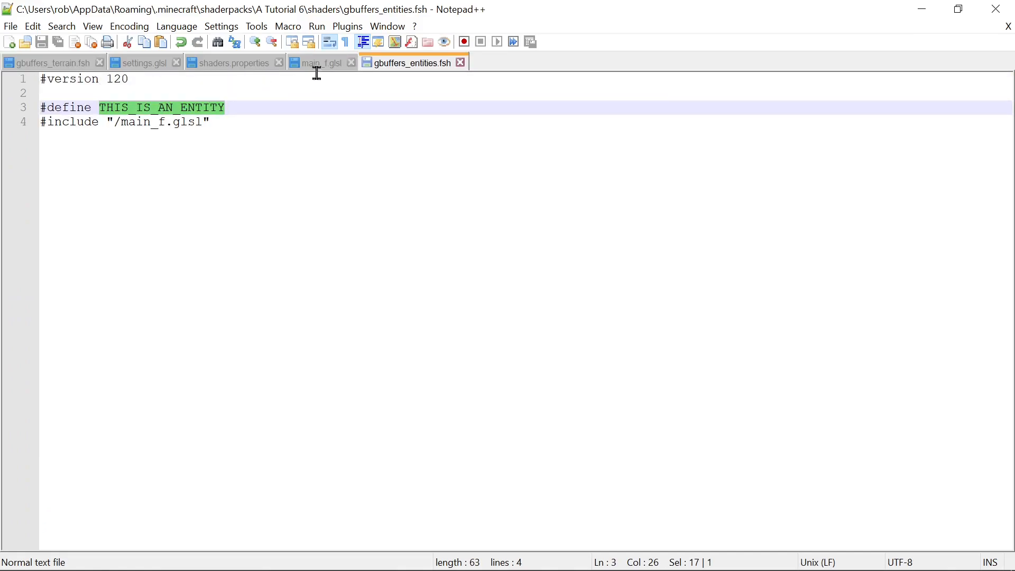
- Bring main_f.glsl back to the front after checking gbuffers_entities.fsh
left_click(316, 62)
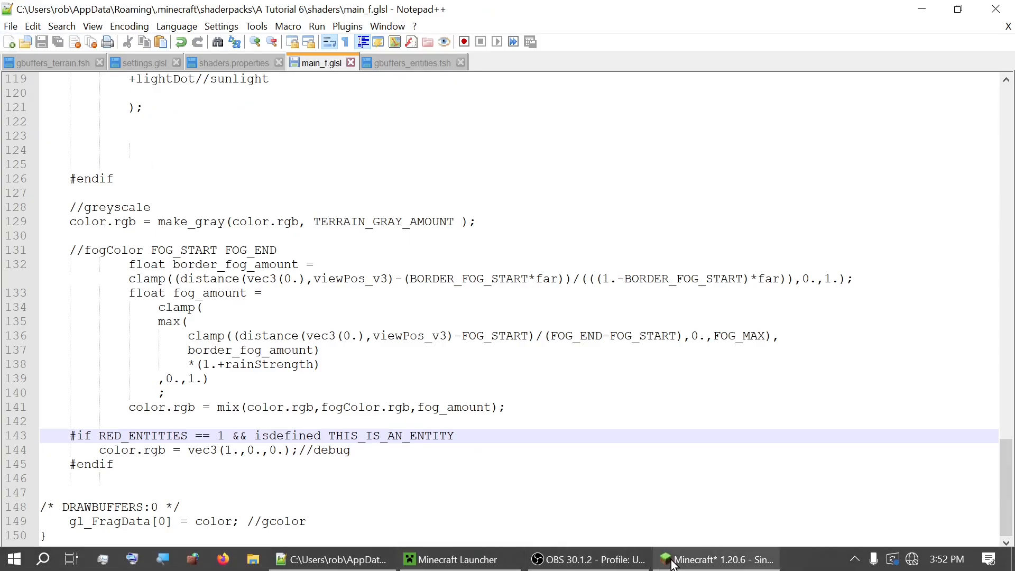
left_click(715, 559)
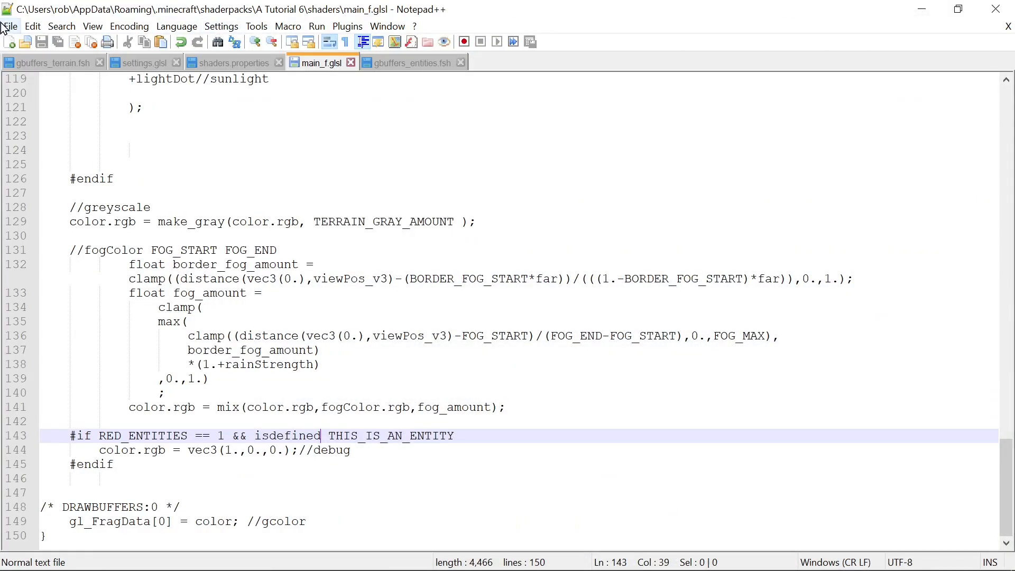
- Open the vertex shaders gbuffers_terrain.vsh and gbuffers_entities.vsh from the shaders folder
left_click(9, 25)
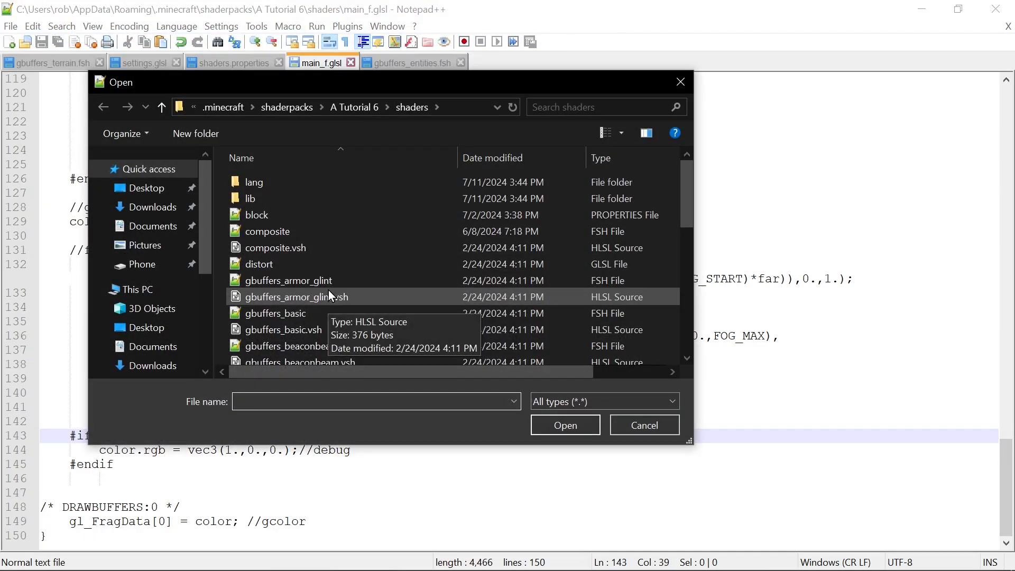
scroll("down", 3)
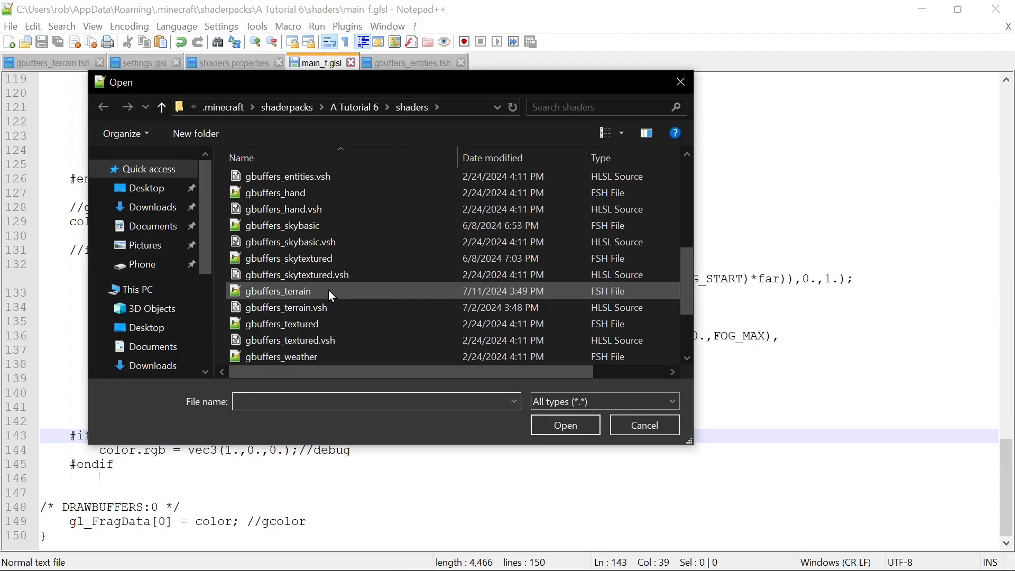
double_click(286, 307)
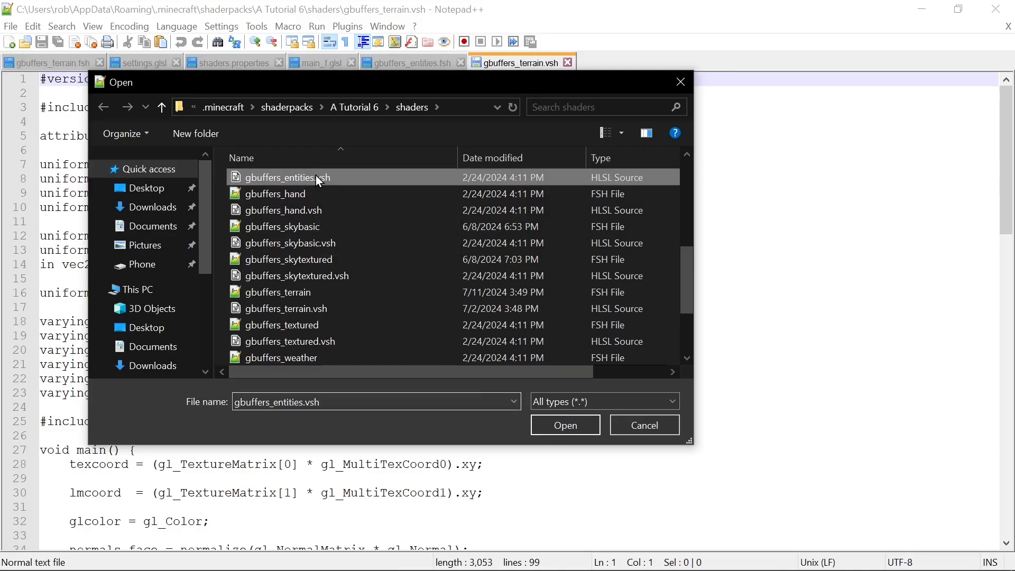
left_click(563, 425)
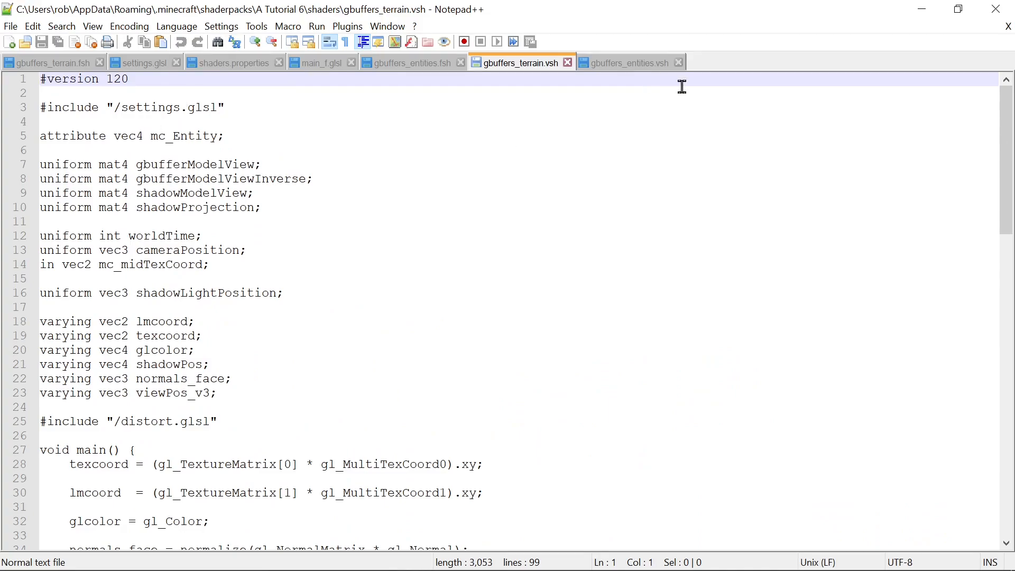
- Compare gbuffers_terrain.vsh and gbuffers_entities.vsh side by side, ending on the terrain one
left_click(627, 63)
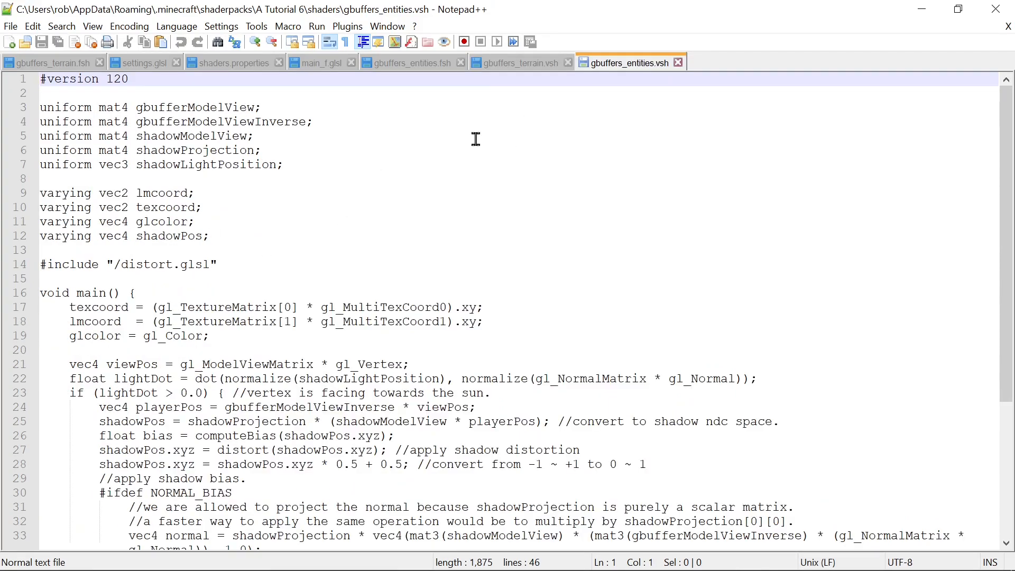
left_click(518, 63)
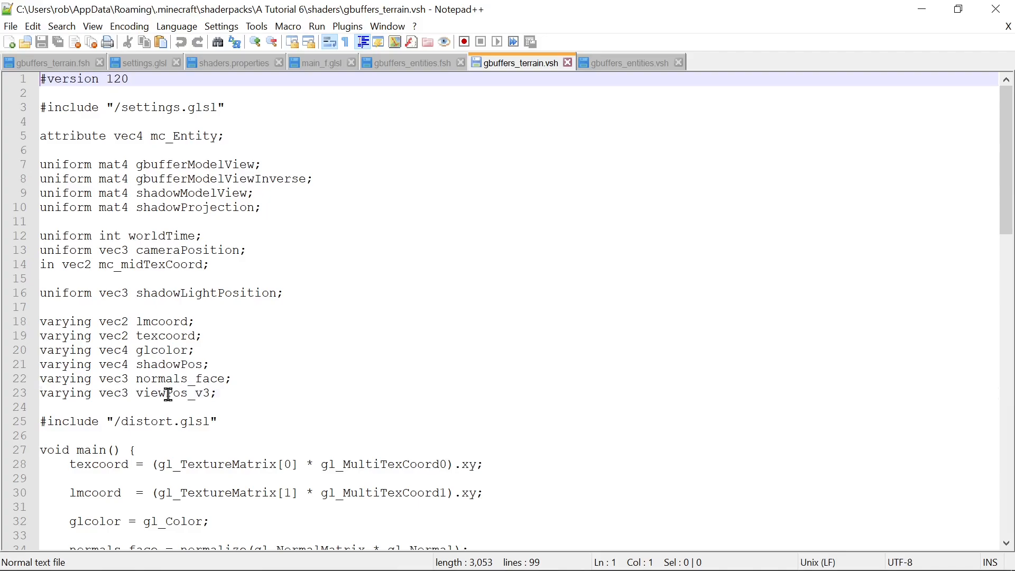
left_click(626, 62)
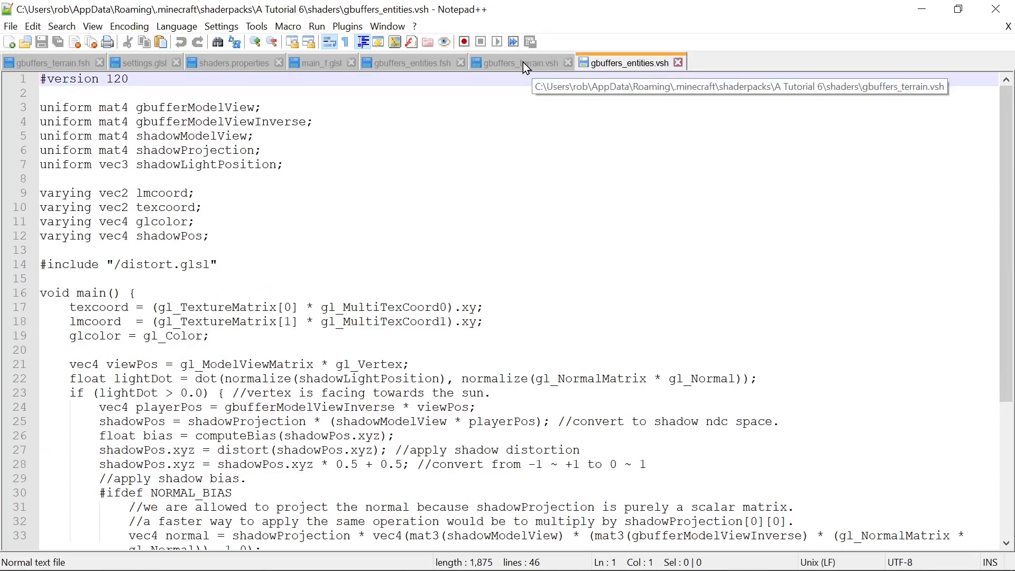
left_click(518, 62)
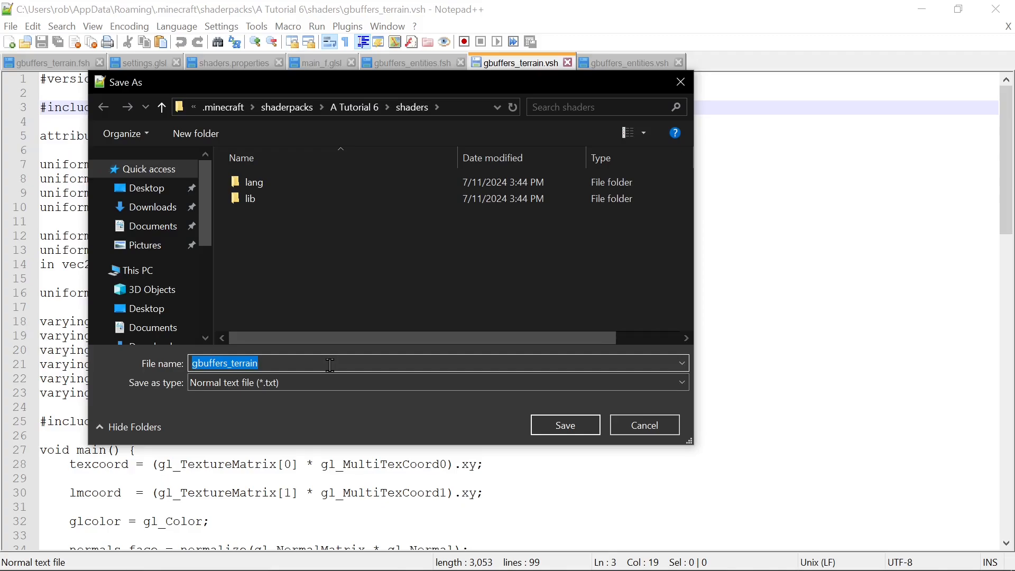
- Save the terrain vertex shader code as main_v.glsl in the shaders folder
type("main_v.glsl")
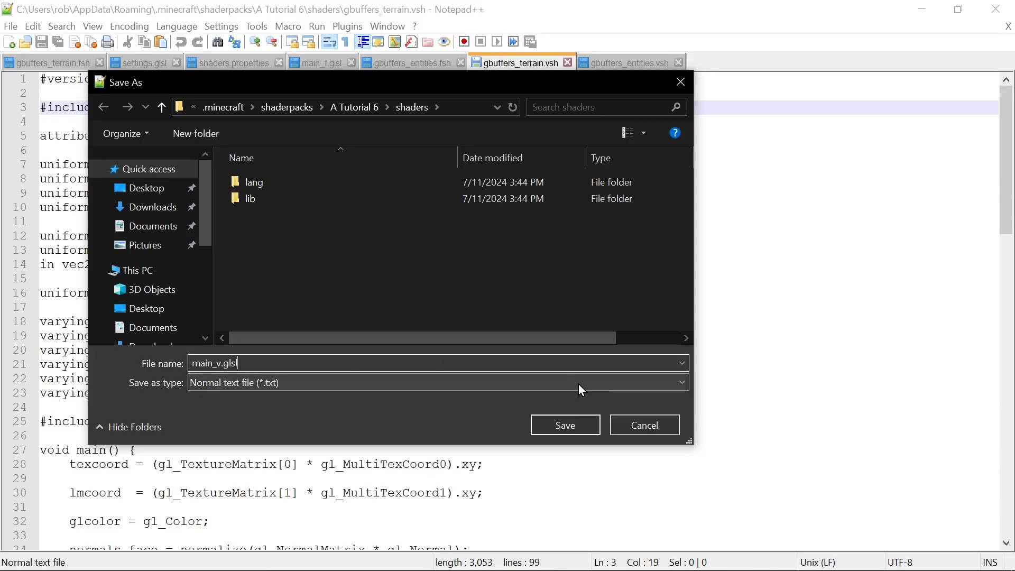
left_click(564, 425)
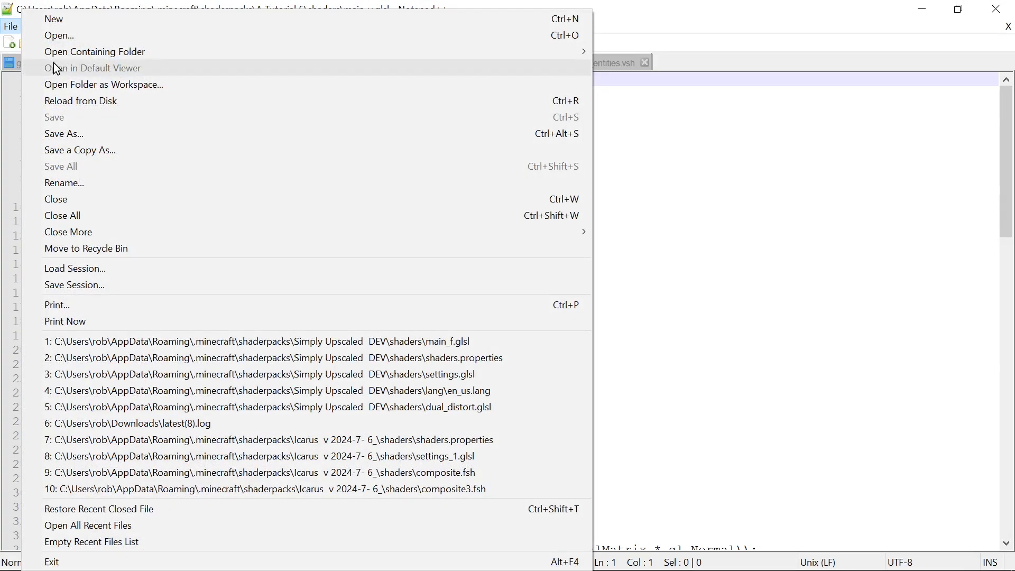
- Reopen gbuffers_terrain.vsh from the shader folder in Notepad++
left_click(59, 35)
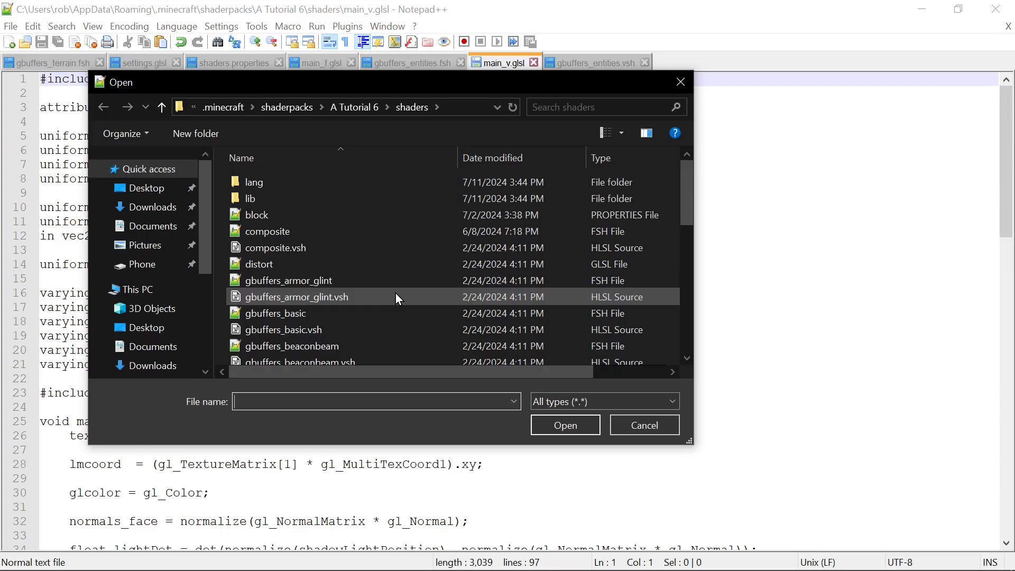
scroll("down", 3)
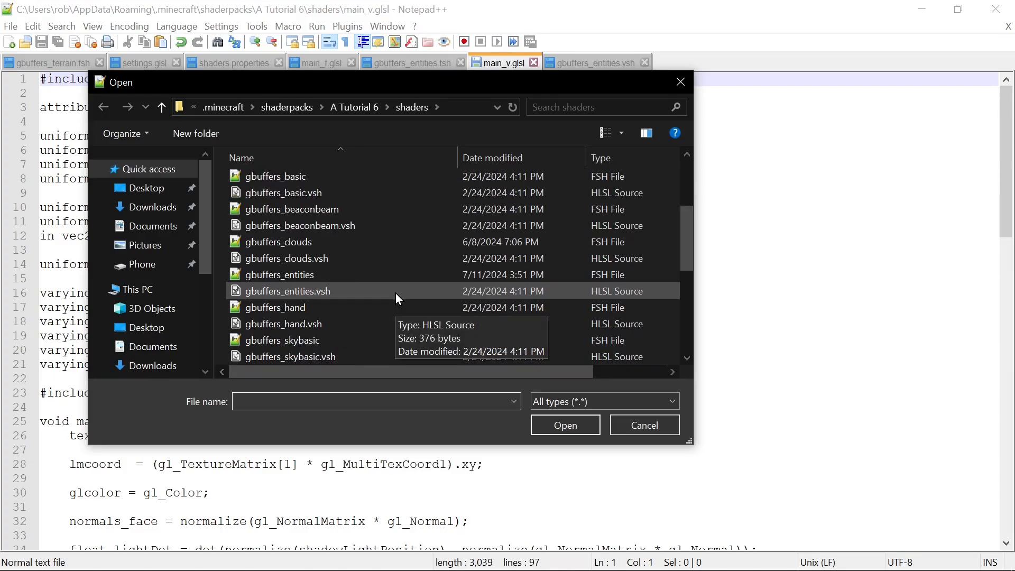
mouse_move(347, 298)
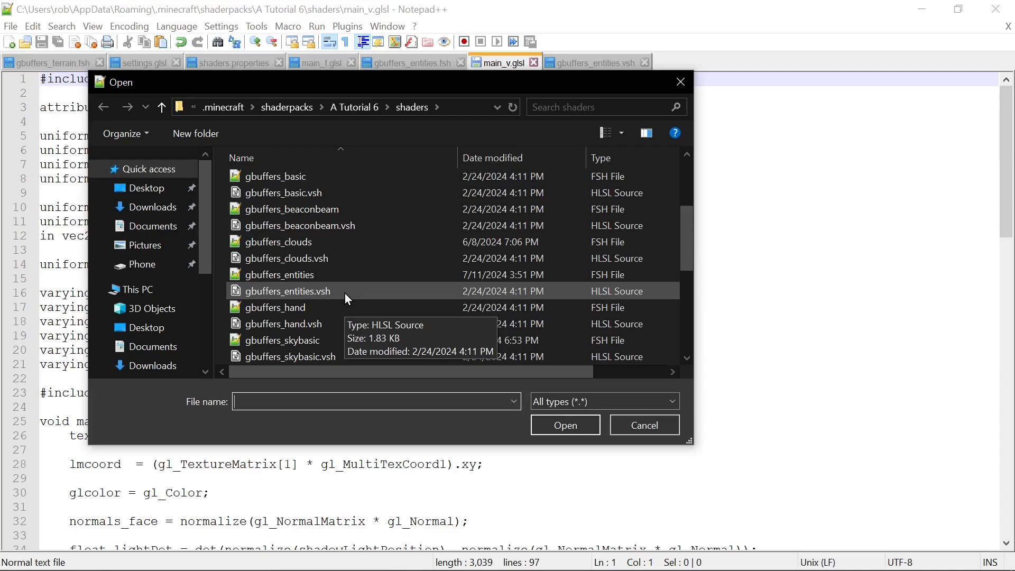
mouse_move(343, 261)
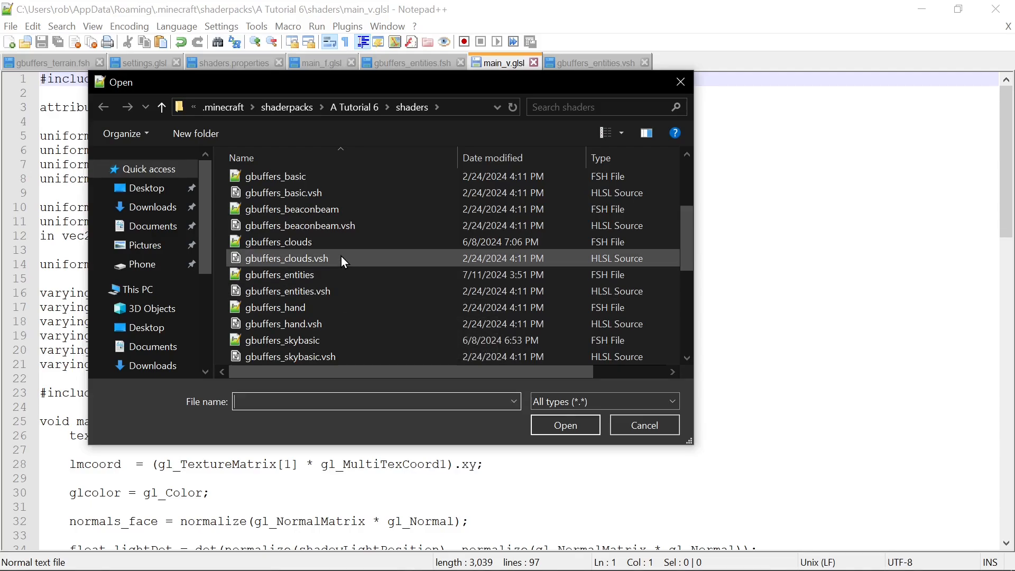
scroll("down", 3)
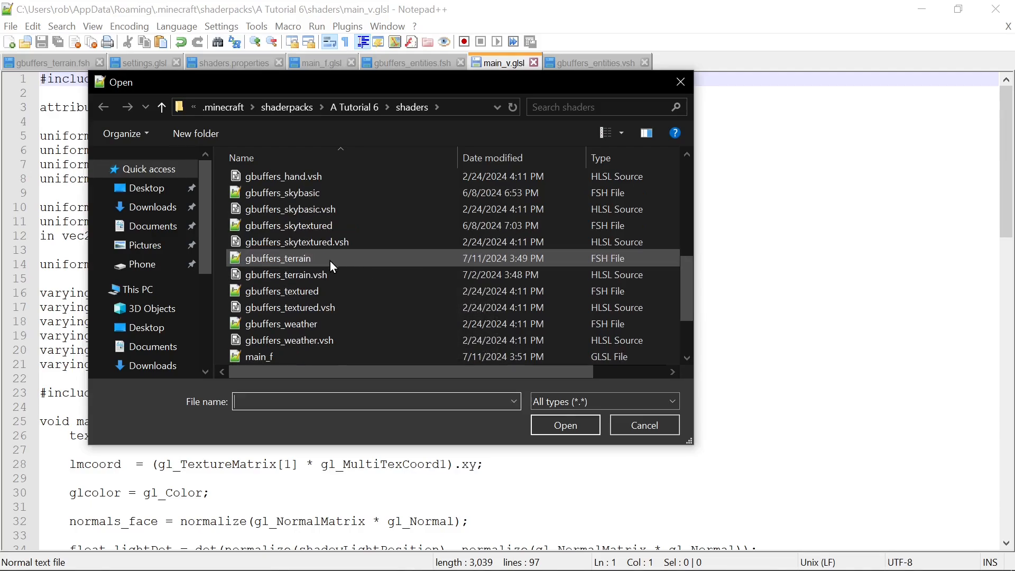
double_click(292, 275)
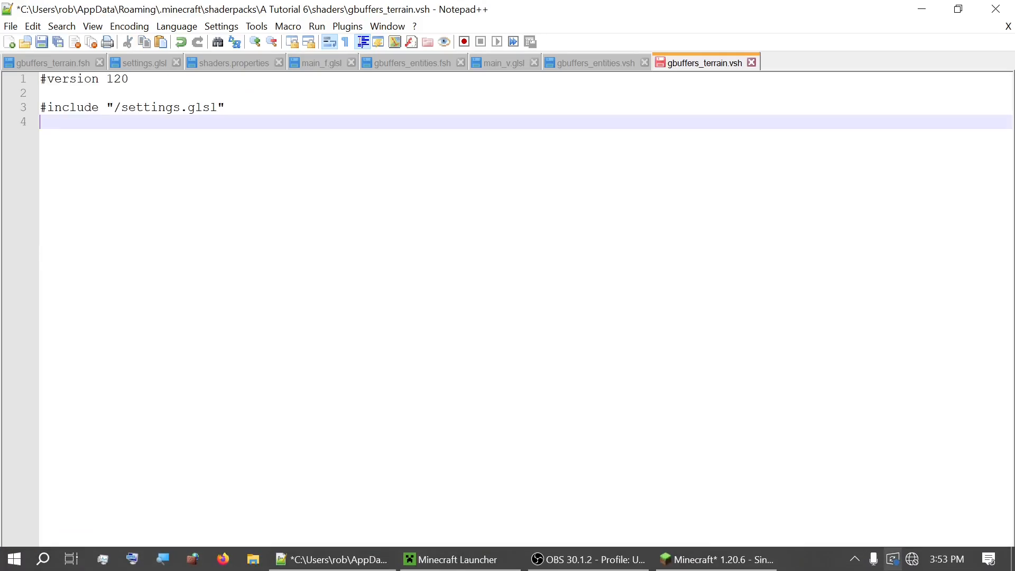
- Change the include from settings.glsl to main_v.glsl, leaving only #version 120 above it
double_click(150, 108)
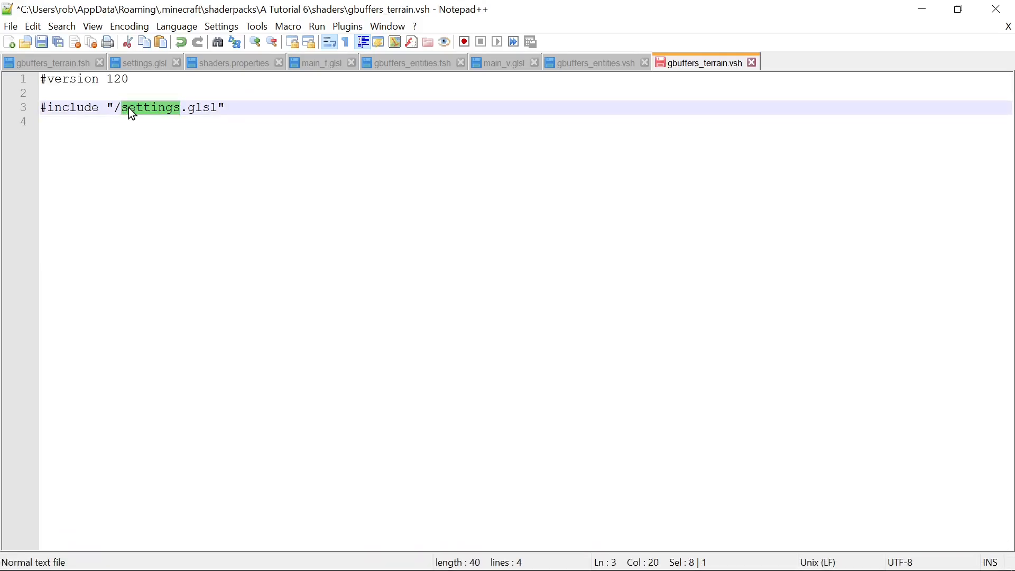
type("main_")
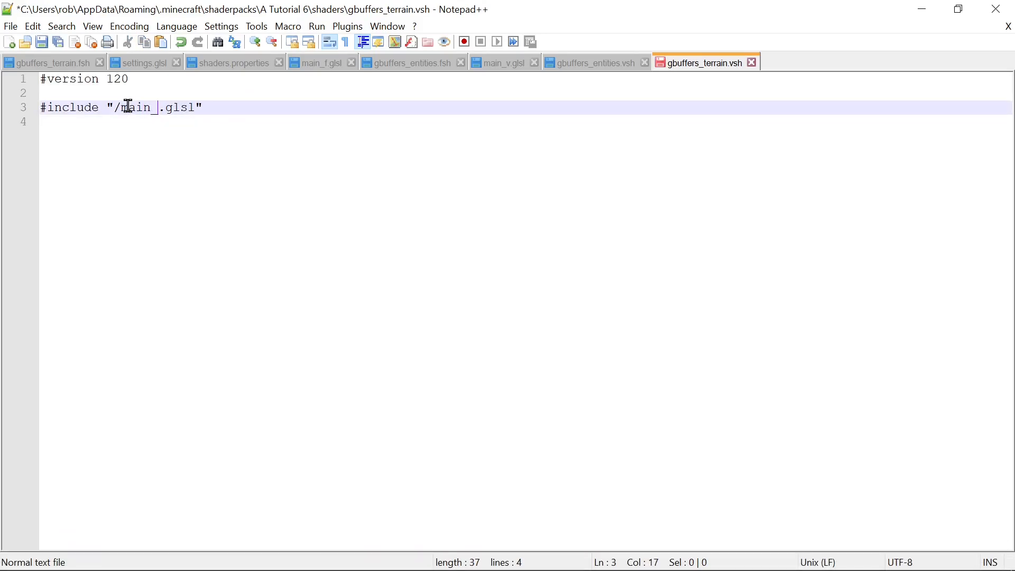
type("v")
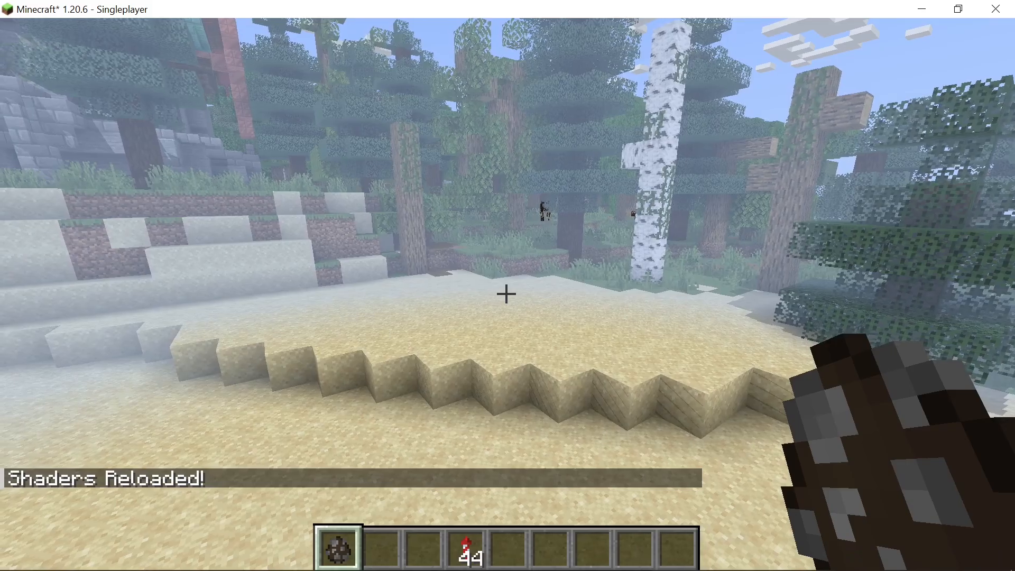
- Reload shaders, then make gbuffers_entities.vsh just #version 120 plus #include "/main_v.glsl"
key("Escape")
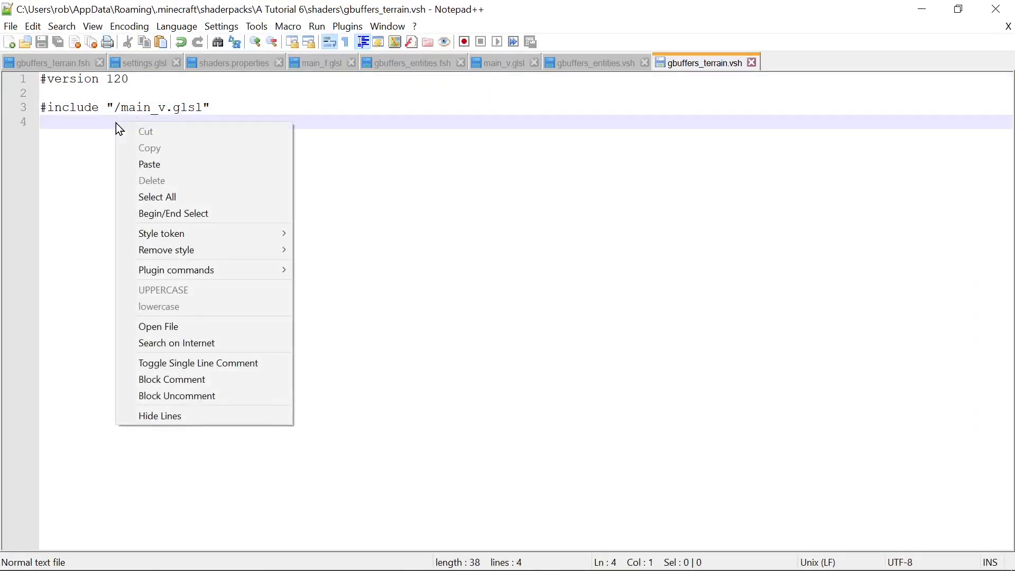
left_click(157, 196)
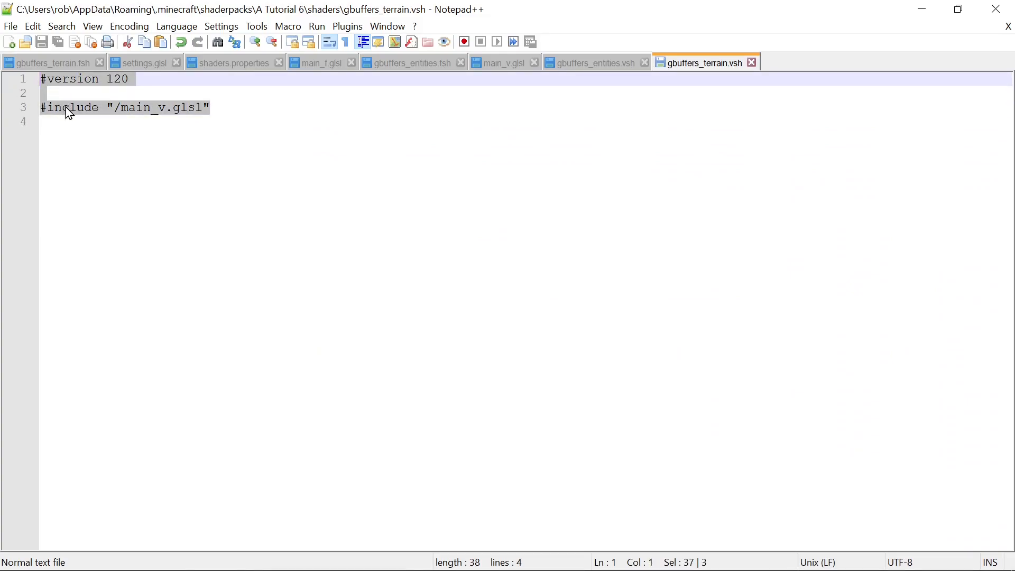
left_click(592, 63)
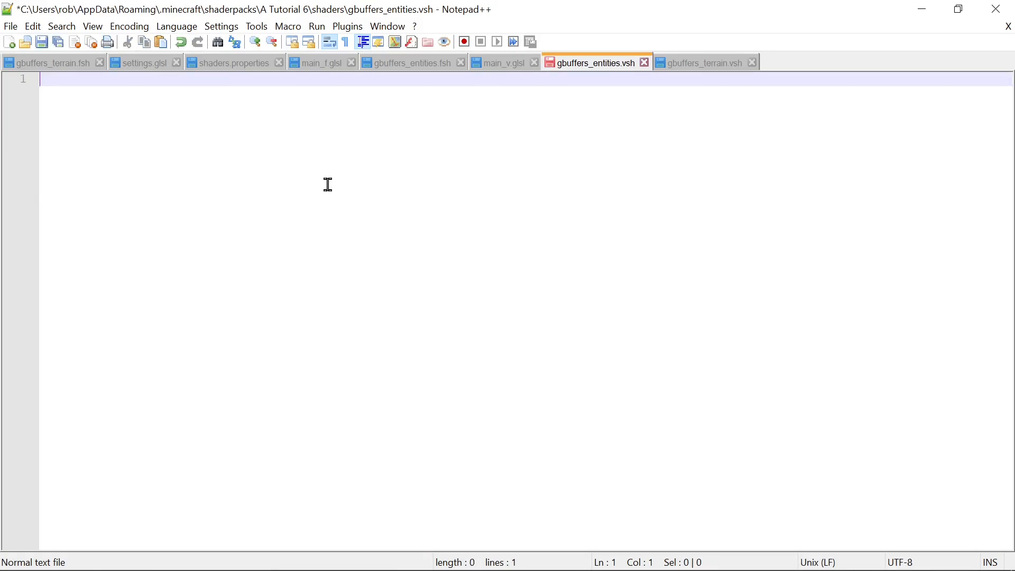
left_click(10, 26)
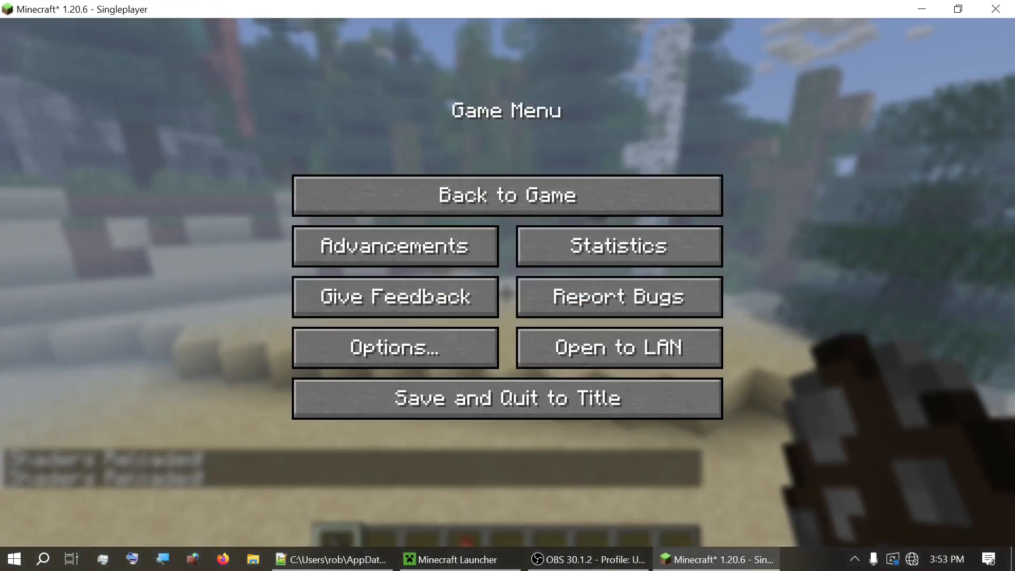
left_click(506, 195)
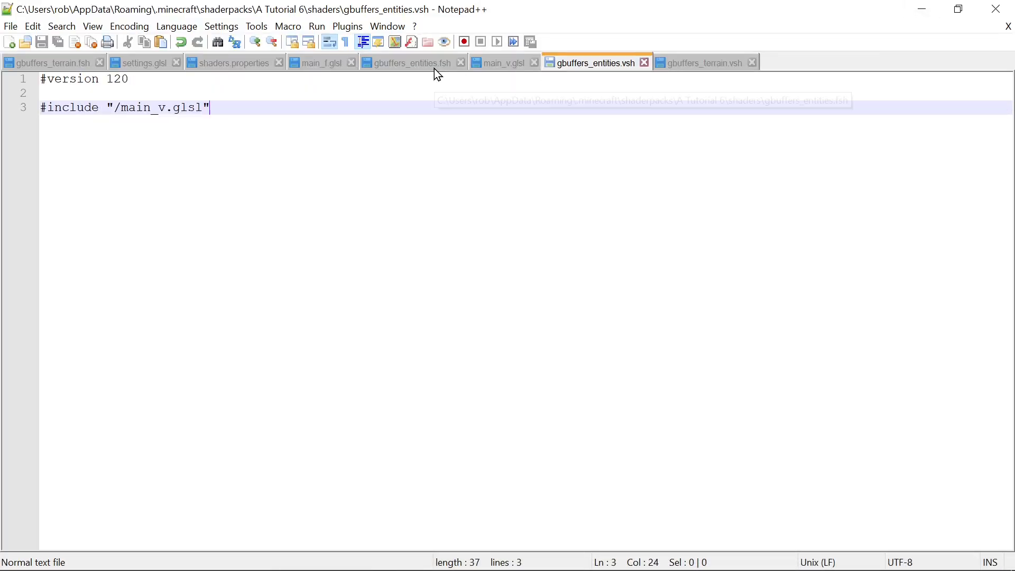
- Adjust the entity define in the entities shader and trim 'isdefined' to 'isdef' in main_f.glsl's red-entities check
left_click(408, 63)
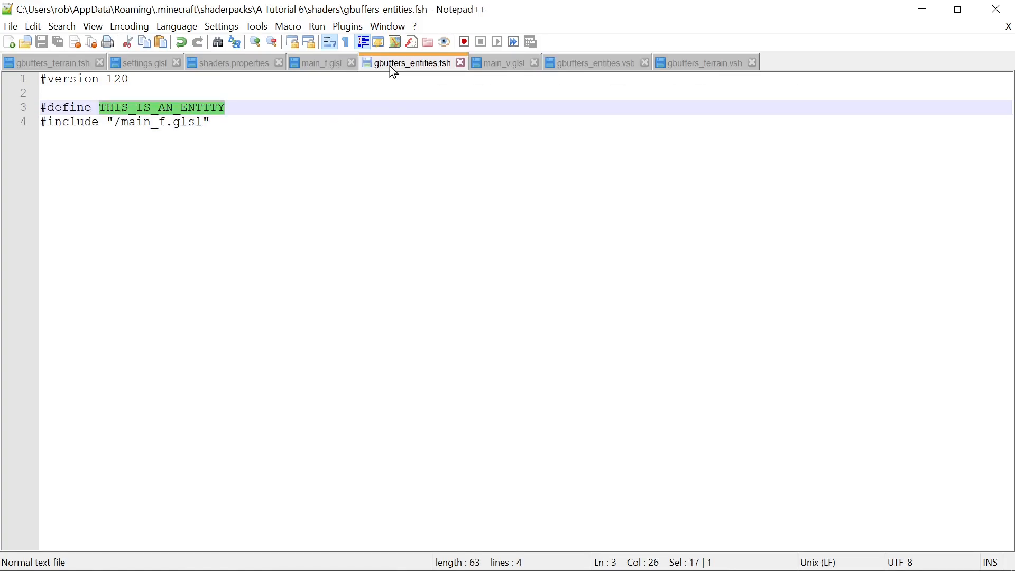
left_click(238, 108)
type(" = 1")
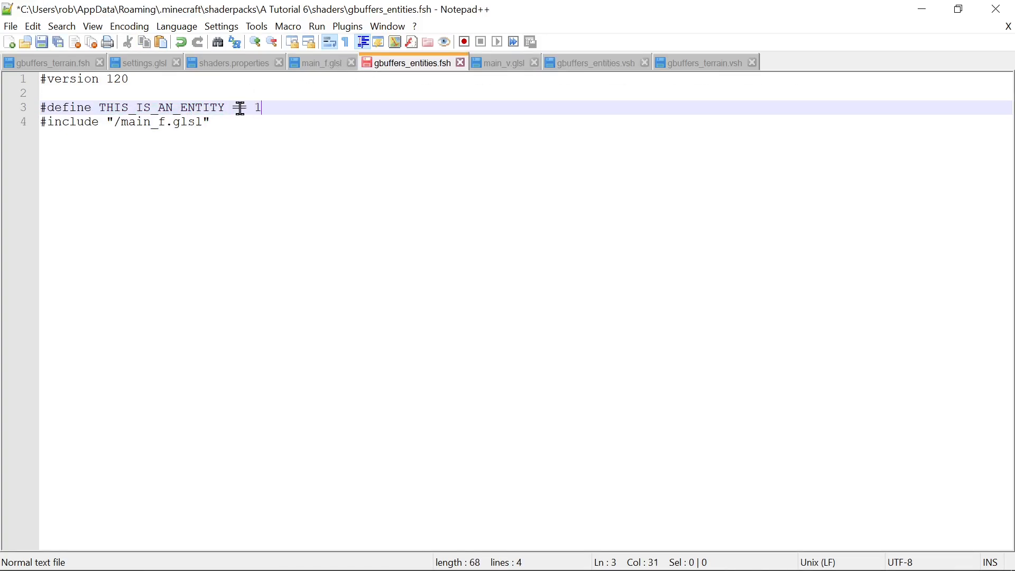
type("=")
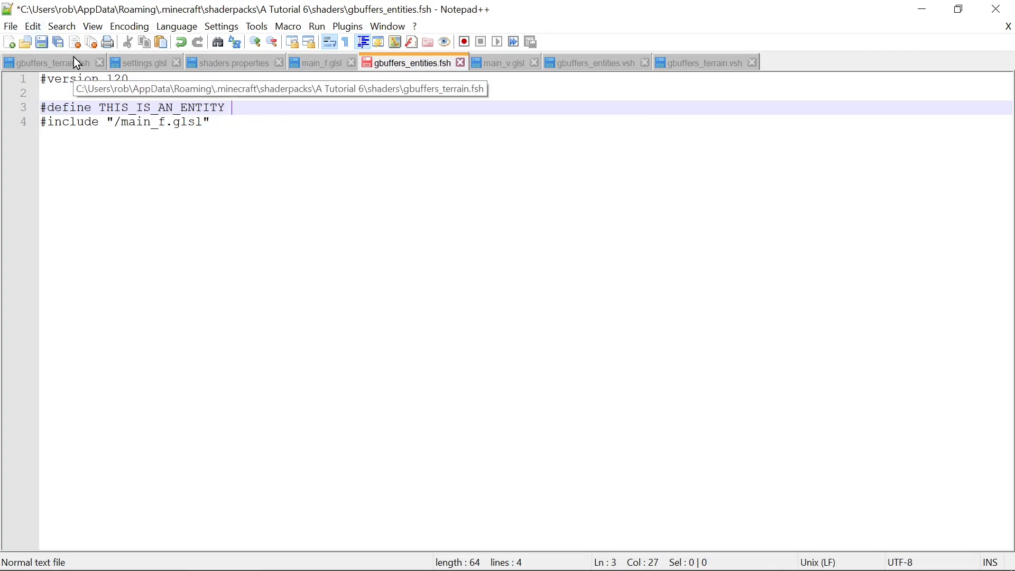
left_click(9, 25)
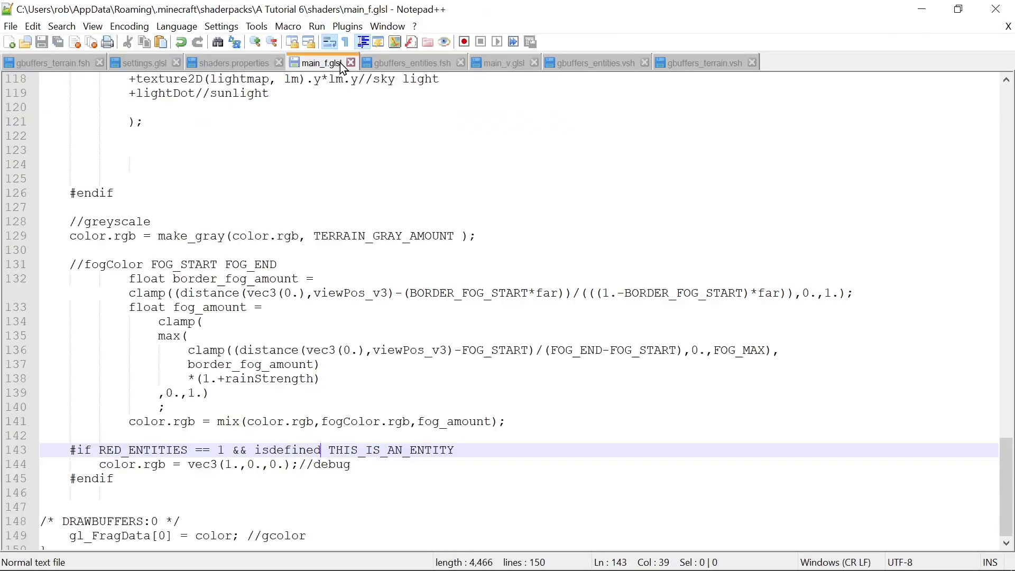
scroll("down", 3)
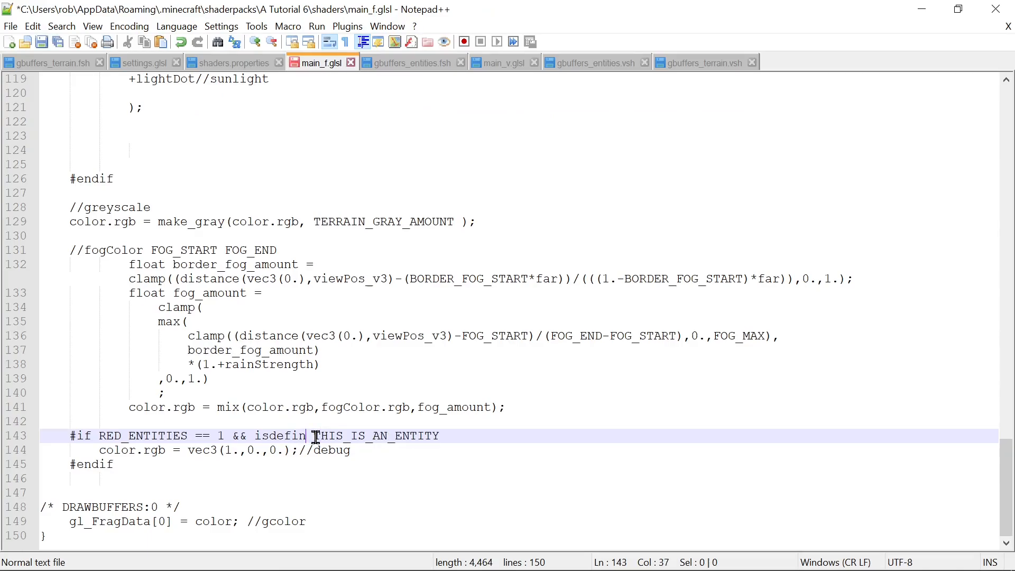
key("BackSpace")
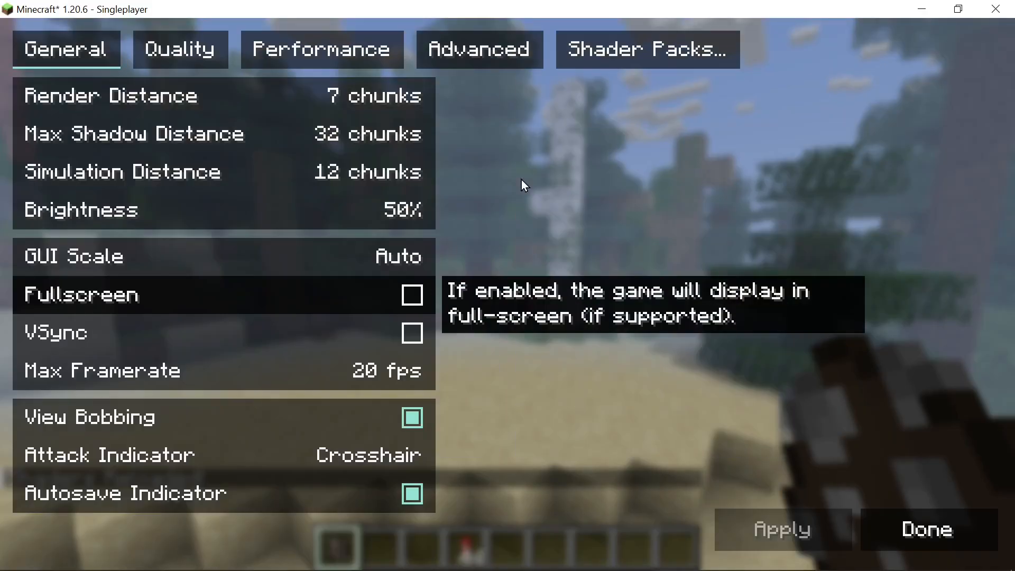
- View the shader pack's Colors settings in Minecraft, confirming RED_ENTITIES is 1
left_click(647, 50)
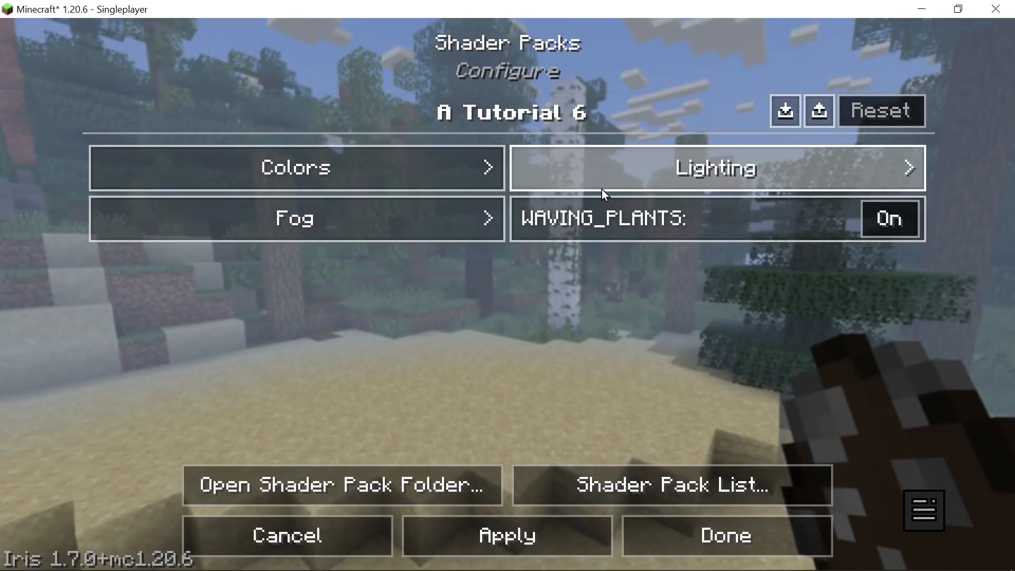
left_click(295, 168)
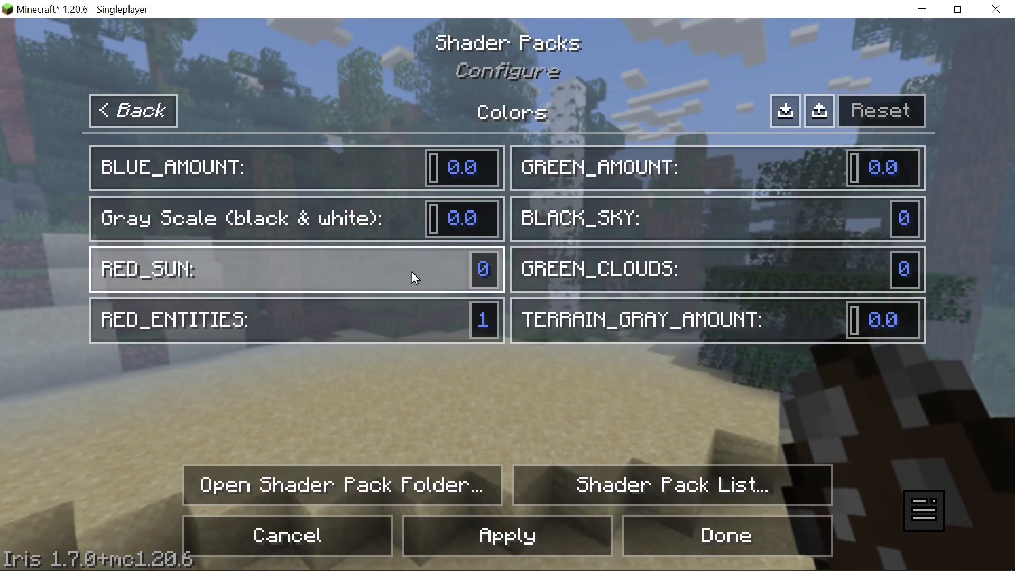
left_click(725, 535)
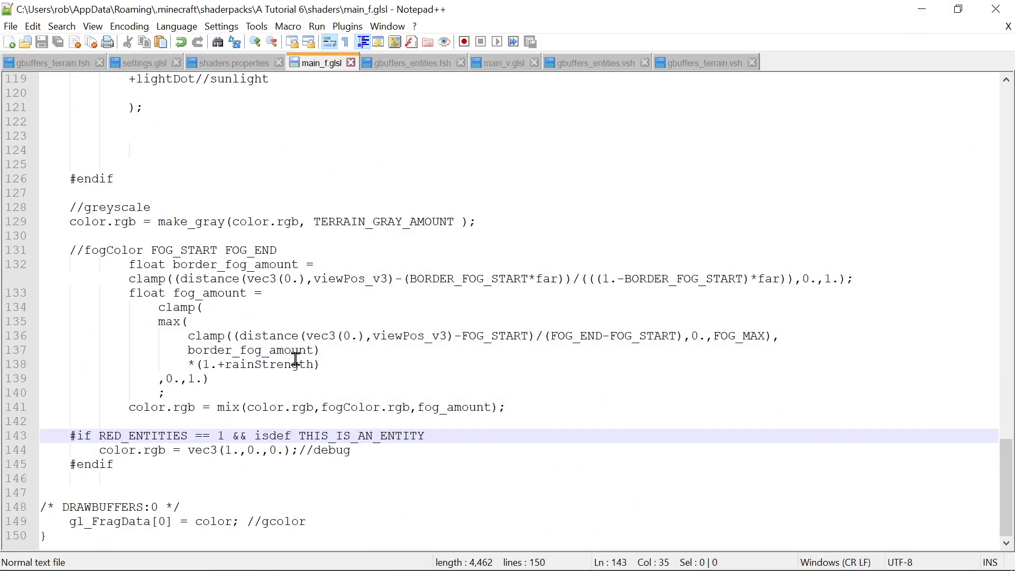
- Rewrite the #if as RED_ENTITIES == 1 && THIS_IS_AN_ENTITY == 1, save, and check gbuffers_entities.fsh defines it as 1
double_click(273, 434)
type(" == 1")
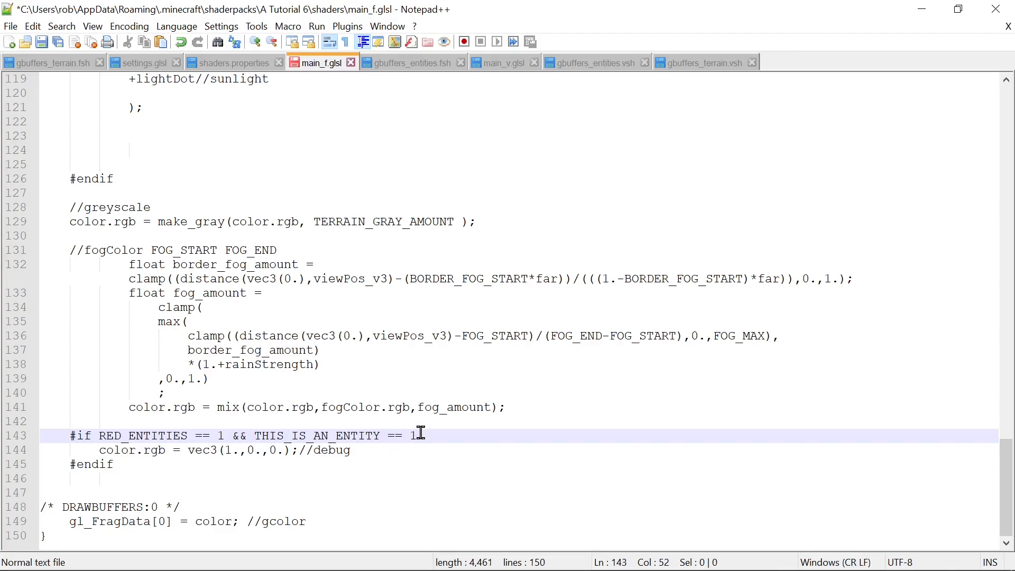
left_click(11, 25)
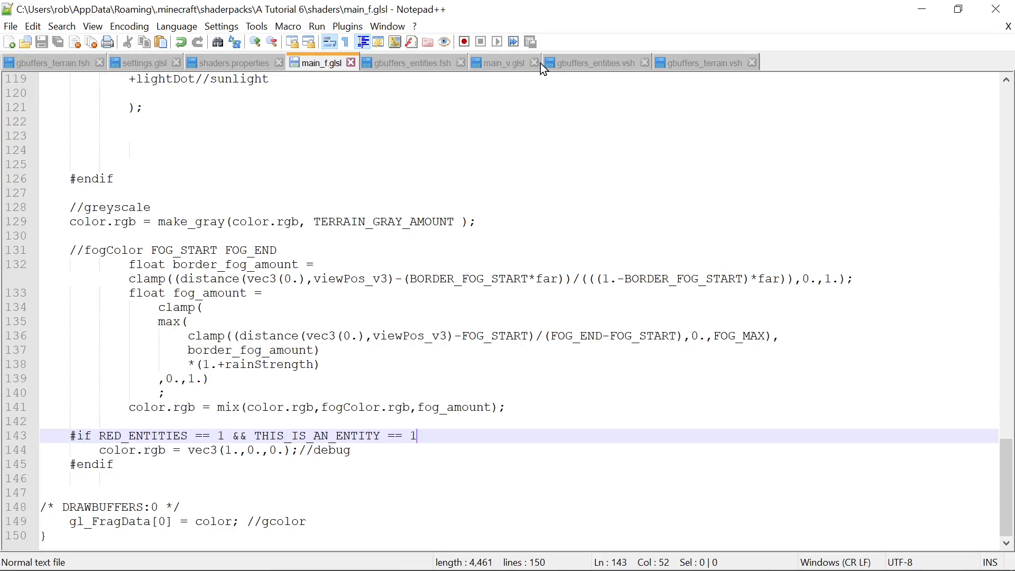
left_click(411, 62)
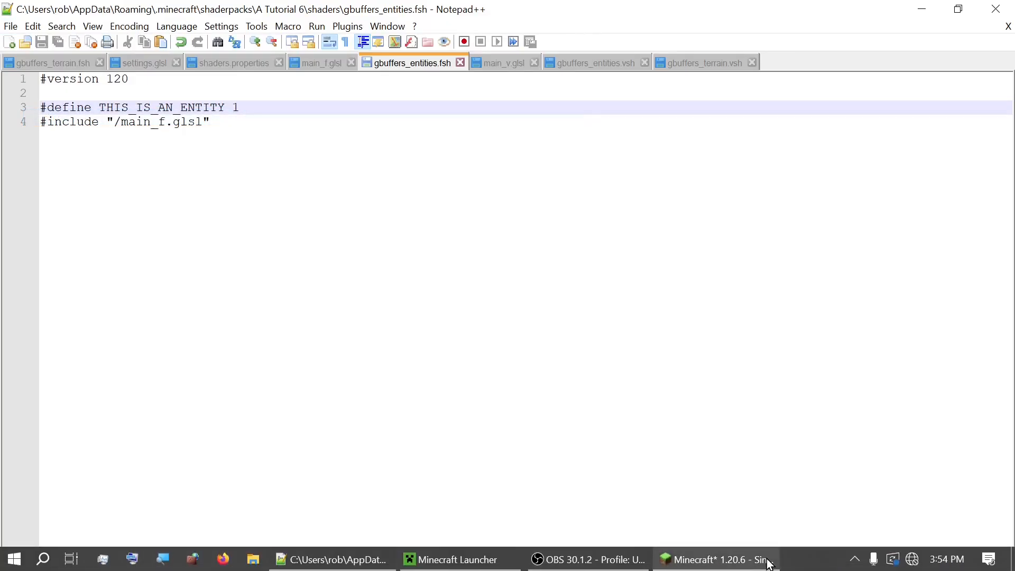
left_click(717, 558)
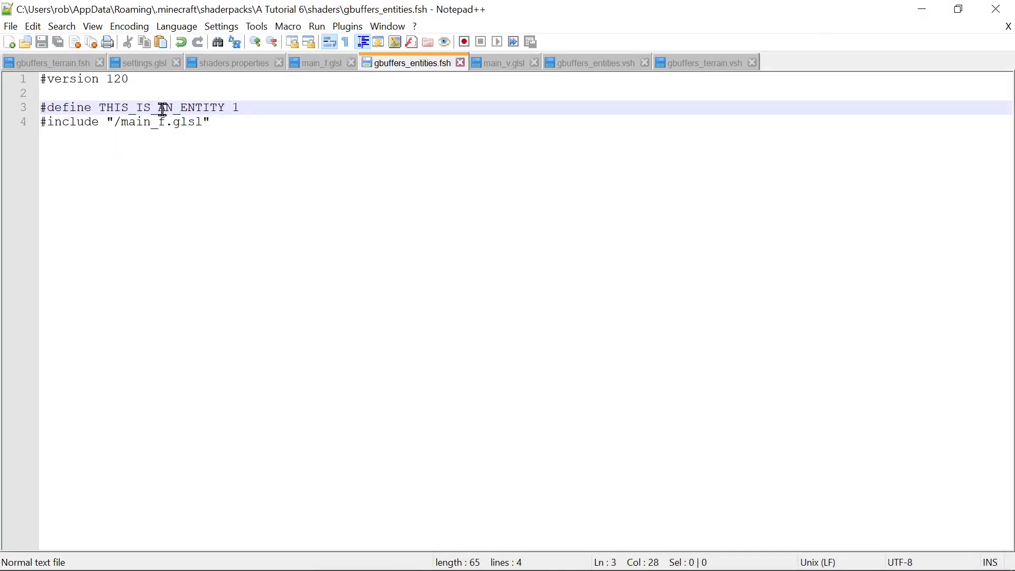
double_click(162, 107)
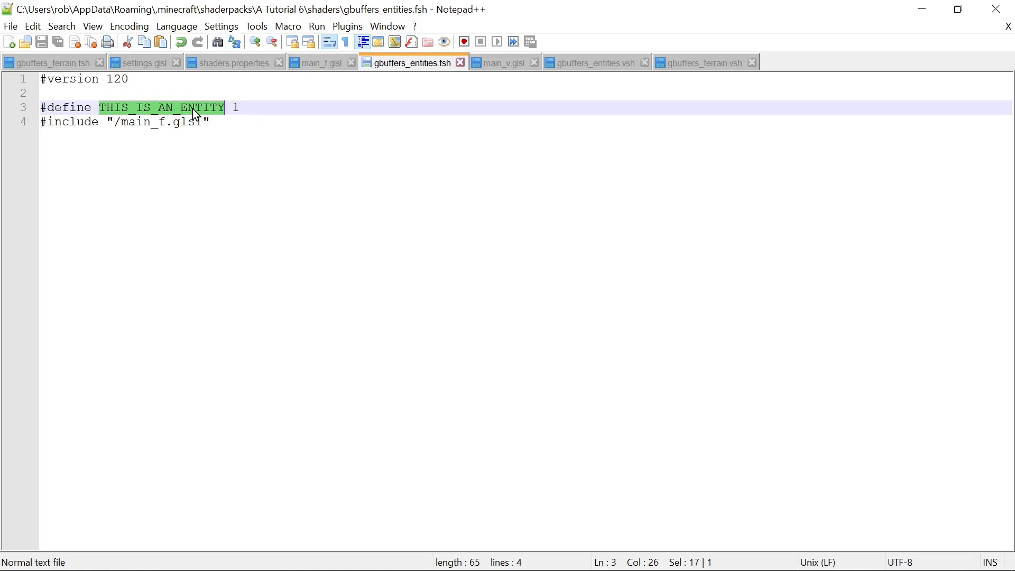
mouse_move(244, 96)
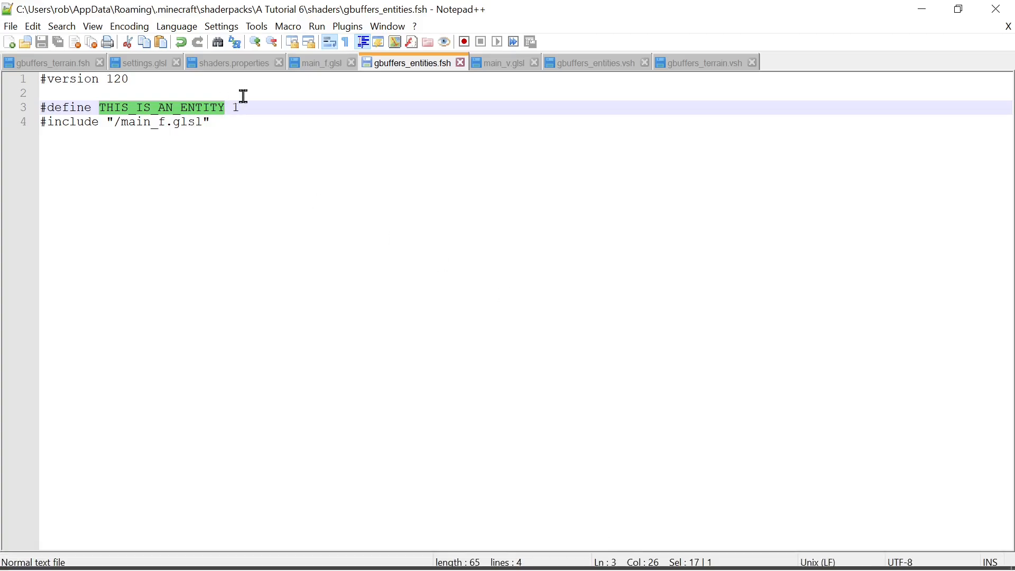
- Set RED_ENTITIES to 0 and TERRAIN_GRAY_AMOUNT to 1.0 in the Colors settings and apply
right_click(48, 108)
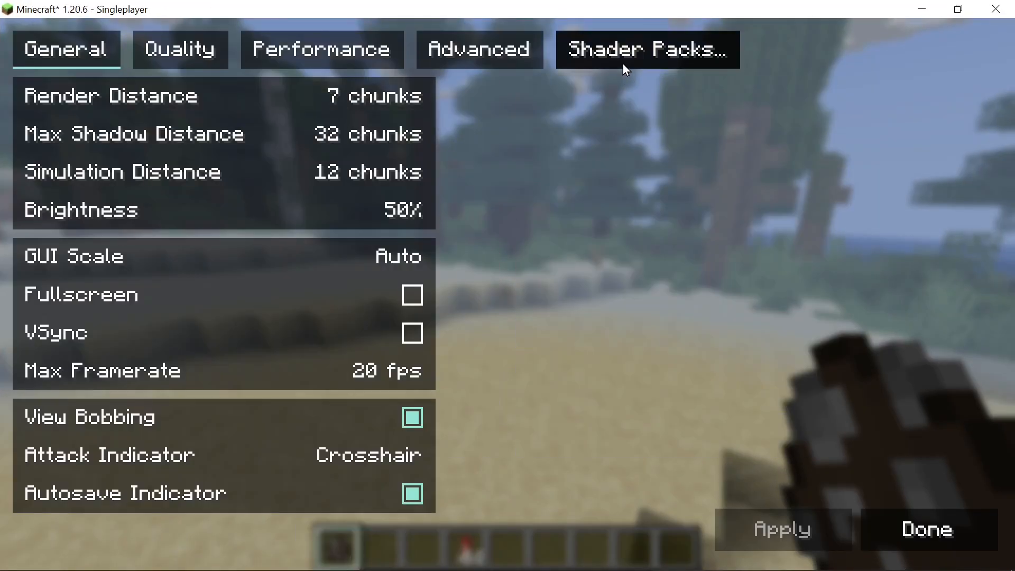
left_click(647, 50)
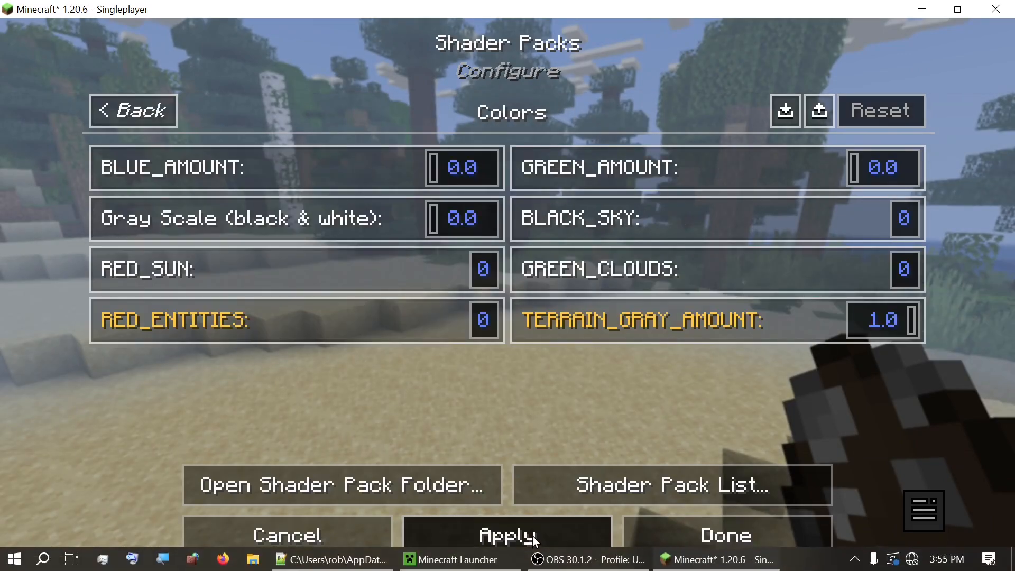
left_click(726, 535)
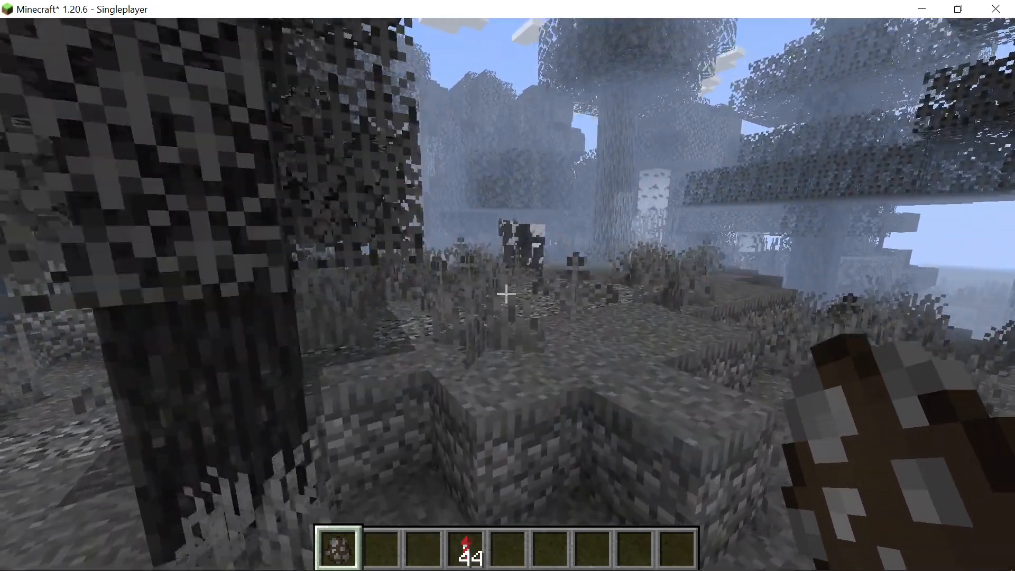
key("Escape")
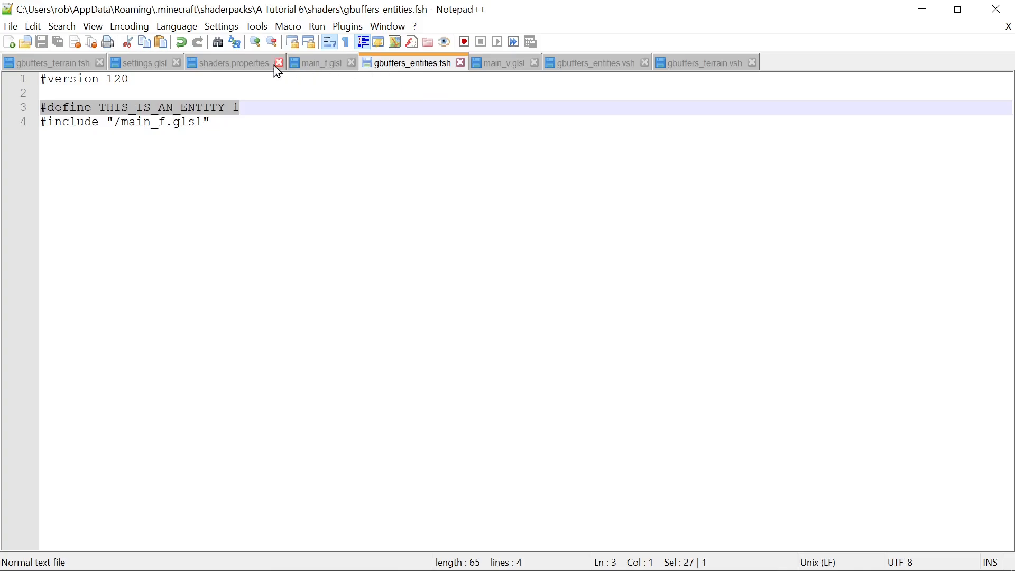
mouse_move(73, 62)
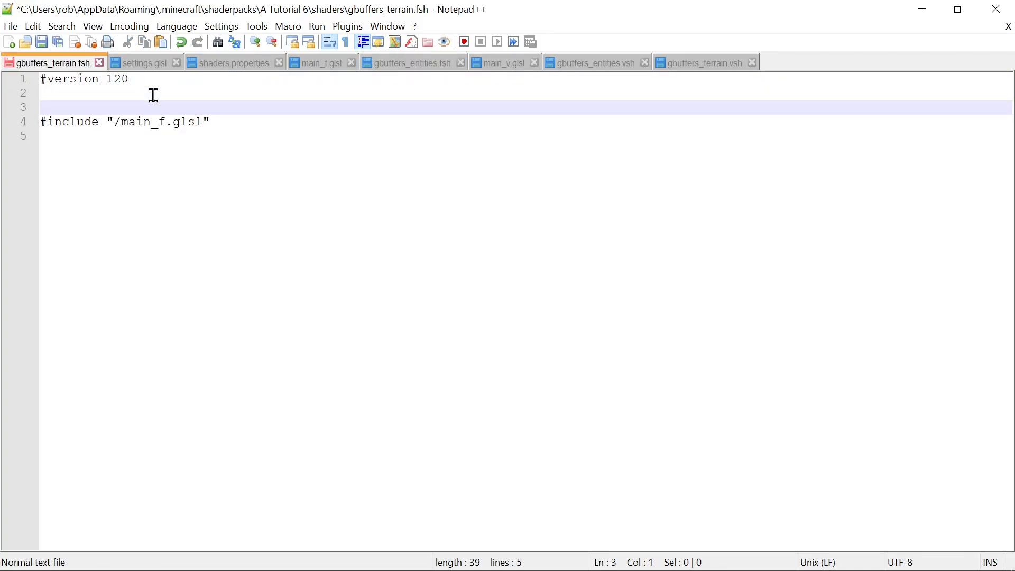
- Add '#define THIS_IS_TERRAIN 1' above the main_f.glsl include in gbuffers_terrain.fsh and save
type("#define THIS_IS_AN_ENTITY 1")
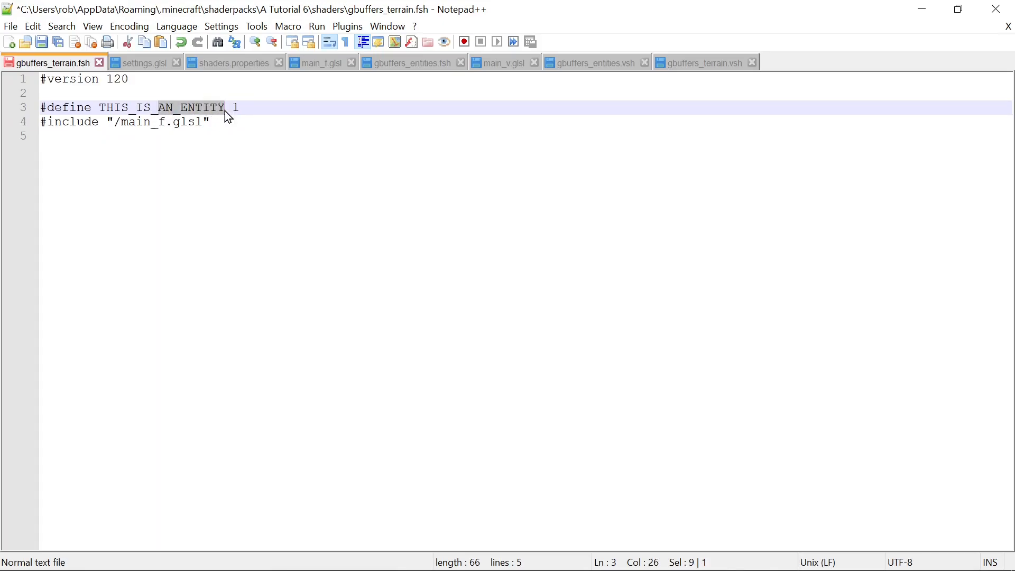
key("Delete")
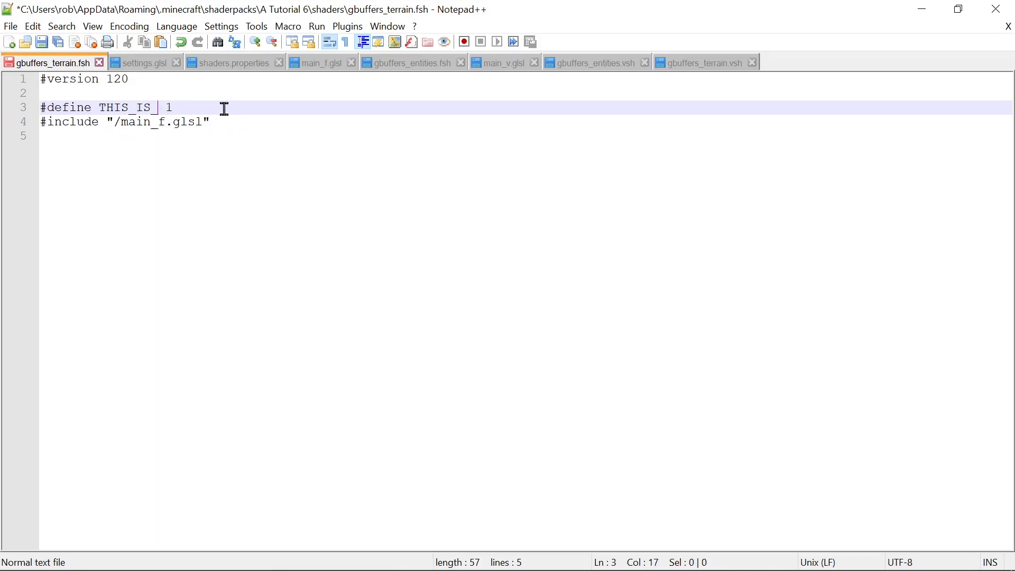
type("TERRAIN")
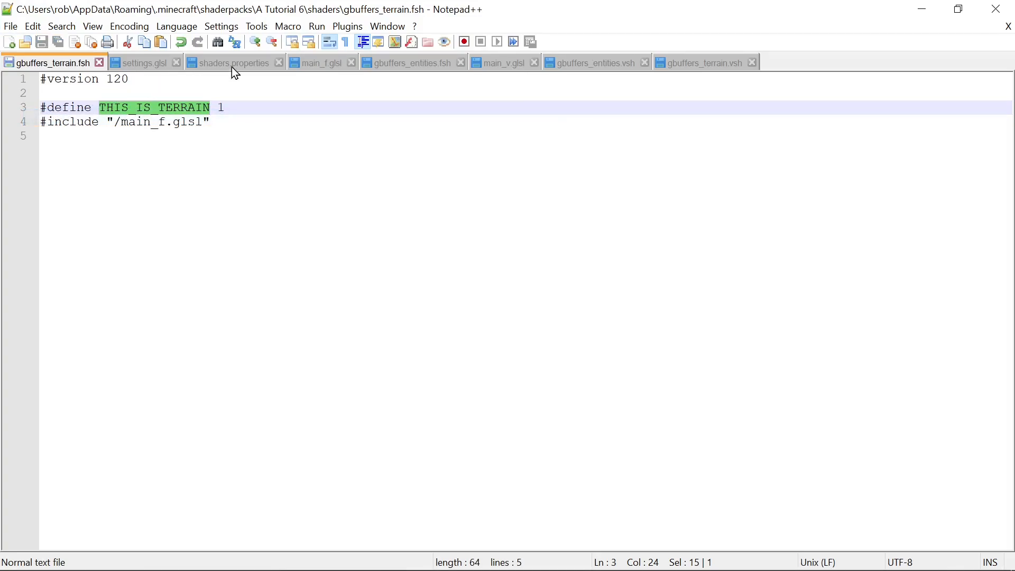
left_click(319, 62)
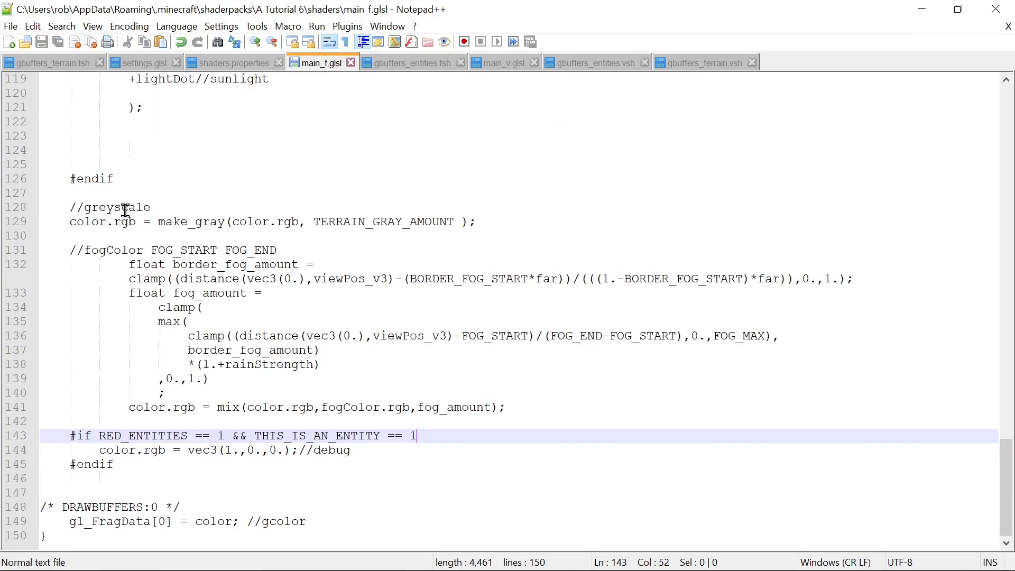
mouse_move(382, 213)
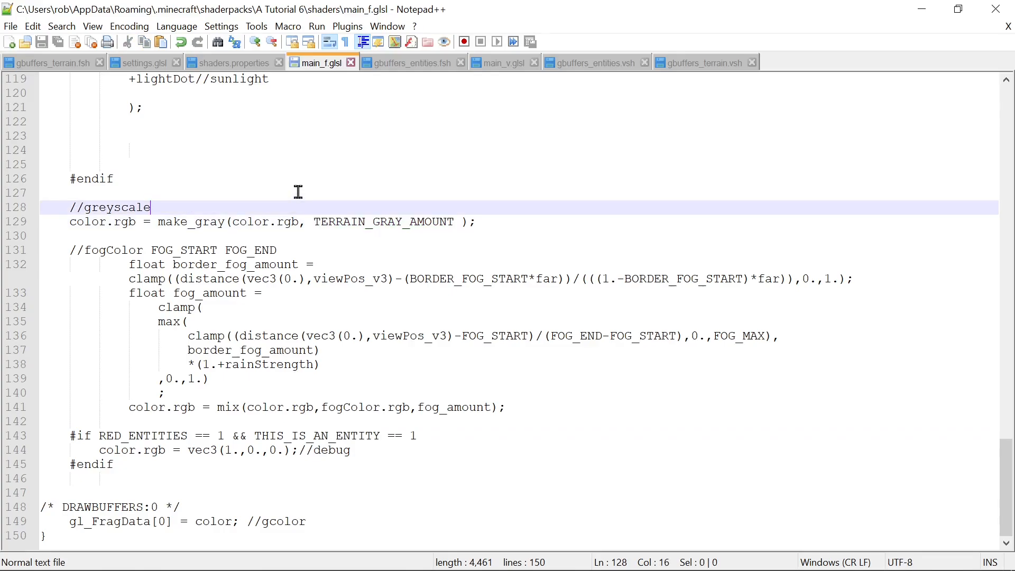
- Wrap the greyscale lines in '#if THIS_IS_TERRAIN == 1' … '#endif' and save main_f.glsl
key("enter")
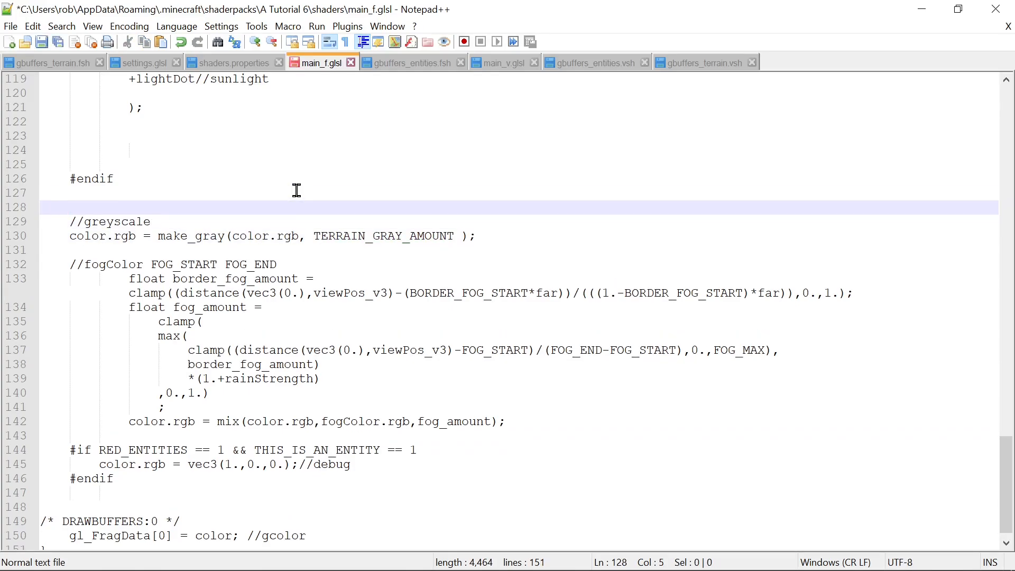
type("#I")
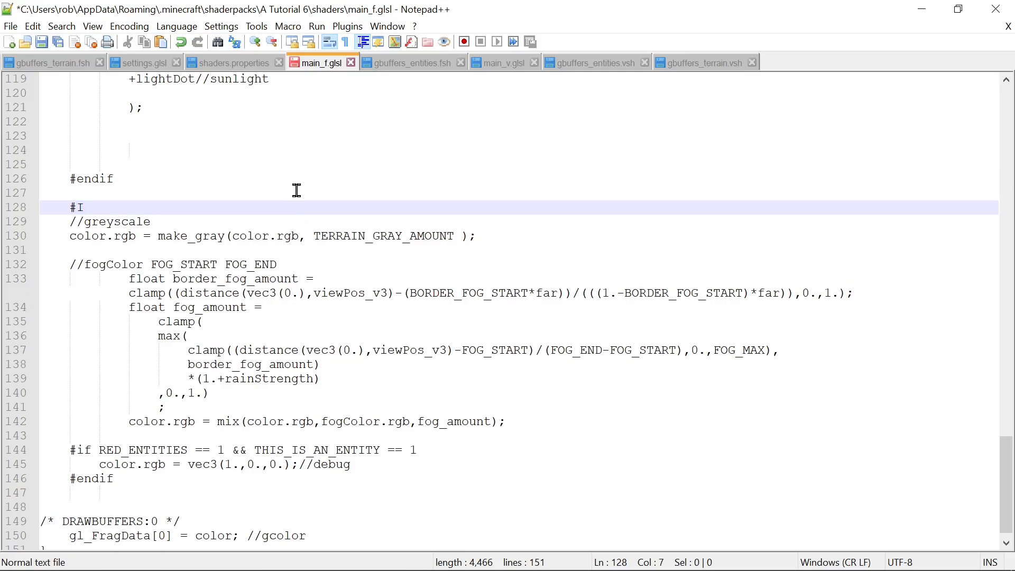
key("BackSpace")
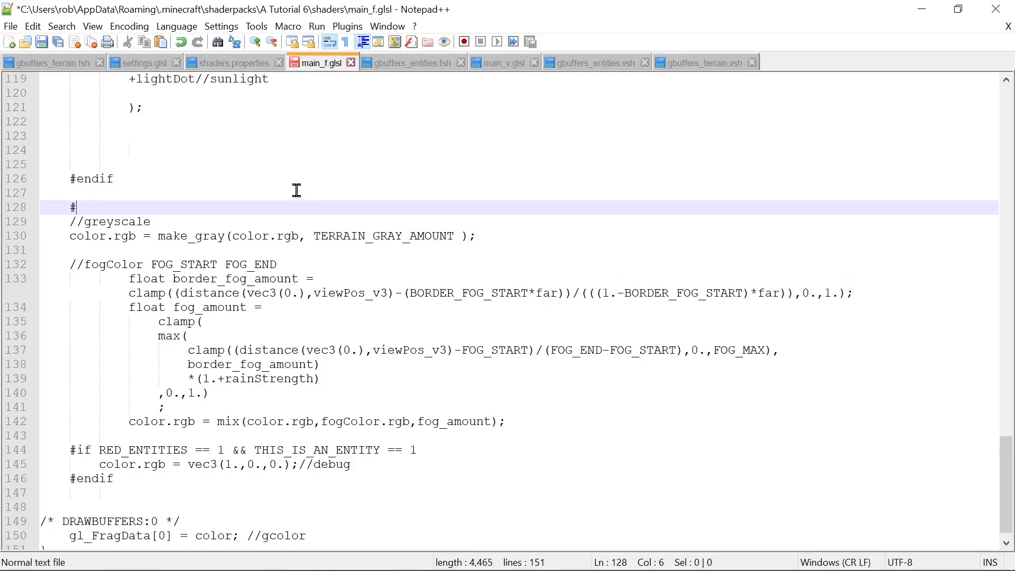
type("if")
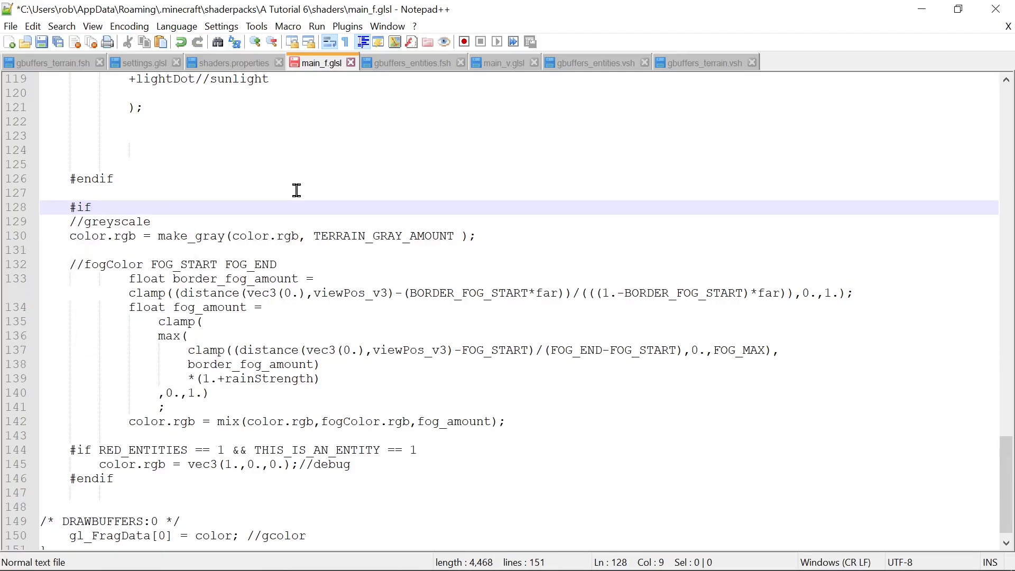
type("THIS_IS_TERRAIN == 1")
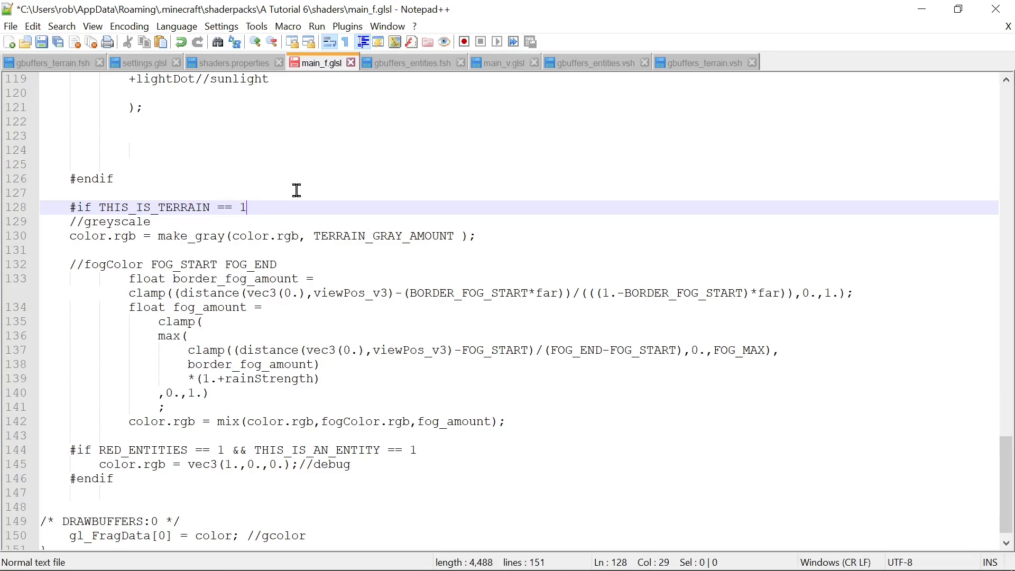
key("enter")
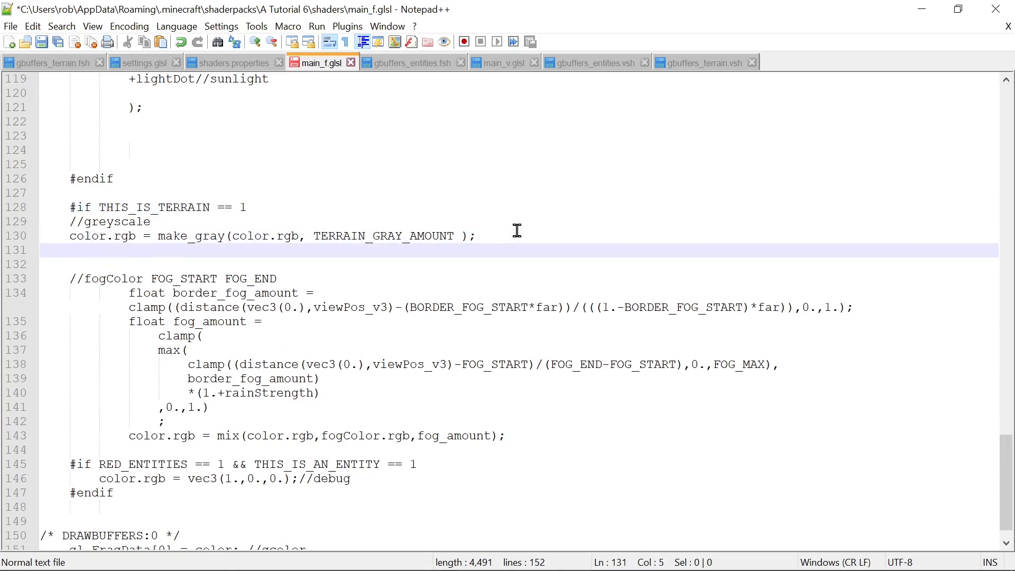
type("#endif")
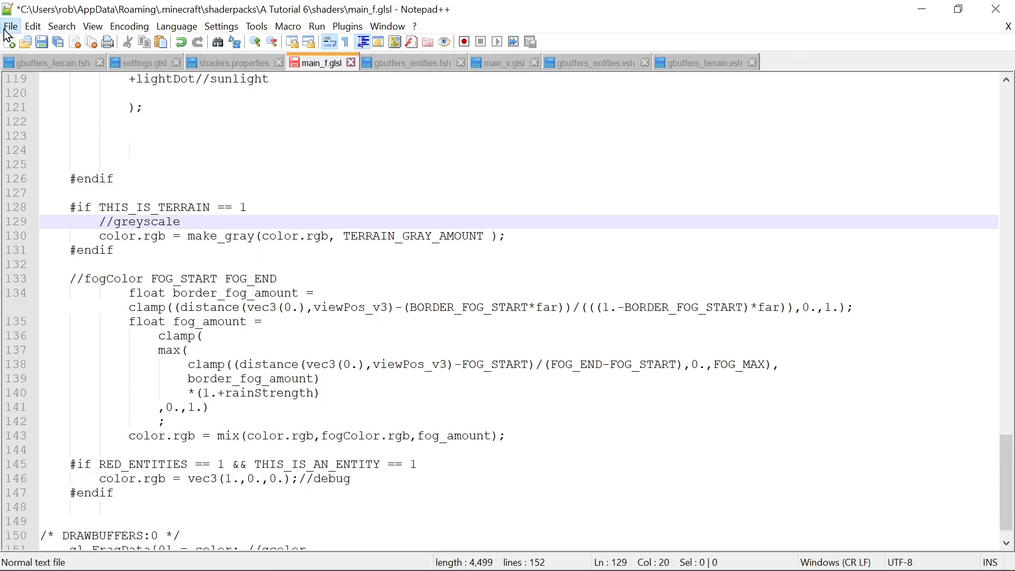
left_click(719, 560)
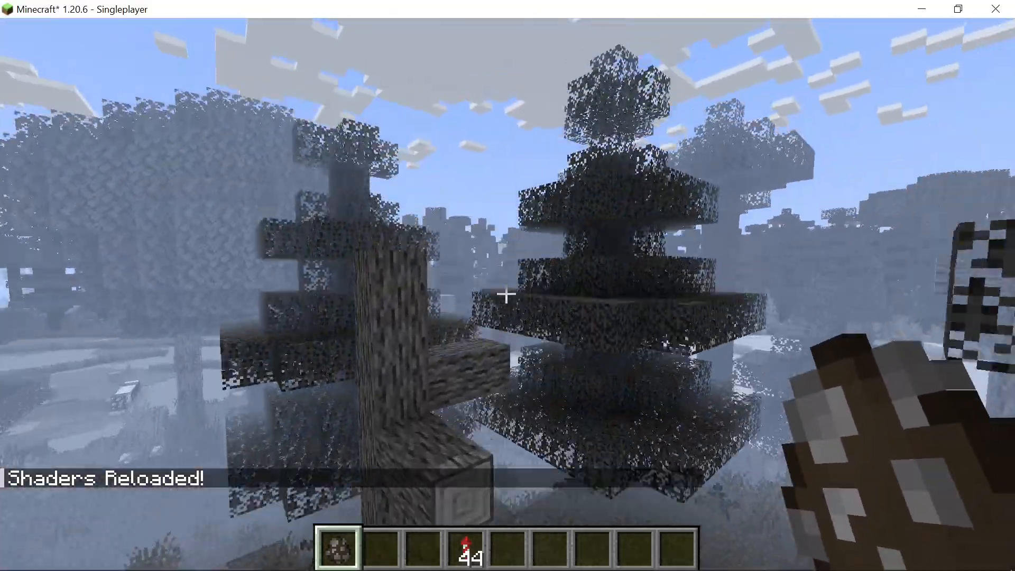
mouse_move(507, 285)
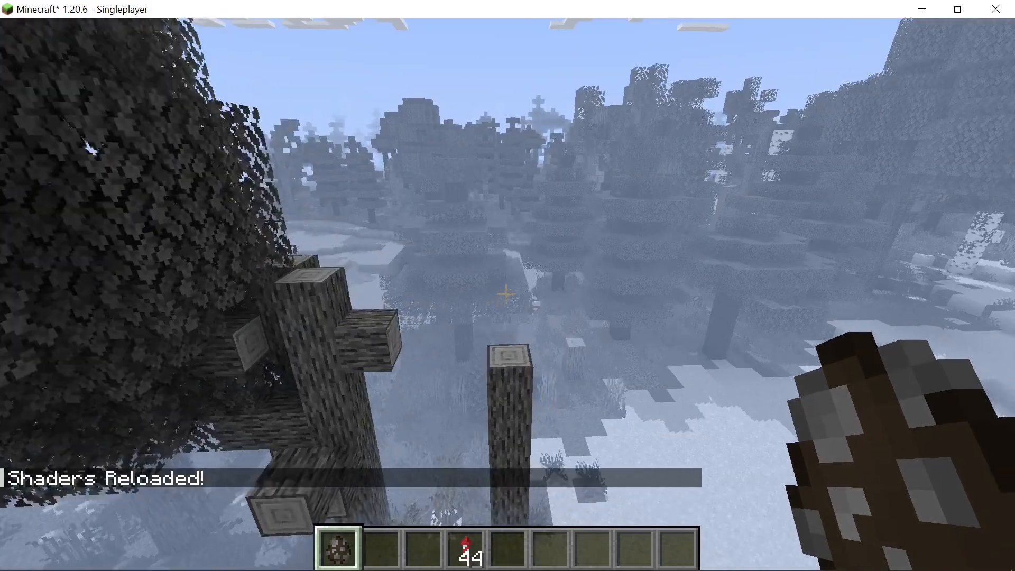
- Check the reloaded gray terrain via Minecraft's menus, then return to Notepad++
key("Escape")
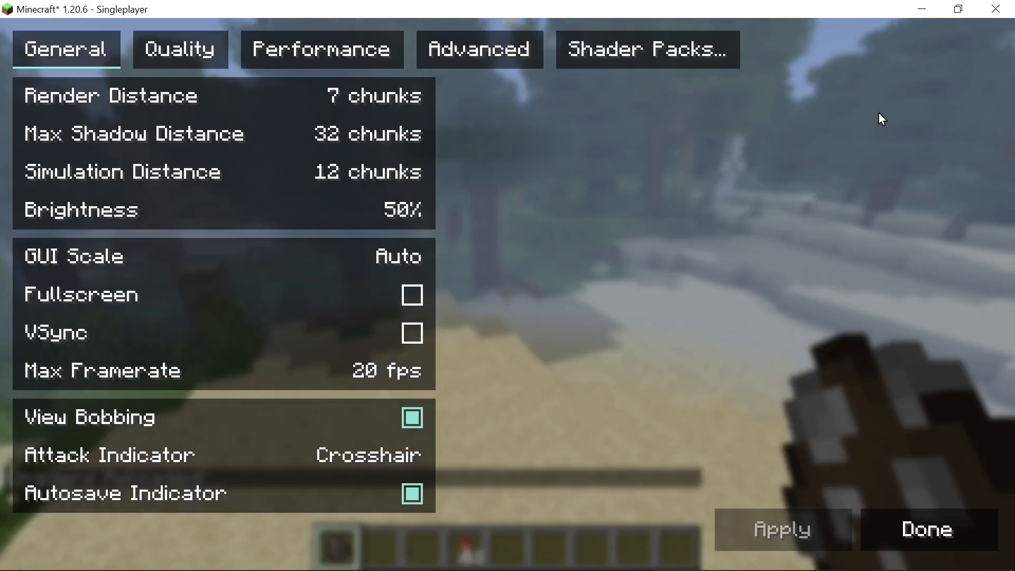
left_click(924, 529)
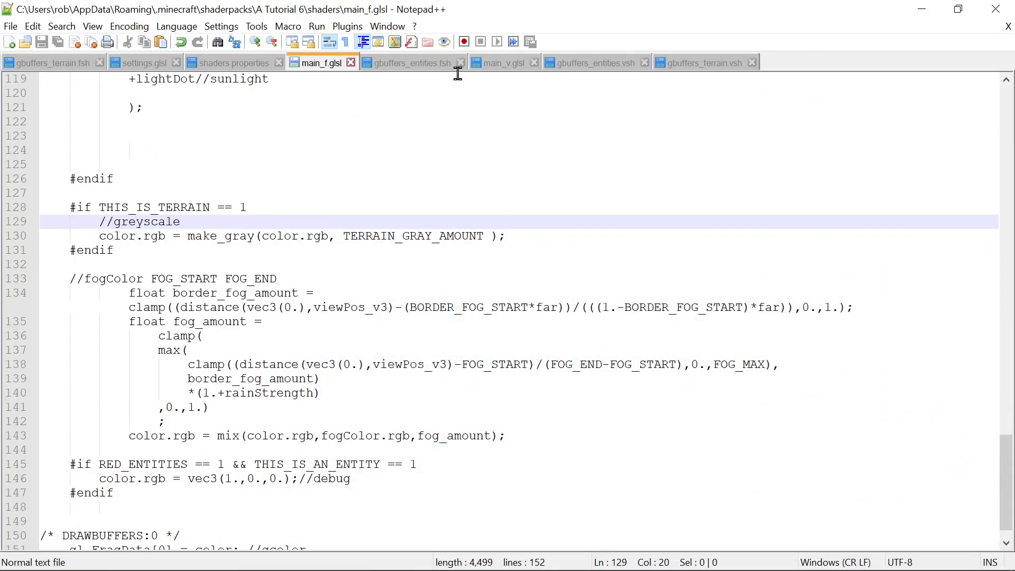
mouse_move(143, 63)
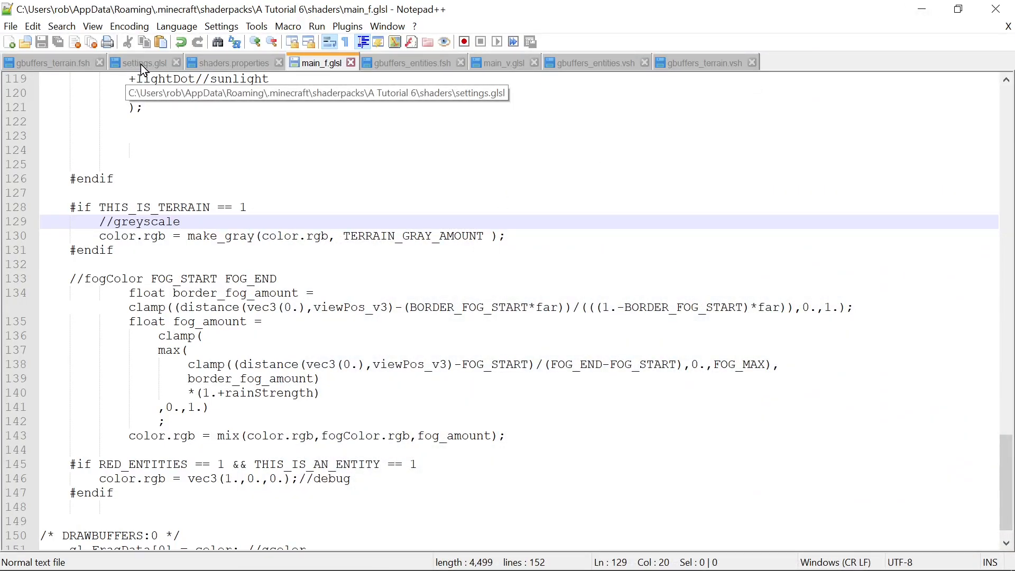
- Change FOG_END in settings.glsl from 20.0 to 100.0 and save
left_click(141, 62)
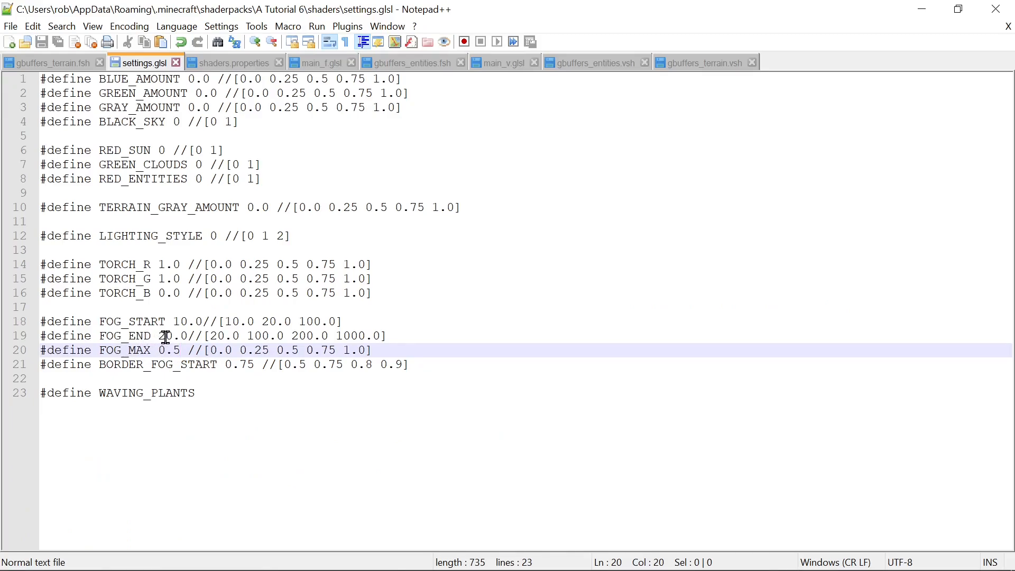
key("backspace")
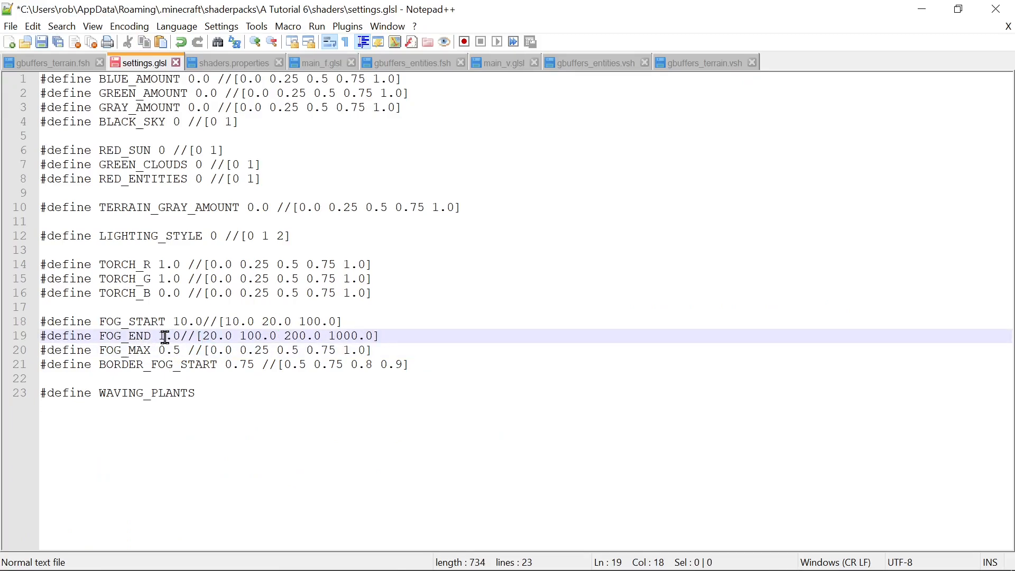
type("100")
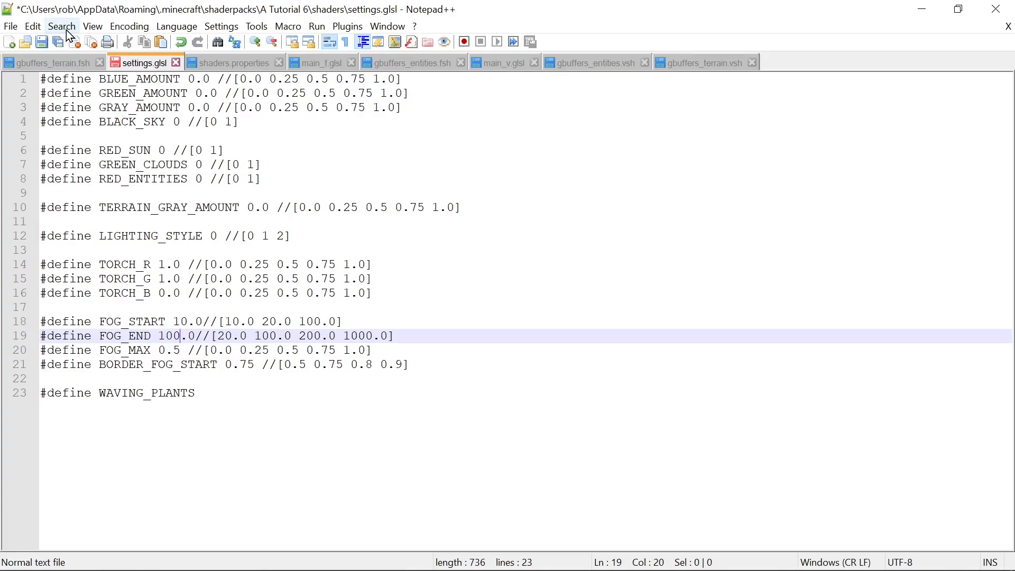
left_click(42, 41)
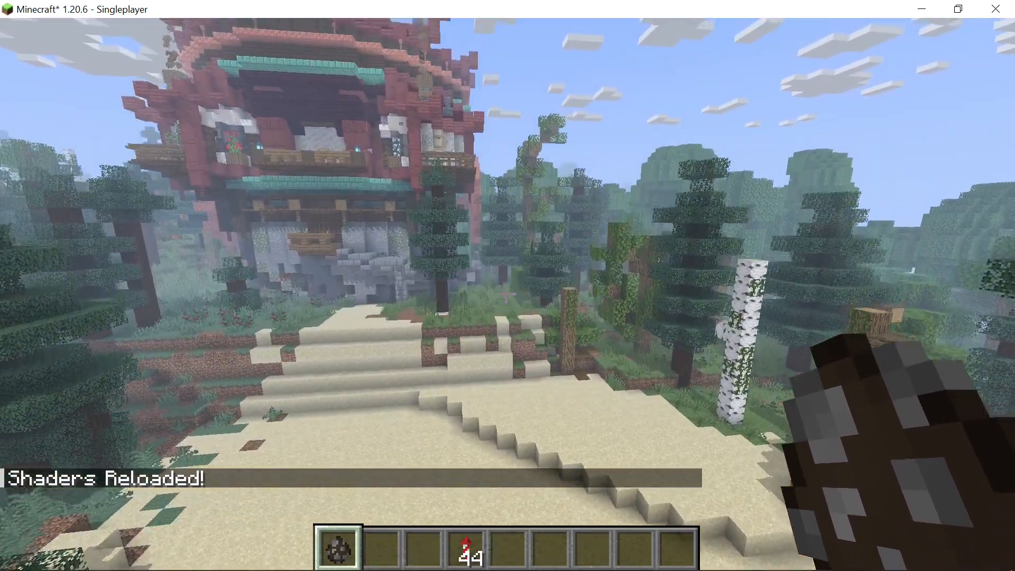
mouse_move(507, 292)
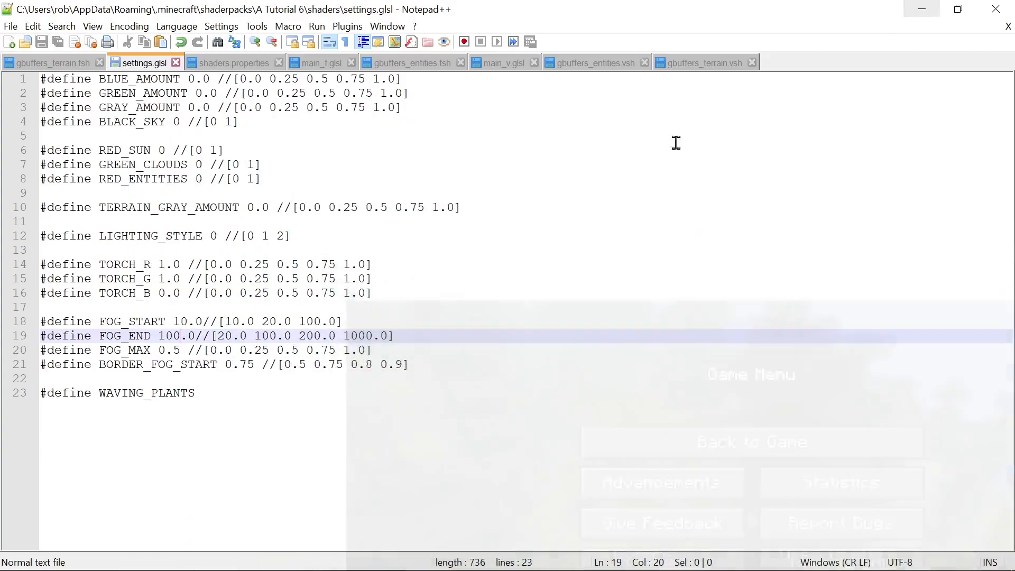
- Review main_f.glsl, main_v.glsl and gbuffers_entities.fsh in turn
left_click(317, 63)
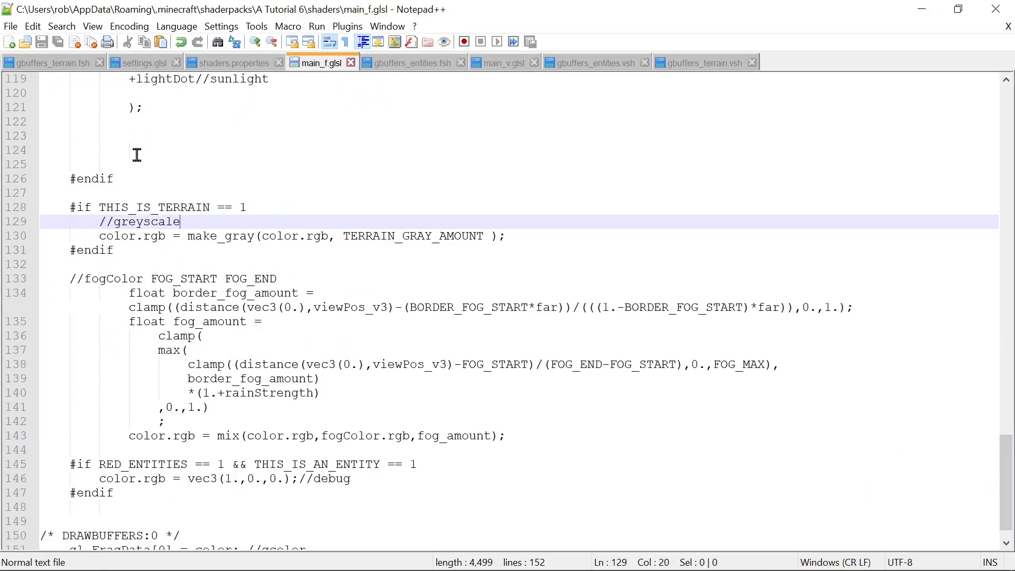
left_click(498, 63)
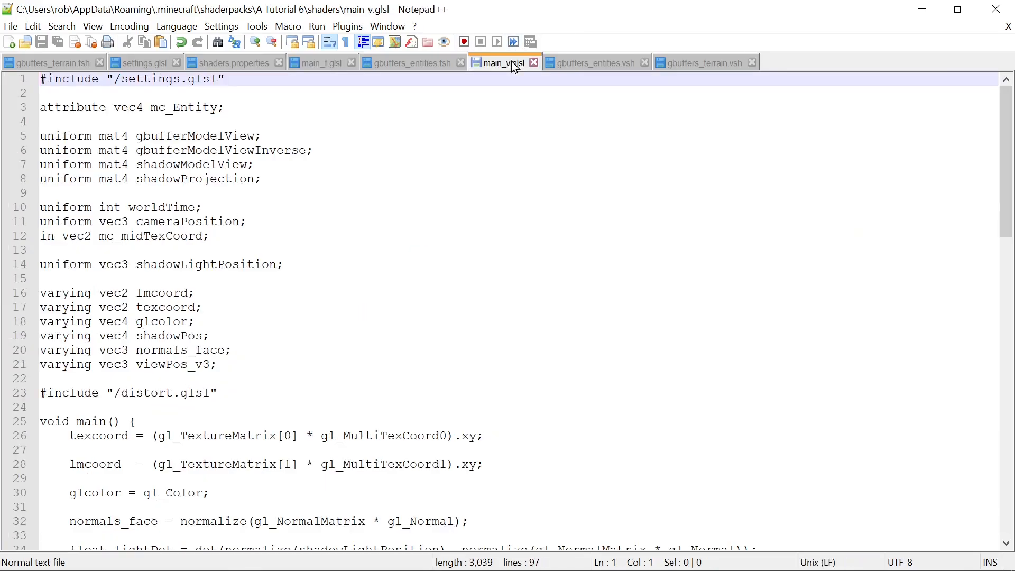
mouse_move(607, 63)
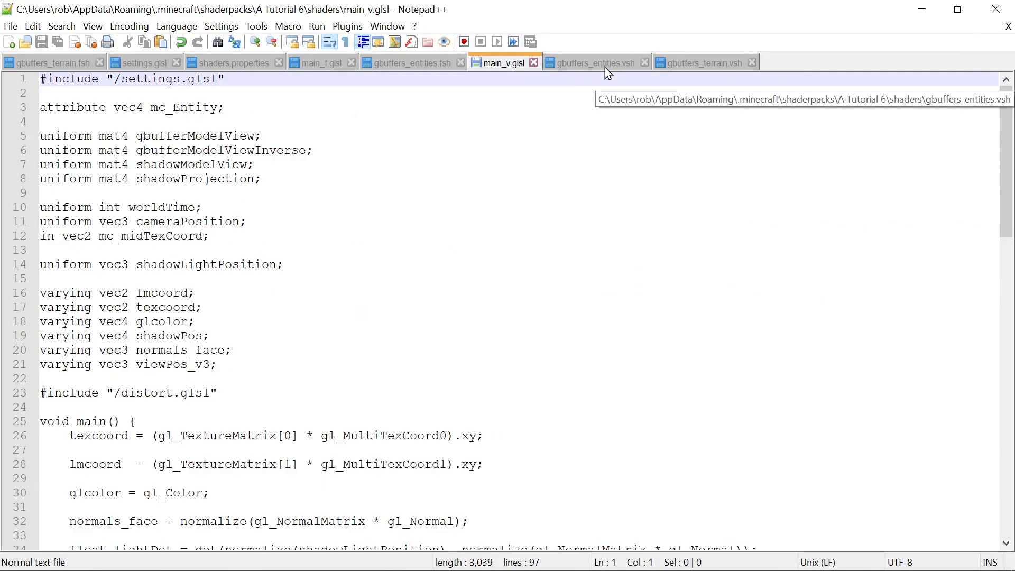
left_click(412, 63)
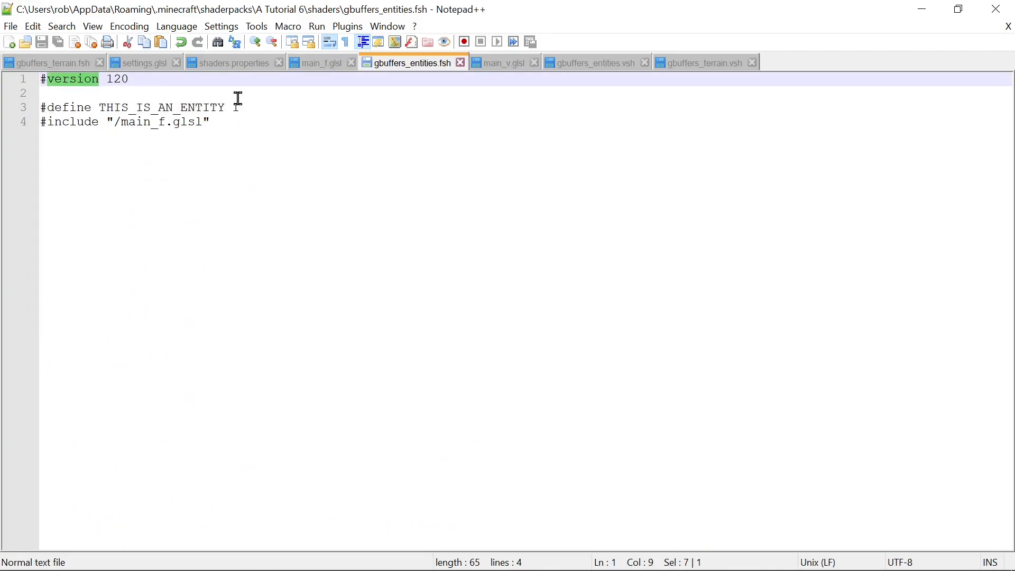
type("1")
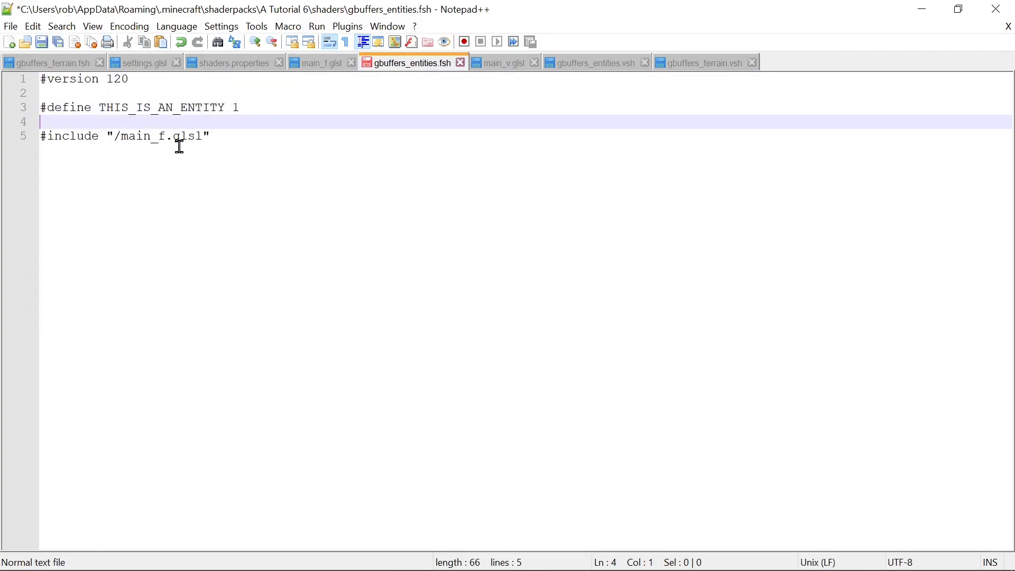
- Revisit the THIS_IS_TERRAIN check in main_f.glsl, then bring shaders.properties to the front
left_click(320, 62)
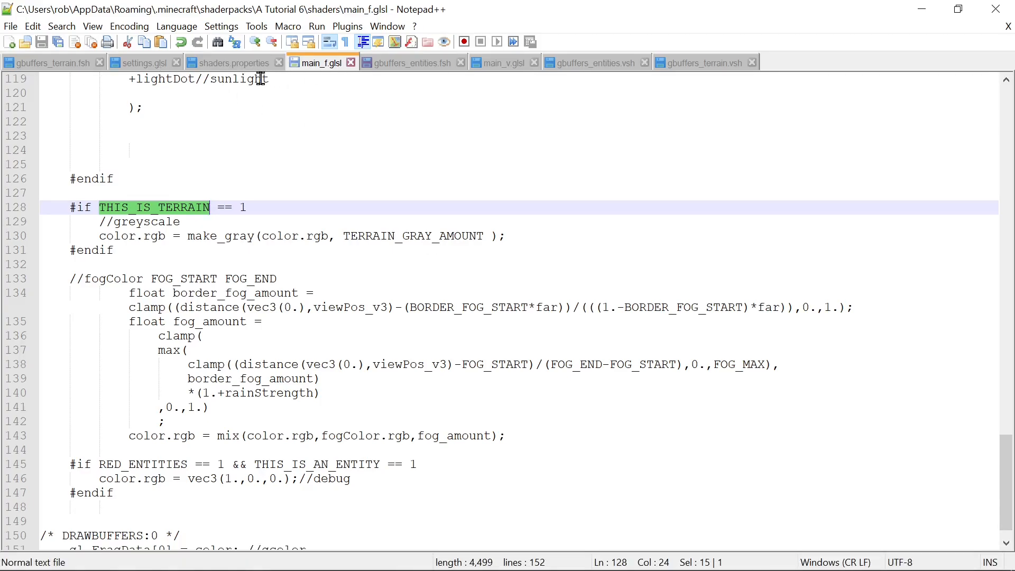
left_click(234, 63)
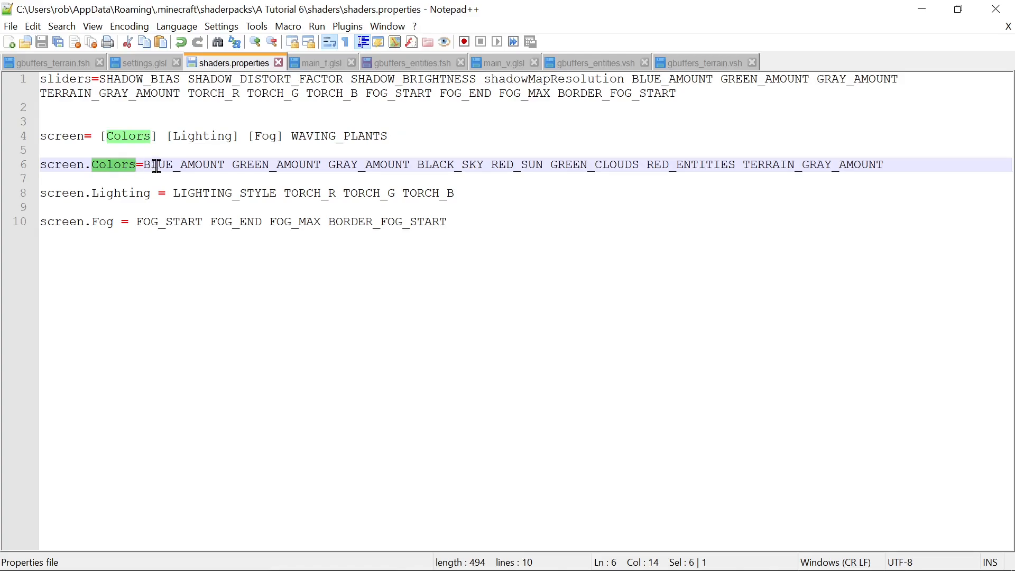
mouse_move(492, 248)
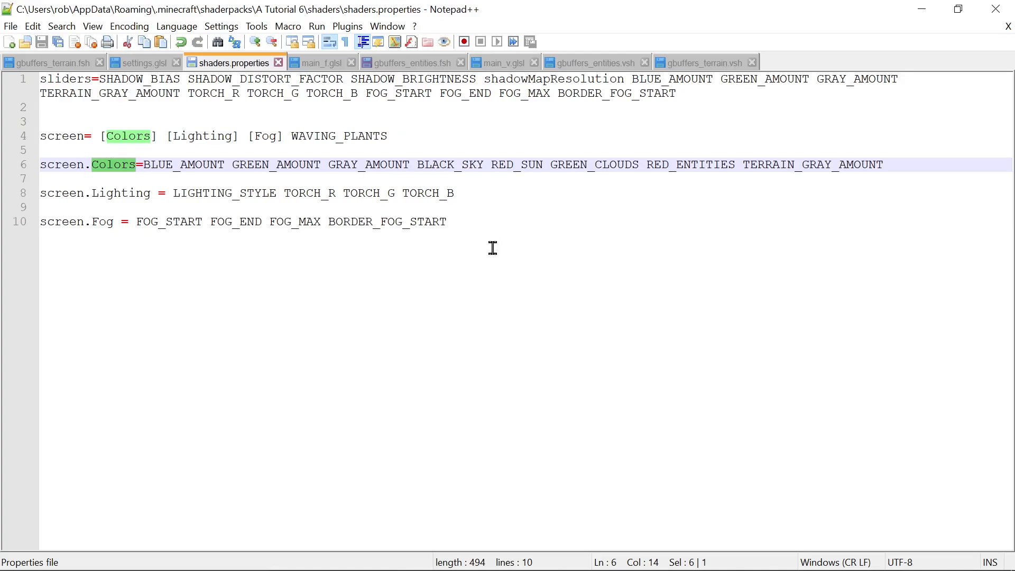
mouse_move(715, 560)
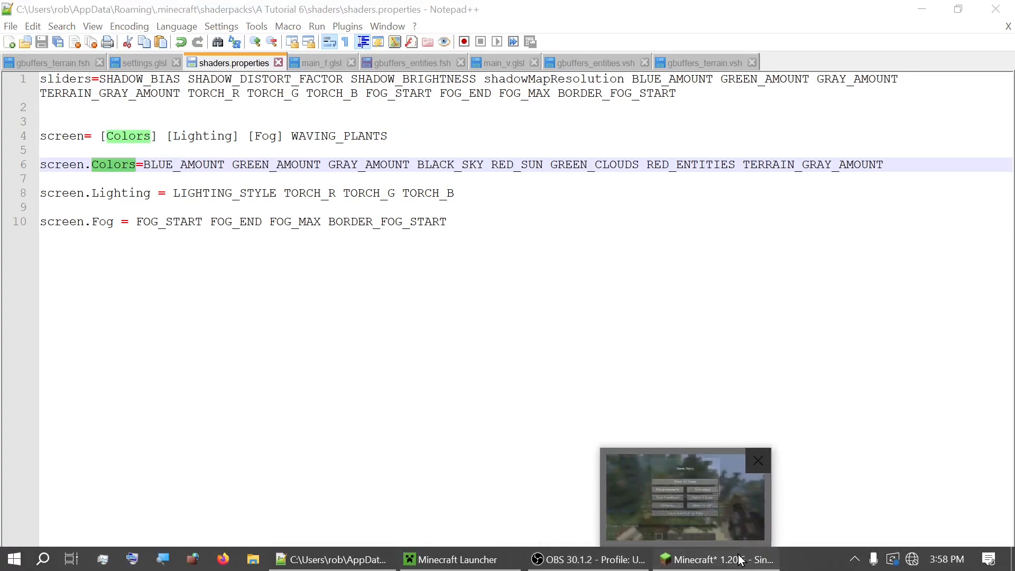
- Switch from Notepad++ back to the running Minecraft game via the taskbar
left_click(714, 559)
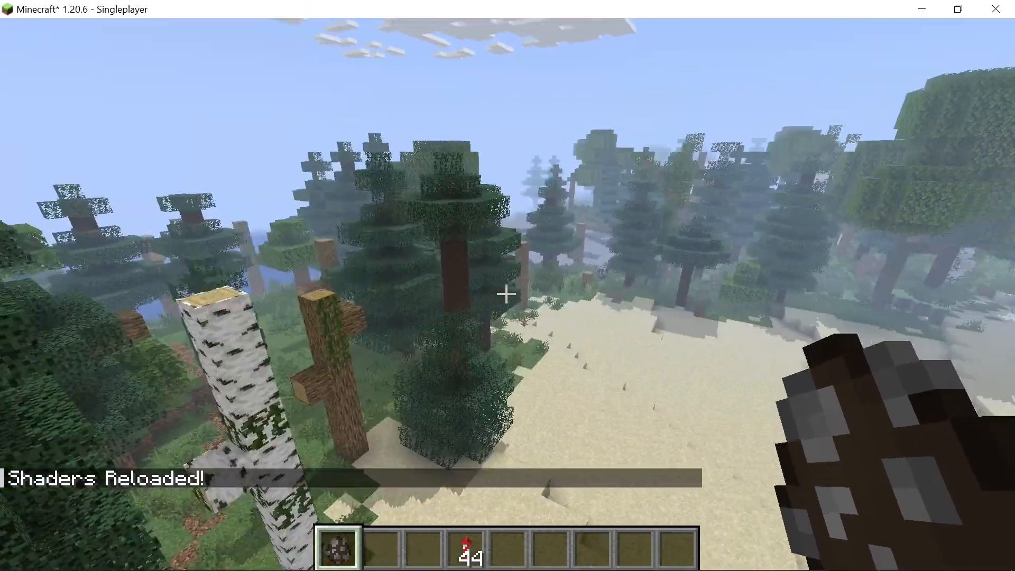